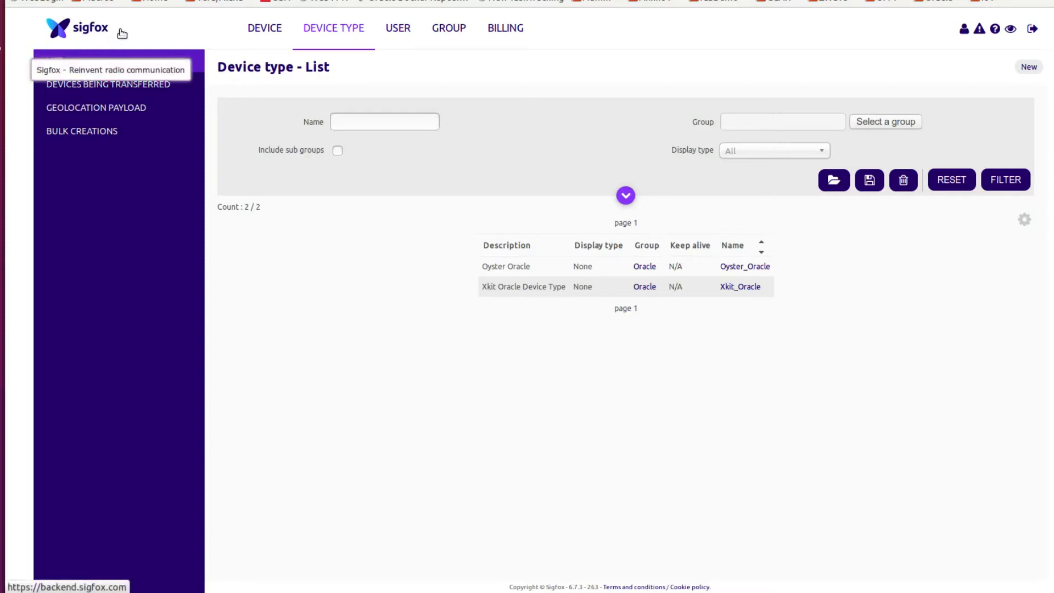
mouse_move(137, 34)
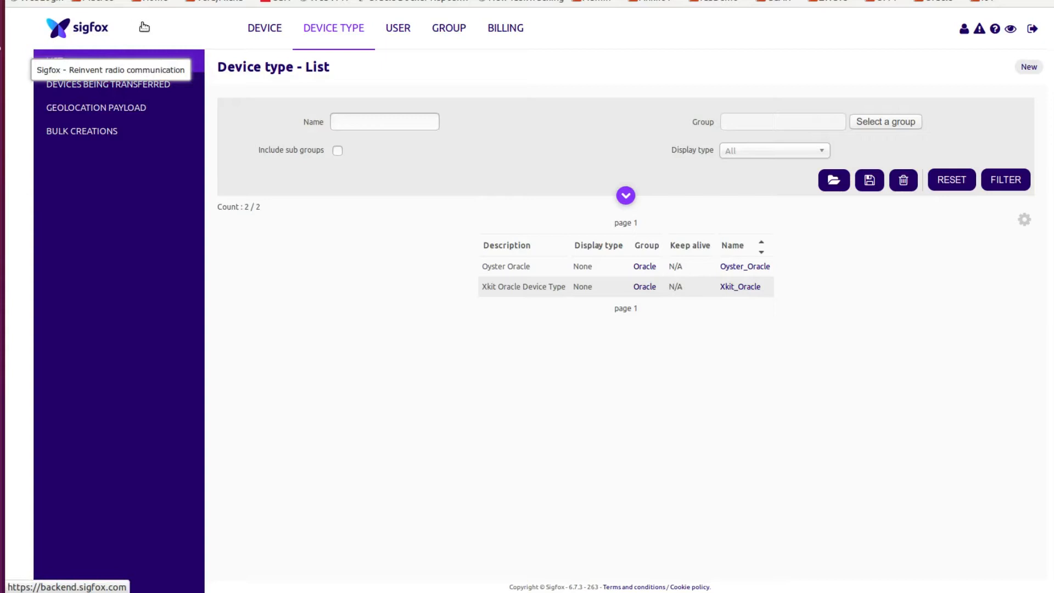
mouse_move(160, 30)
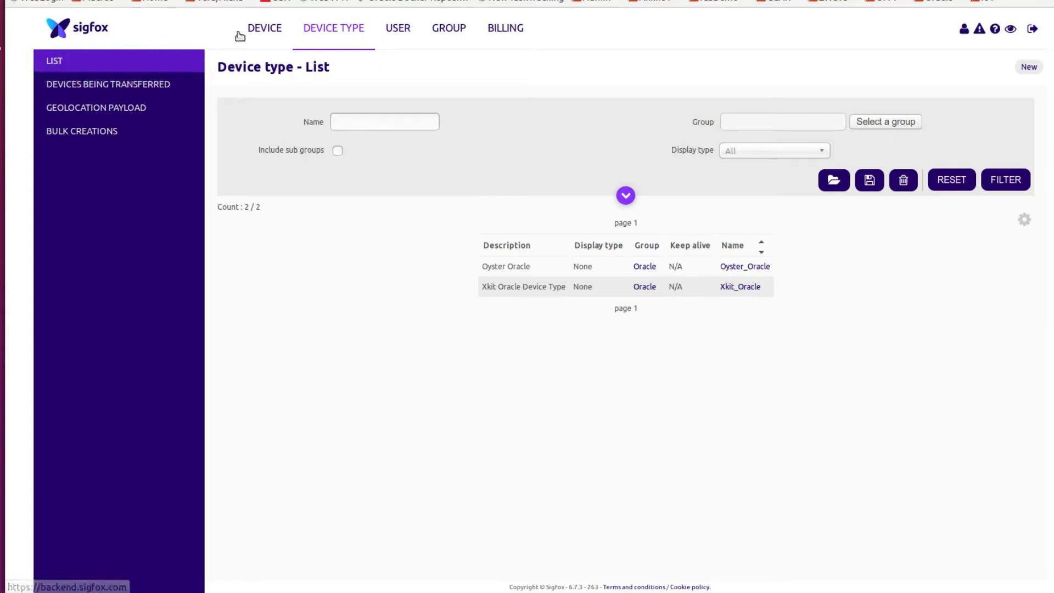
mouse_move(433, 195)
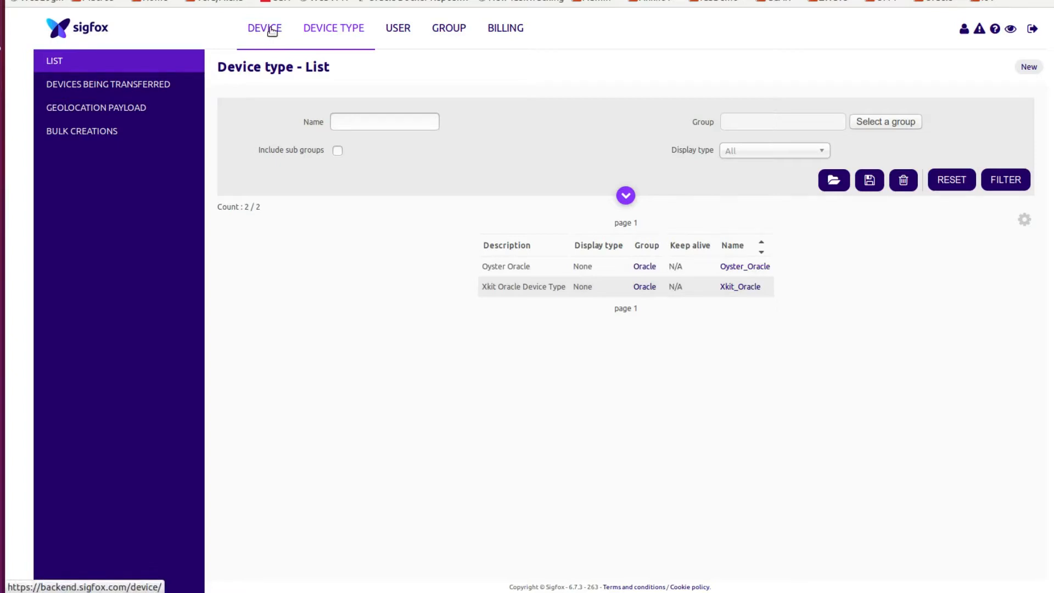
- Browse the device list, then open Xkit_Oracle's callbacks: two uplink data and one status
left_click(264, 28)
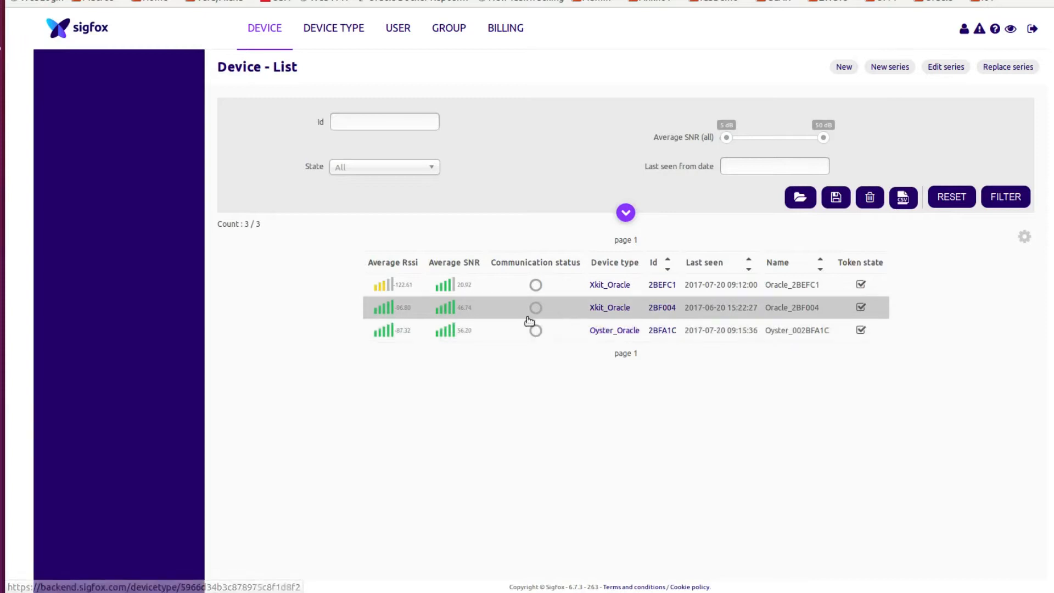
mouse_move(333, 28)
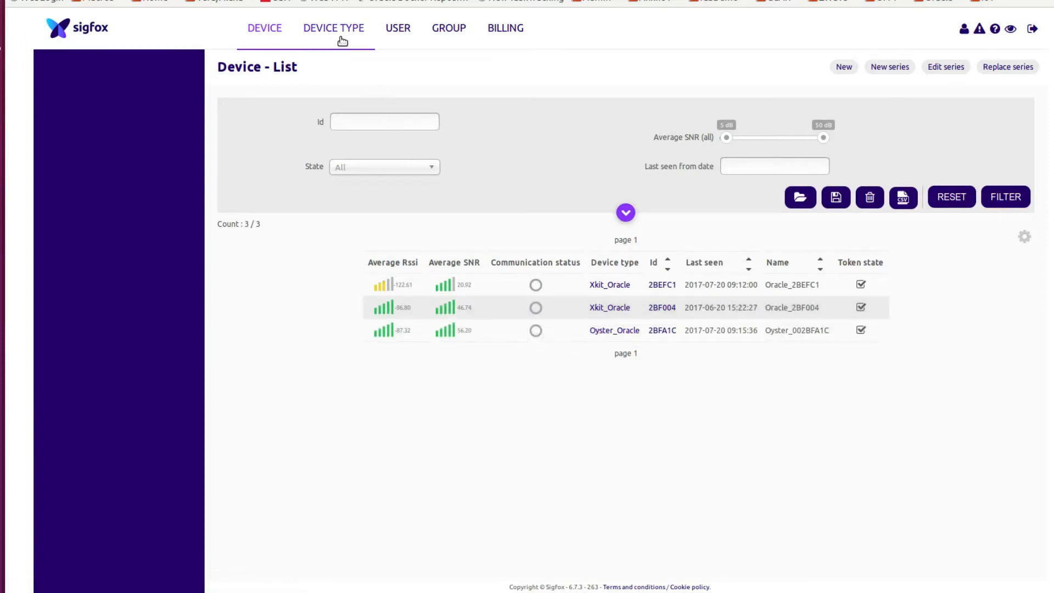
left_click(333, 27)
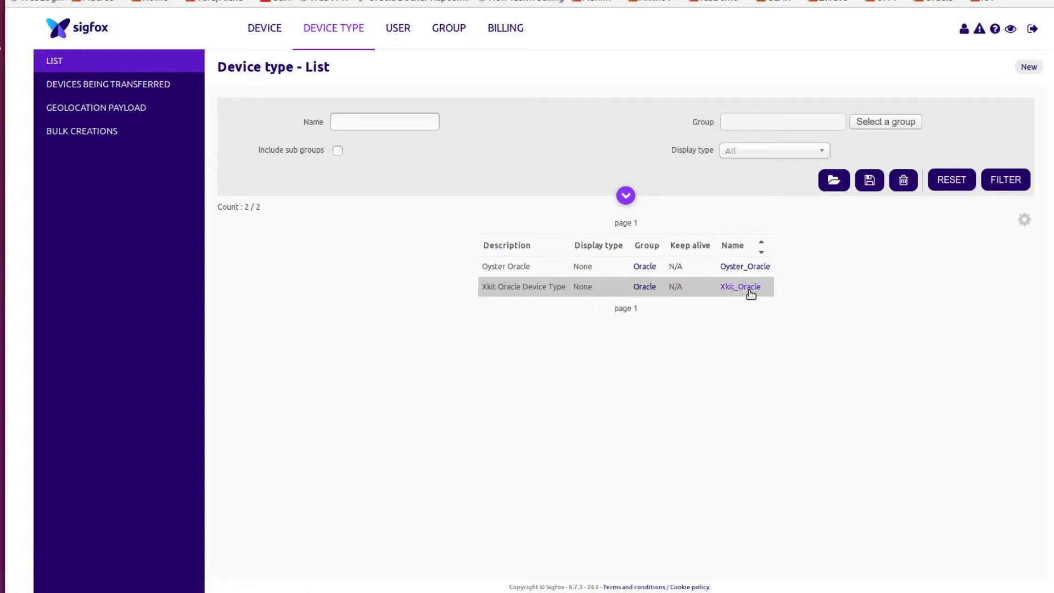
left_click(739, 287)
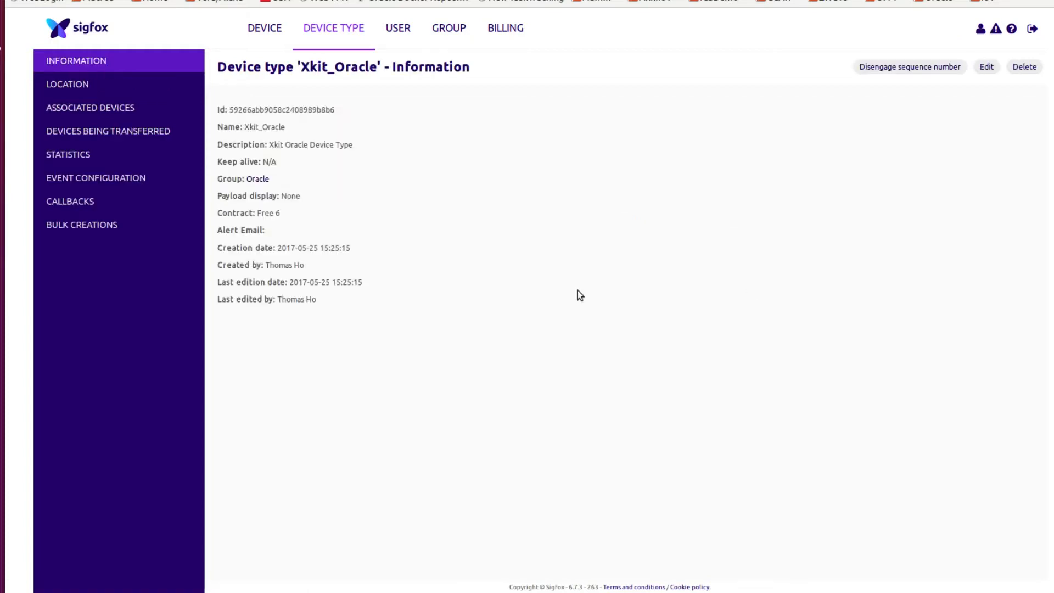
mouse_move(67, 154)
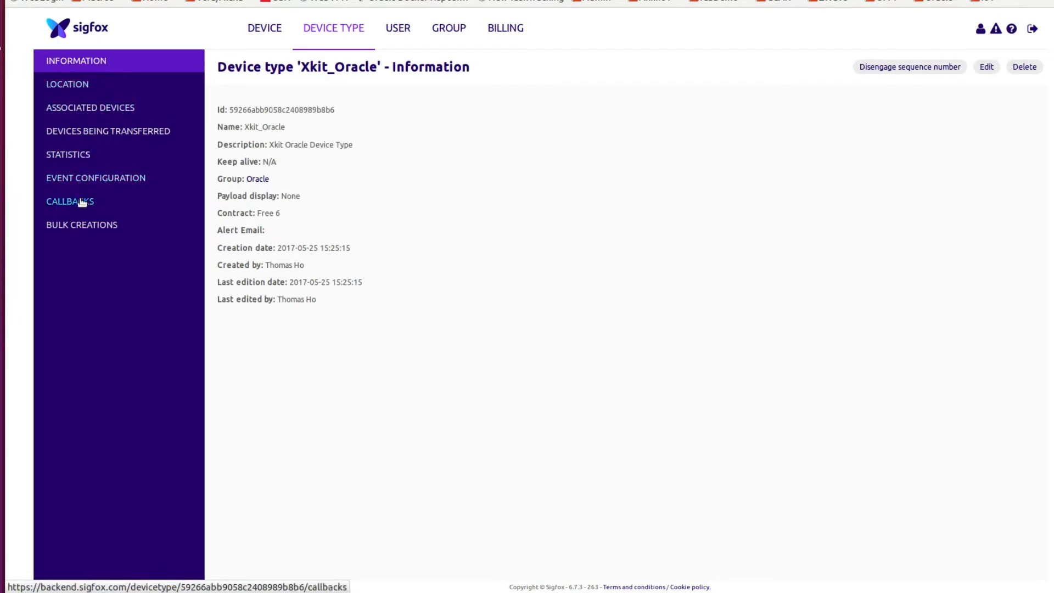
left_click(69, 201)
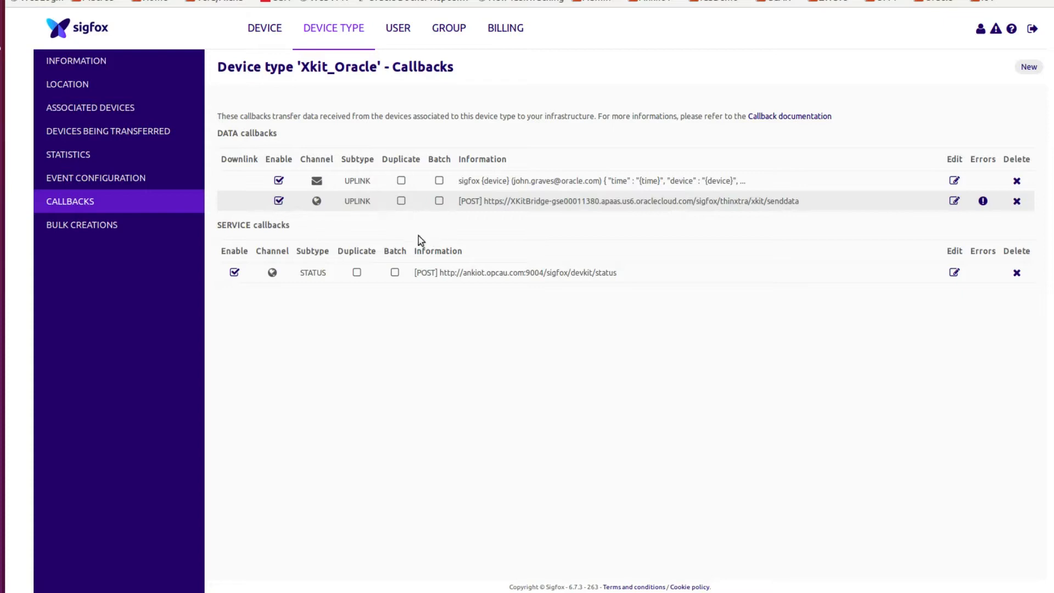
mouse_move(508, 218)
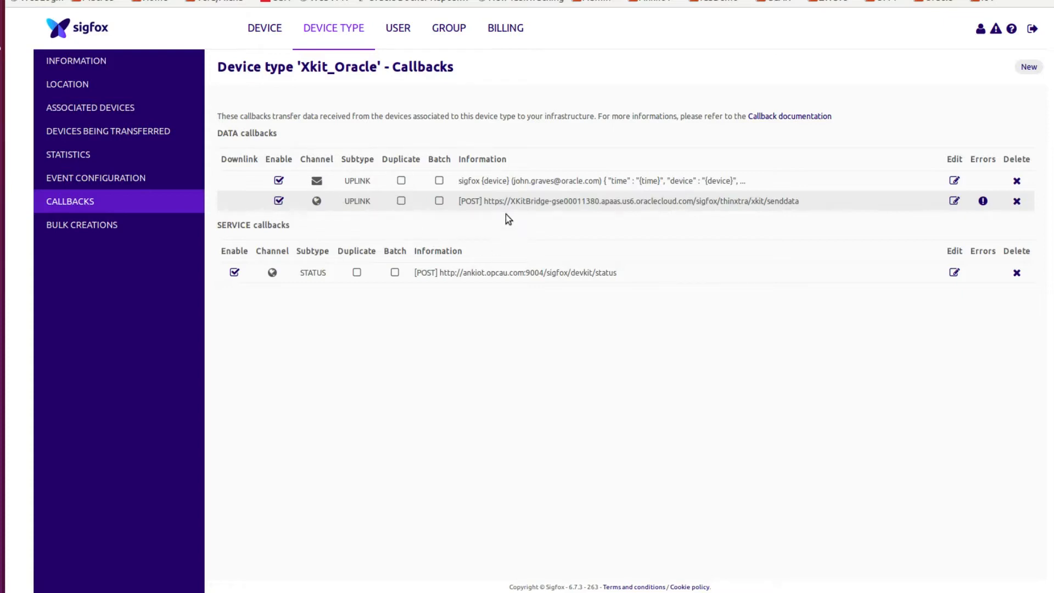
mouse_move(629, 197)
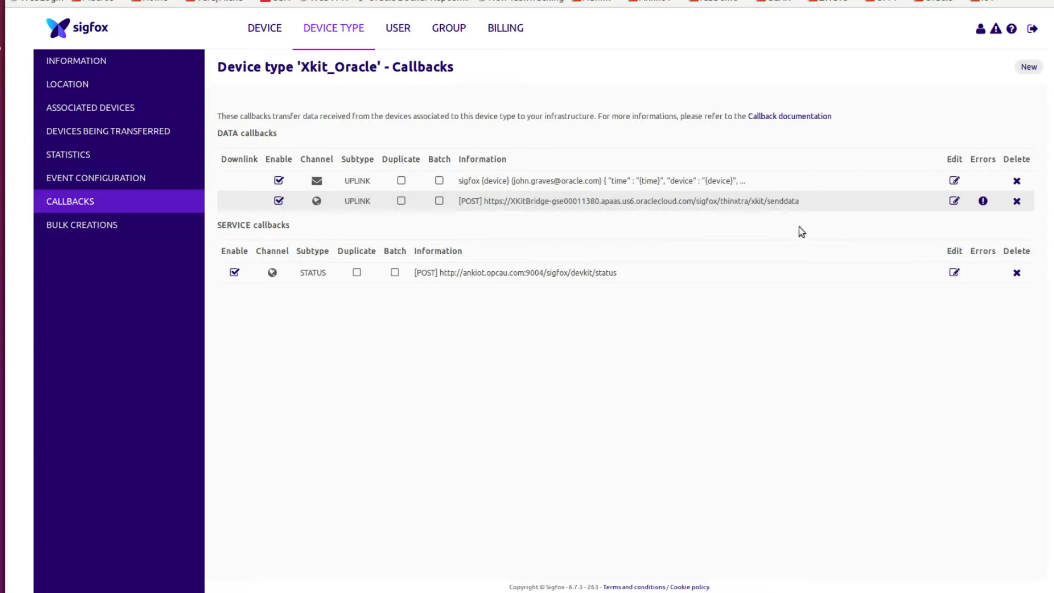
mouse_move(954, 200)
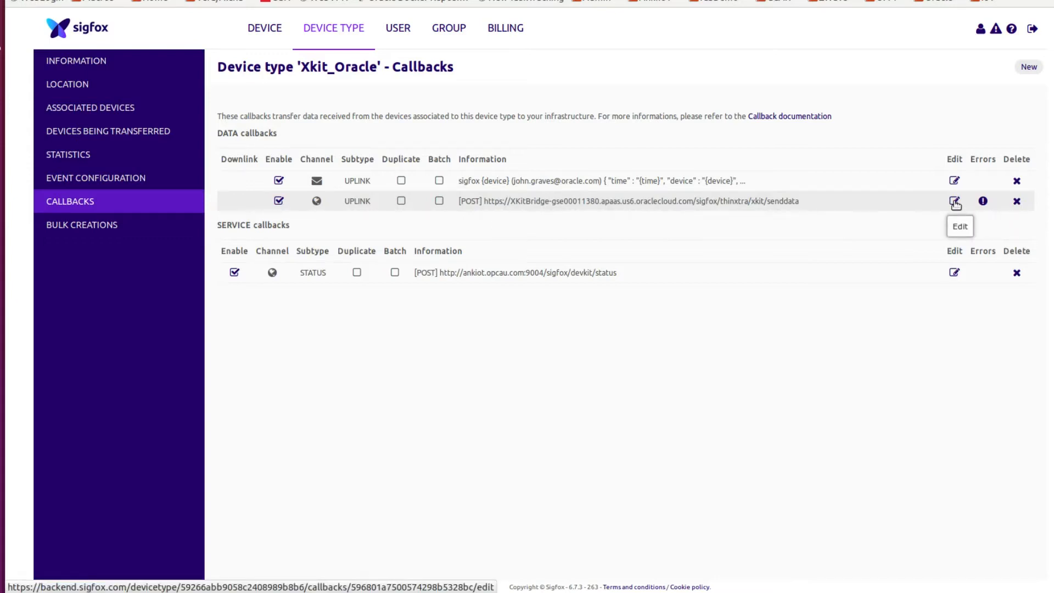
- Edit the POST XKitBridge uplink callback and select its custom payload config text
left_click(955, 201)
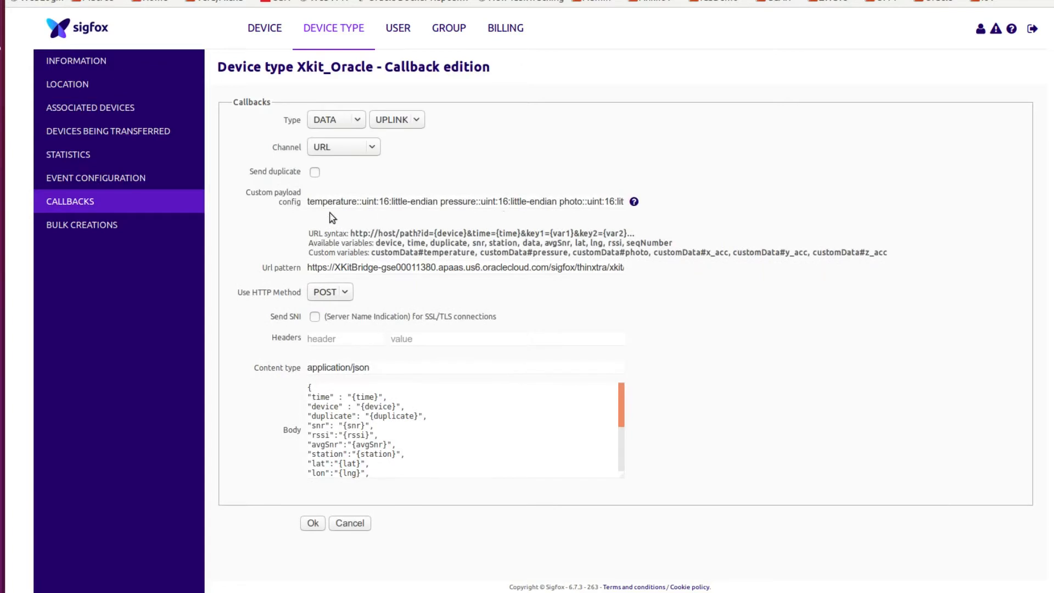
left_click(484, 202)
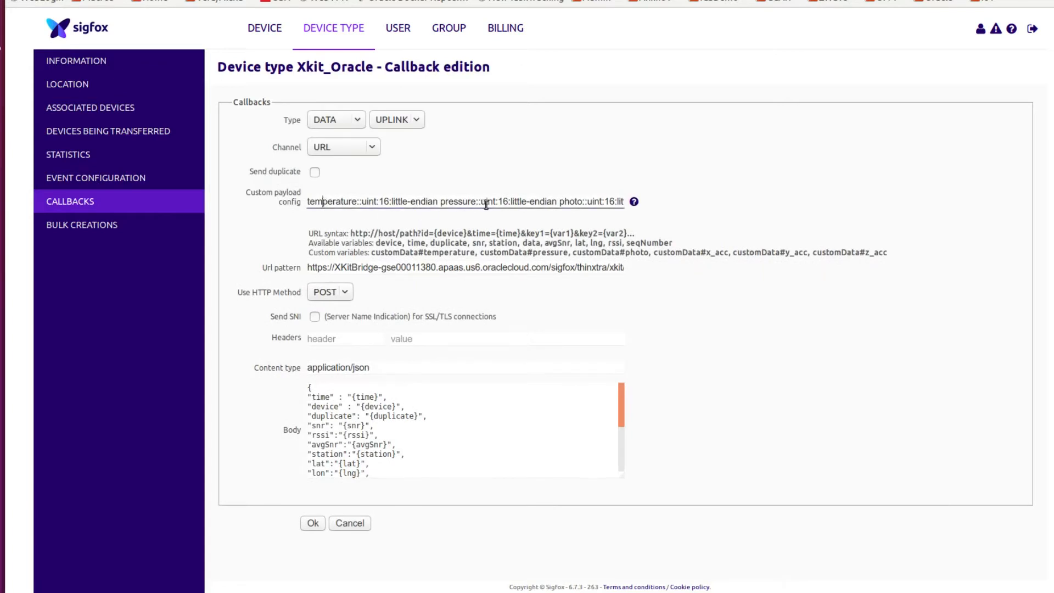
mouse_move(533, 213)
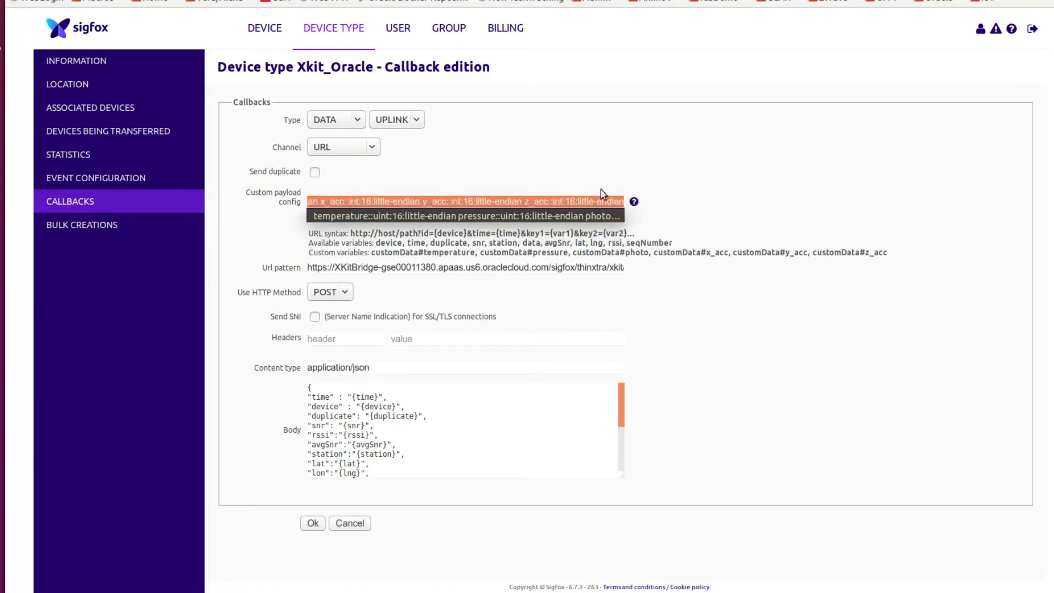
left_click(464, 201)
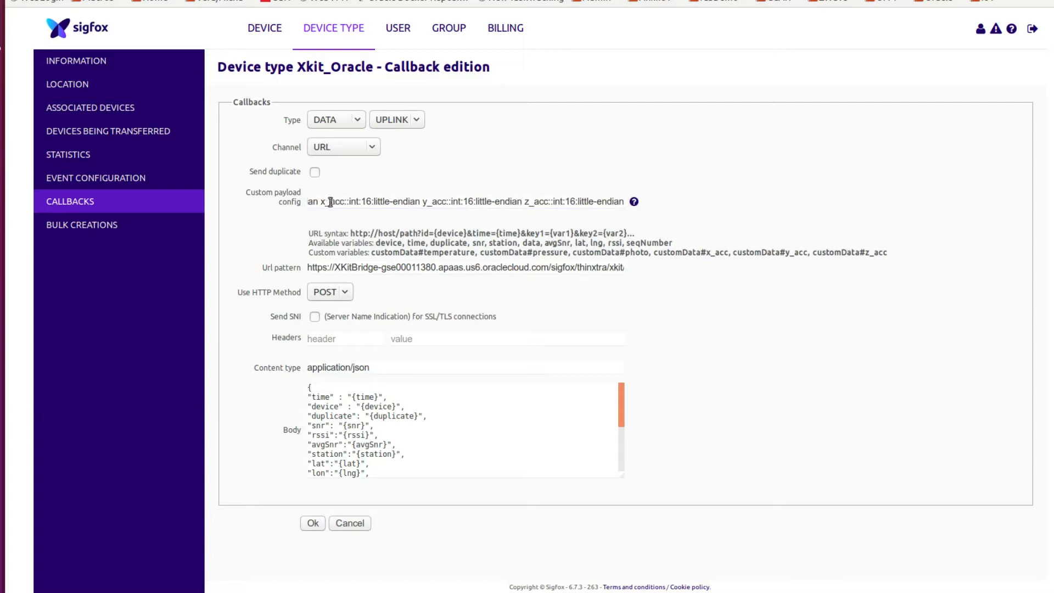
left_click(405, 407)
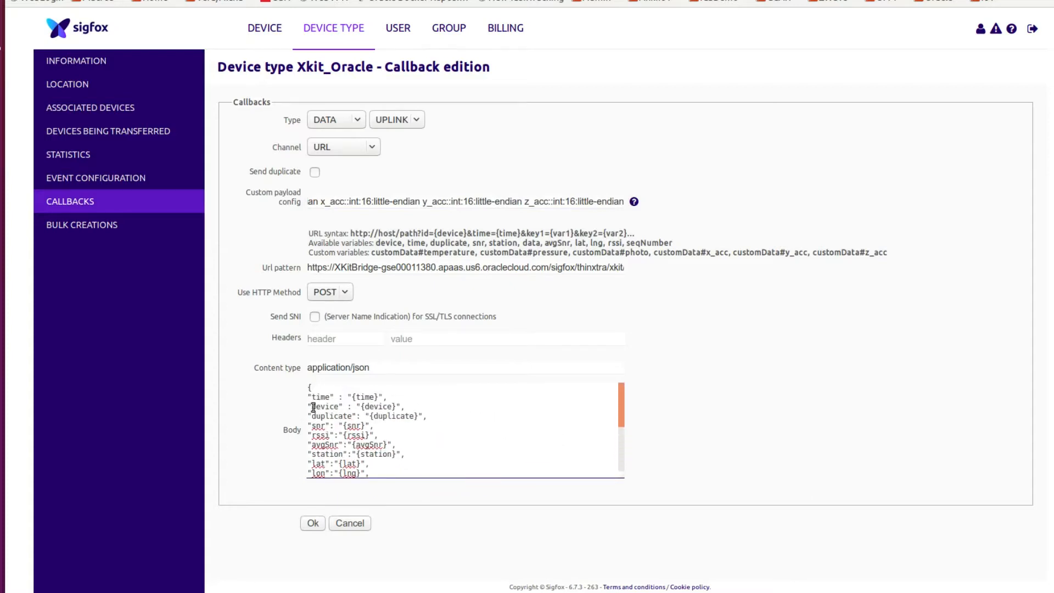
- Scroll the callback body and highlight the temperature through z_accelerator customData fields
scroll("down", 3)
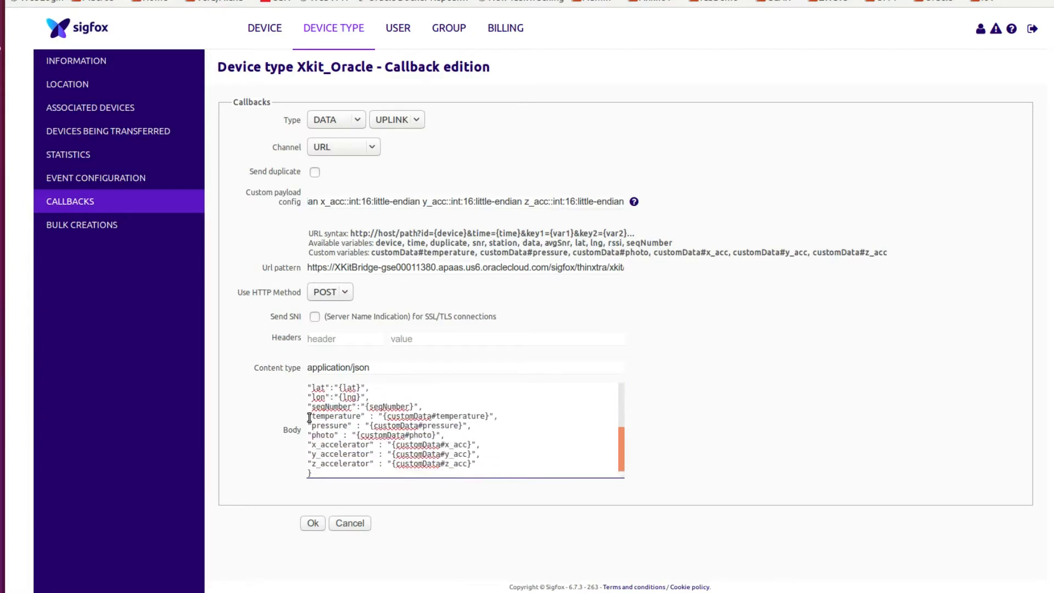
left_click_drag(307, 415, 477, 472)
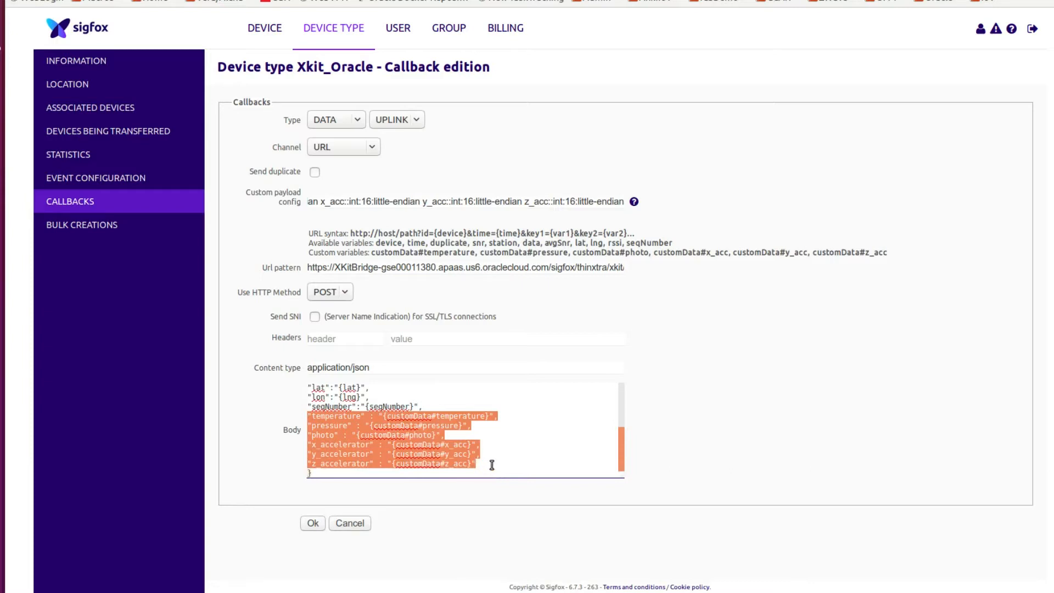
mouse_move(339, 439)
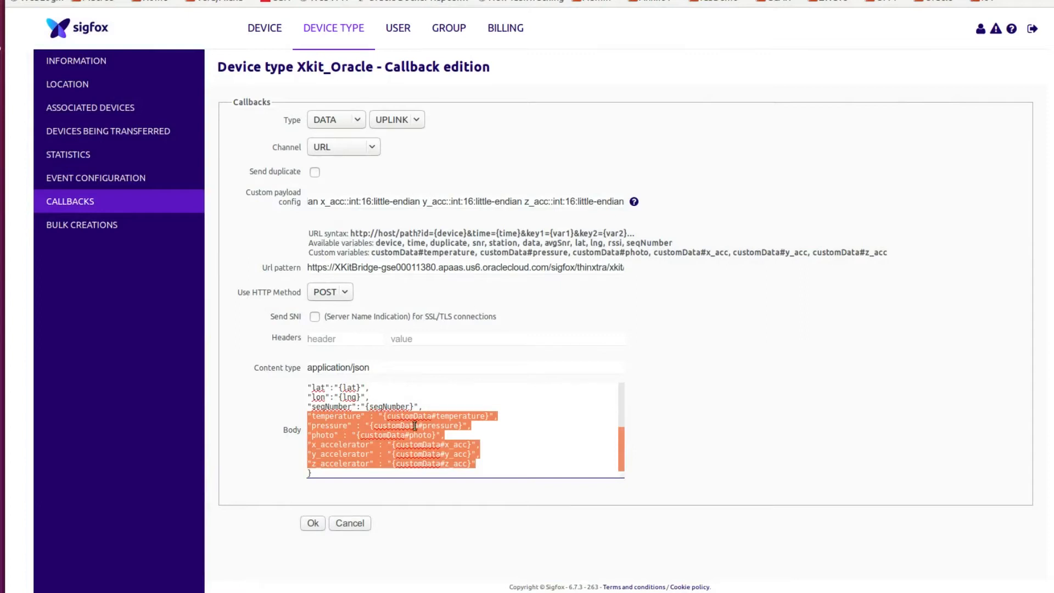
mouse_move(387, 284)
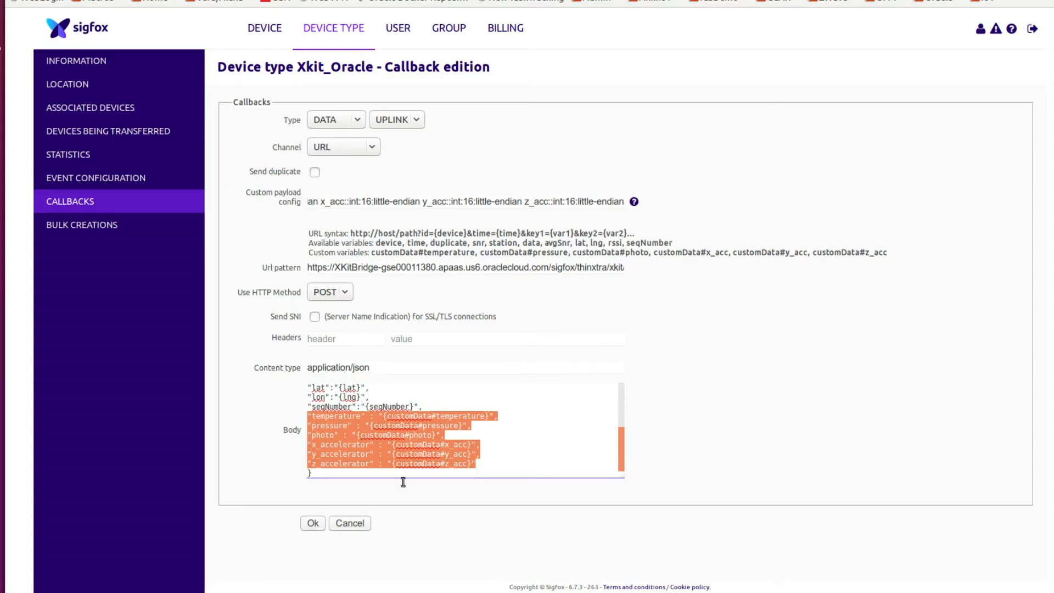
mouse_move(323, 234)
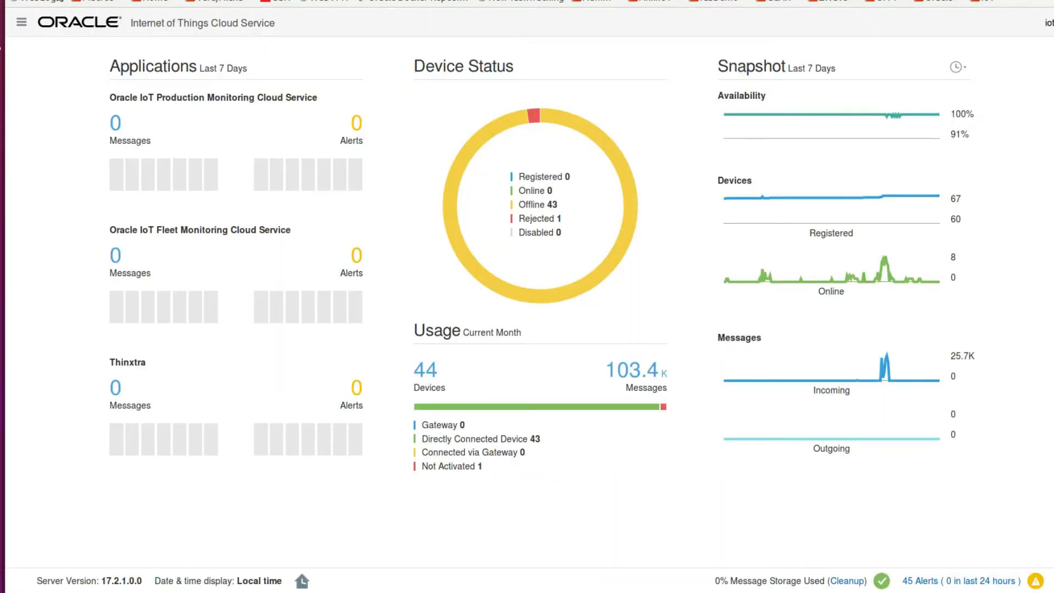
- Go to the published Device Models list in Oracle IoT Cloud Service
left_click(21, 22)
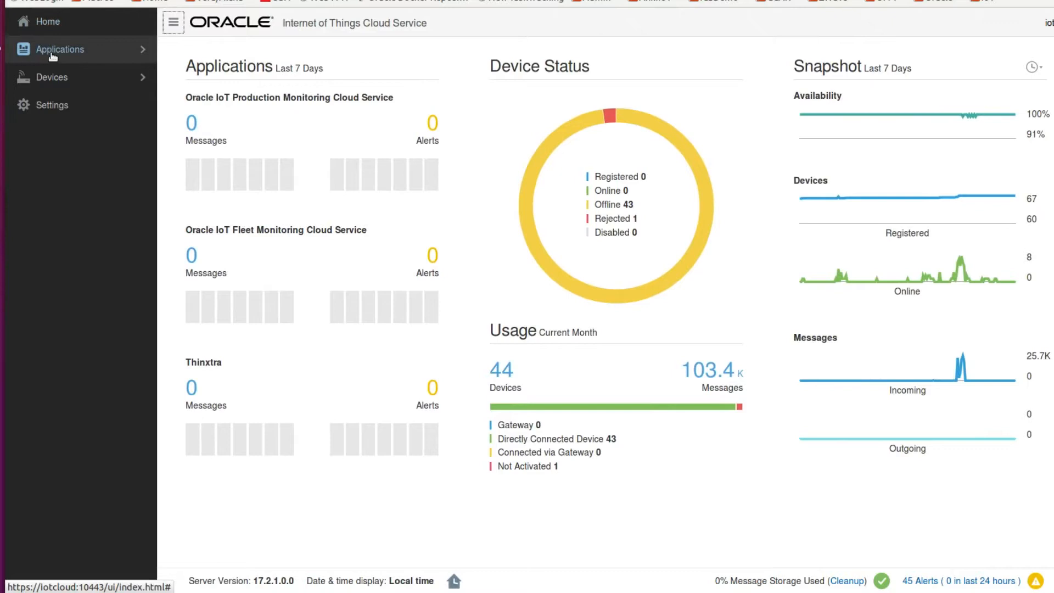
left_click(51, 77)
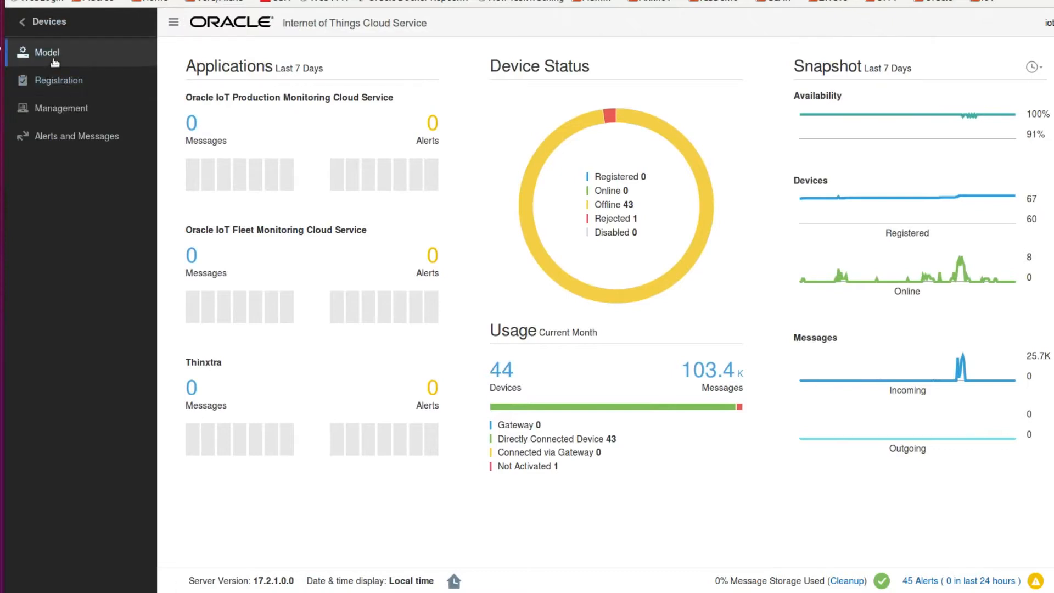
left_click(46, 53)
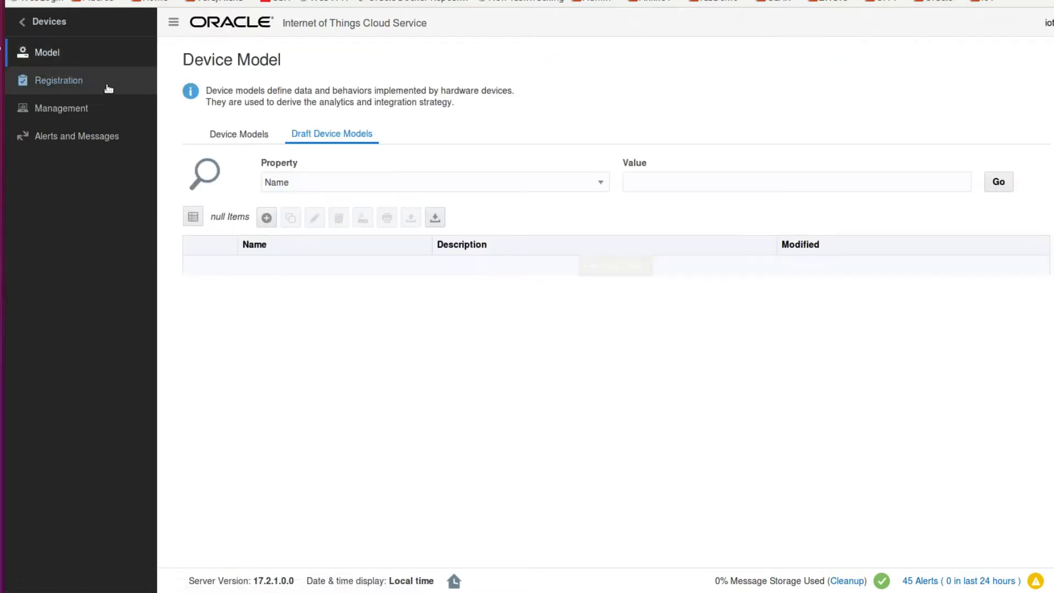
left_click(237, 134)
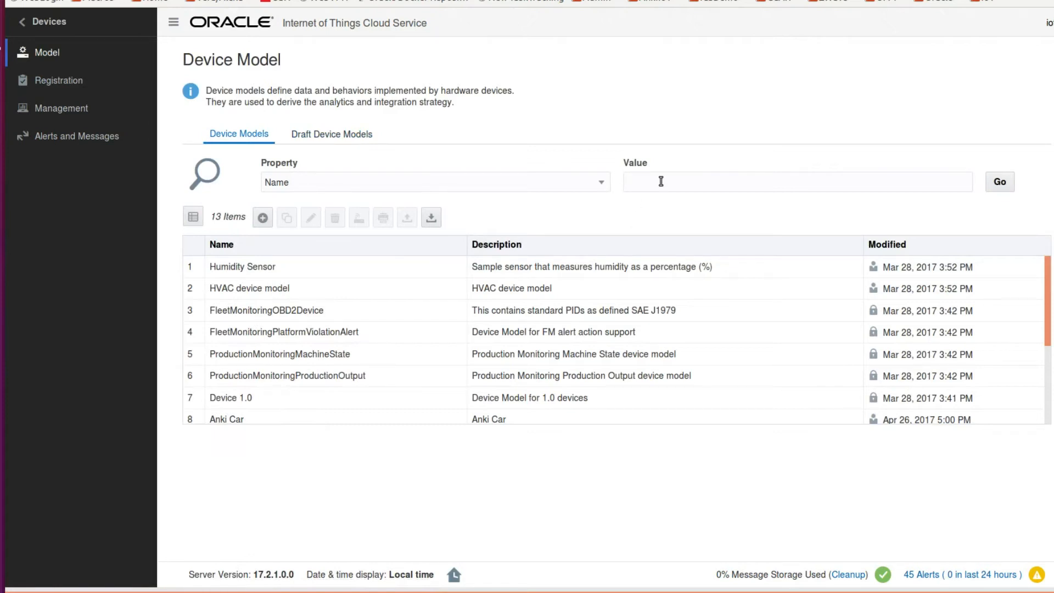
- Search device models for 'Sigfox', fixing a typo, and start editing Thinxtra Sigfox XKit
type("syg")
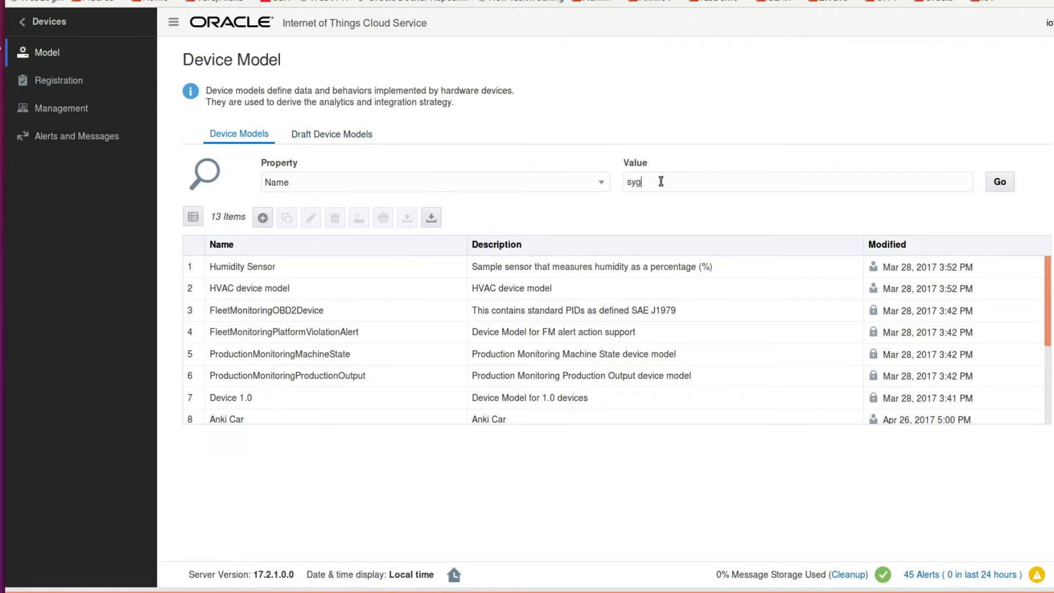
type("fox")
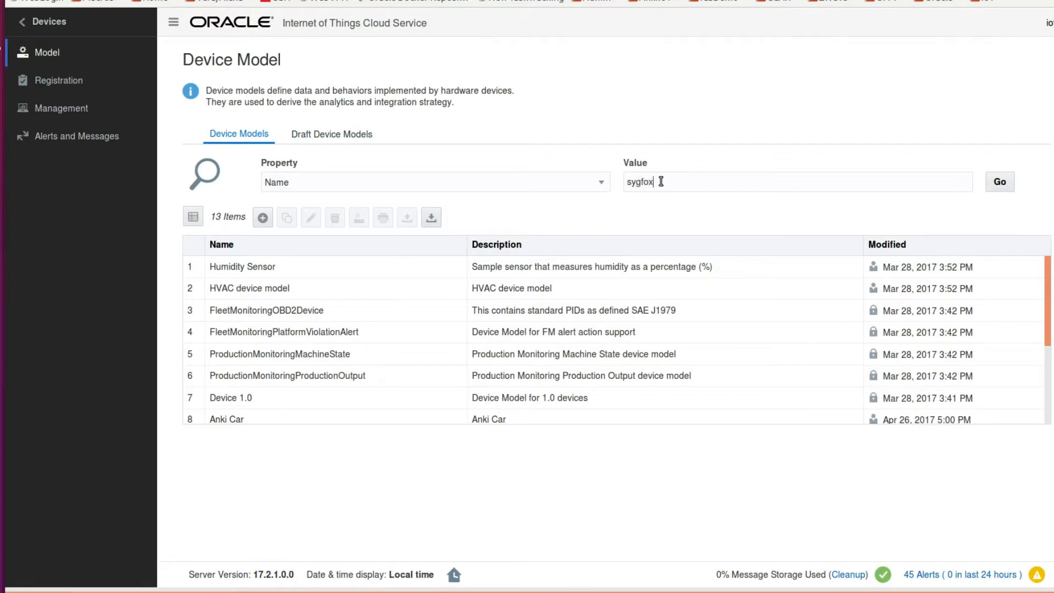
left_click(1000, 182)
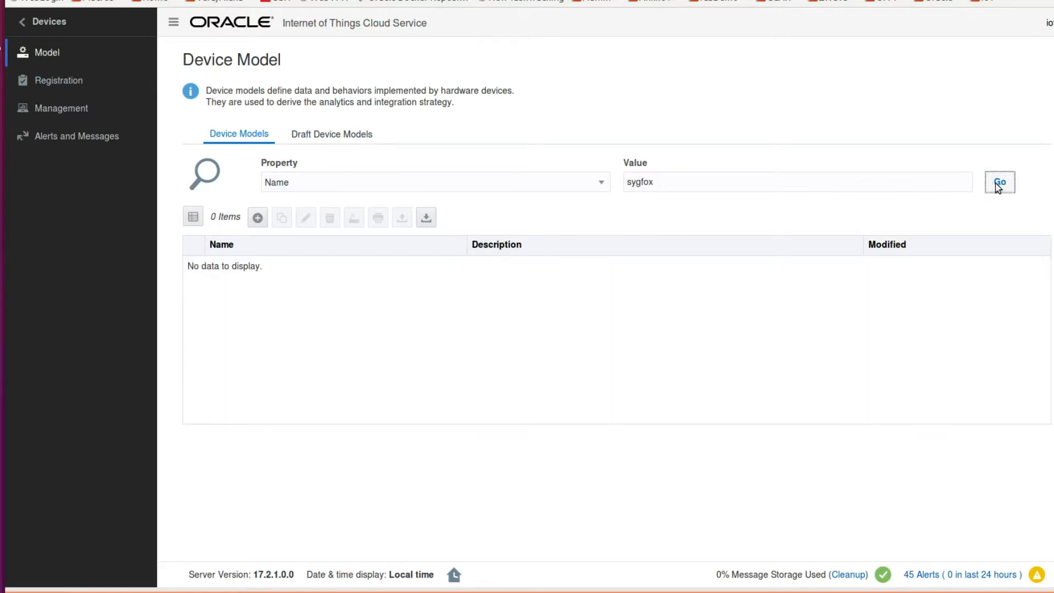
double_click(639, 182)
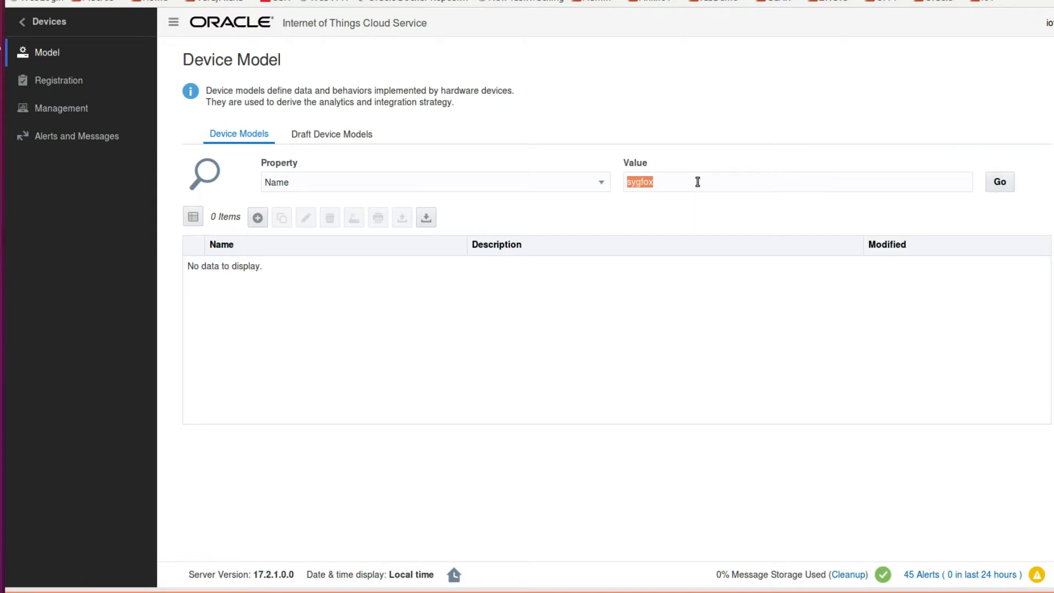
type("Sigfox")
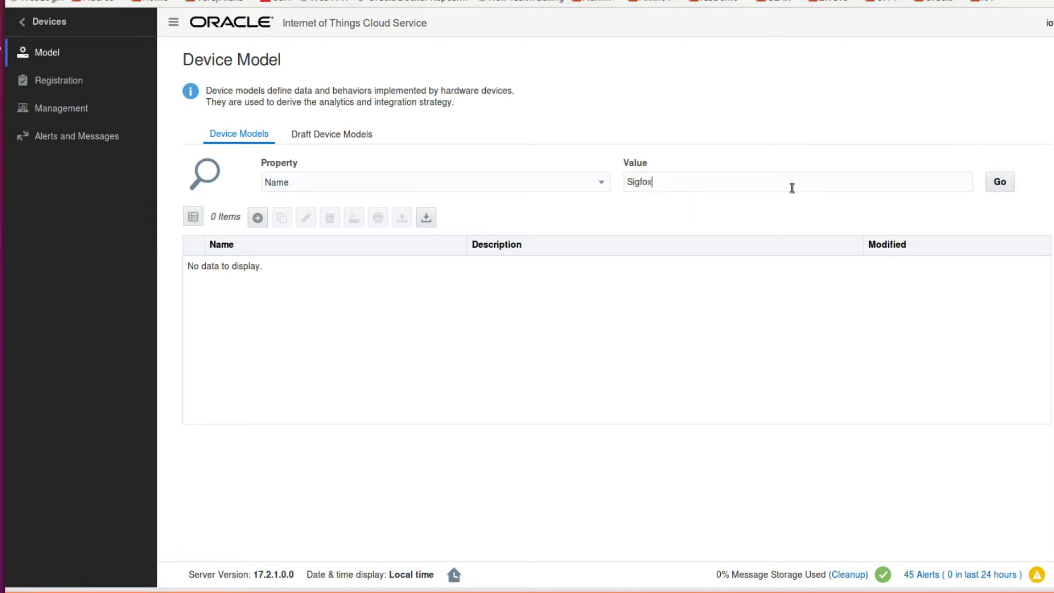
left_click(1000, 182)
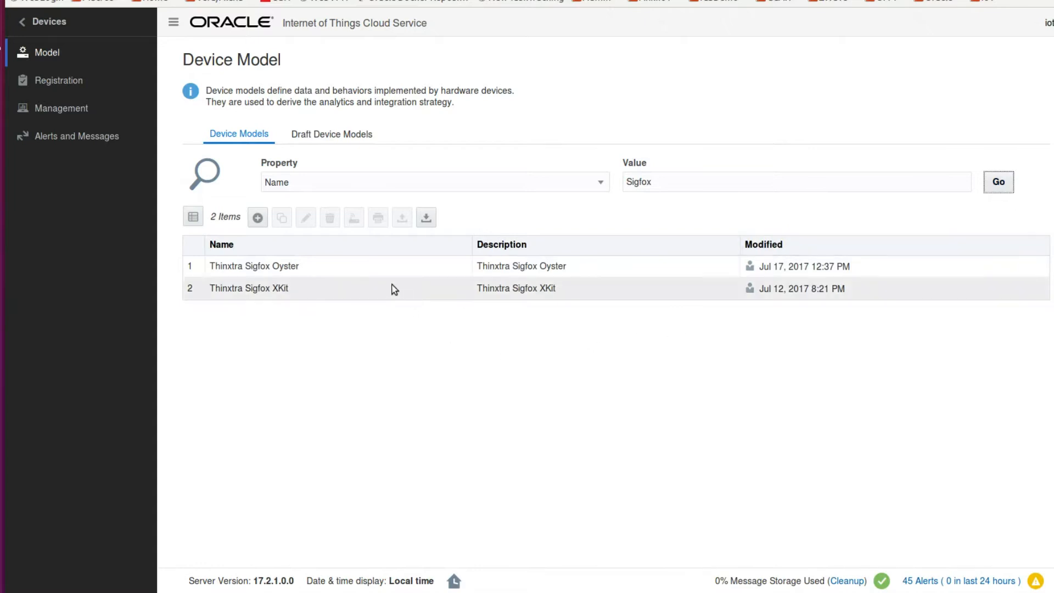
left_click(248, 287)
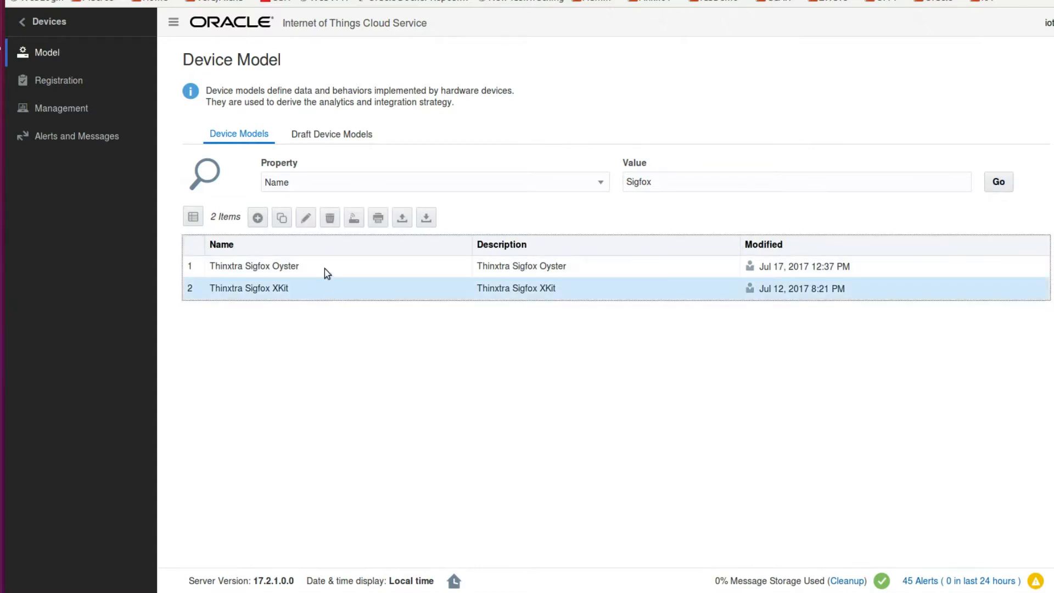
left_click(306, 218)
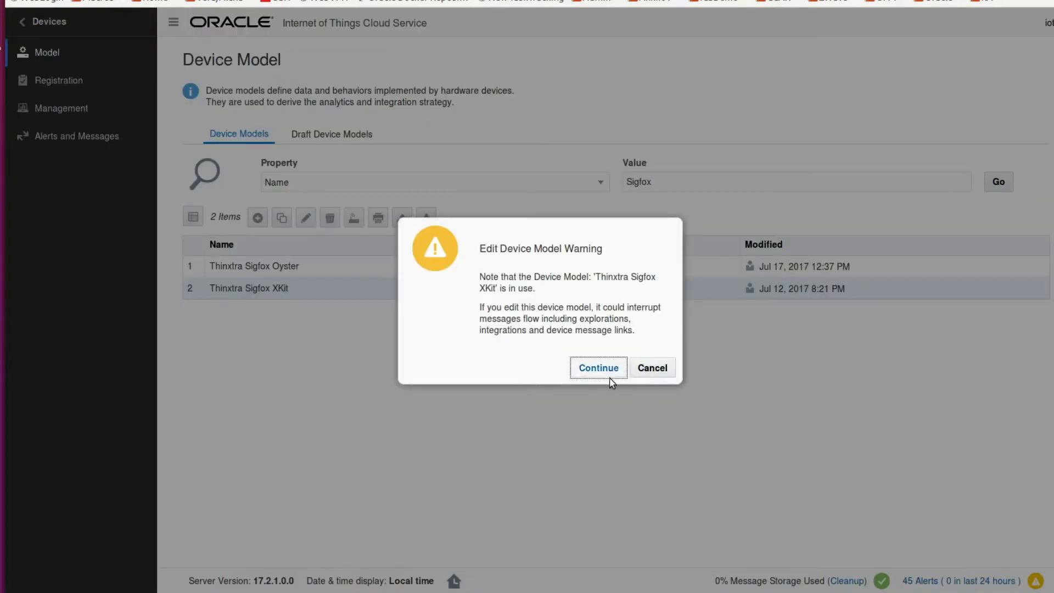
- Continue past the in-use warning and scroll through XKit's custom attributes and data message
left_click(598, 368)
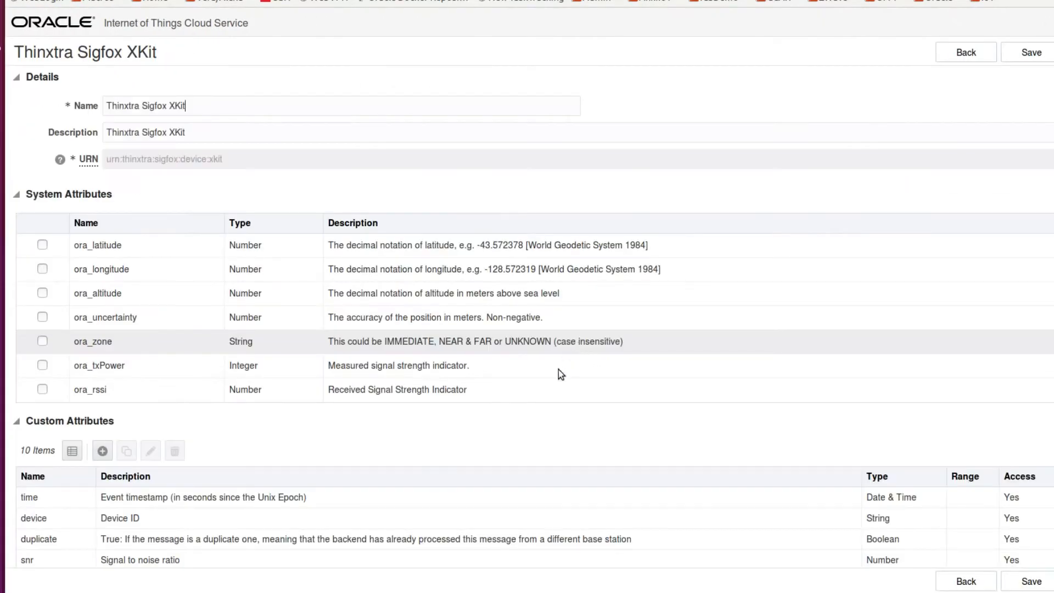
scroll("down", 3)
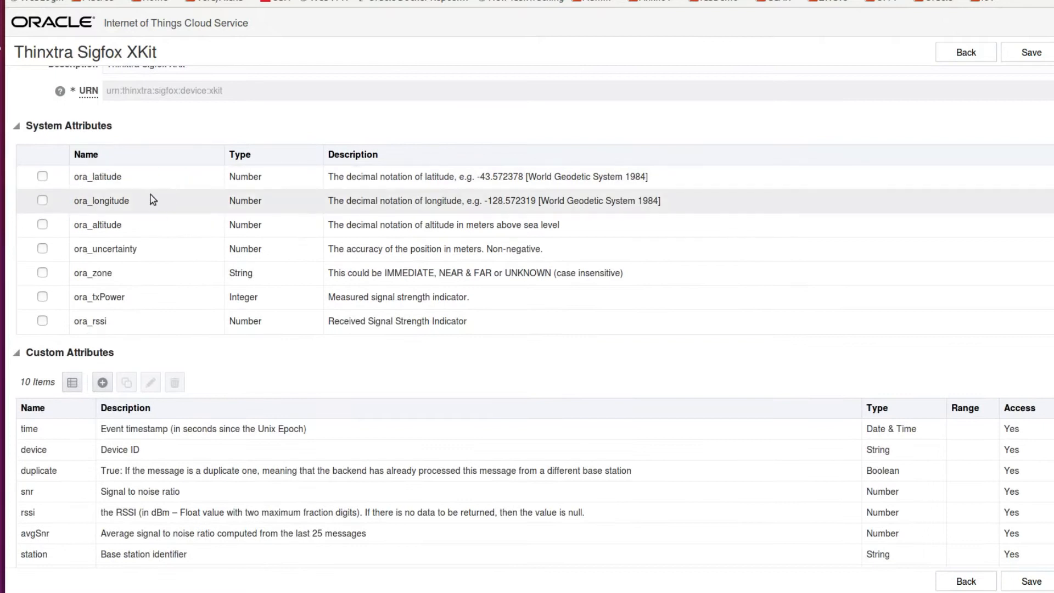
scroll("down", 3)
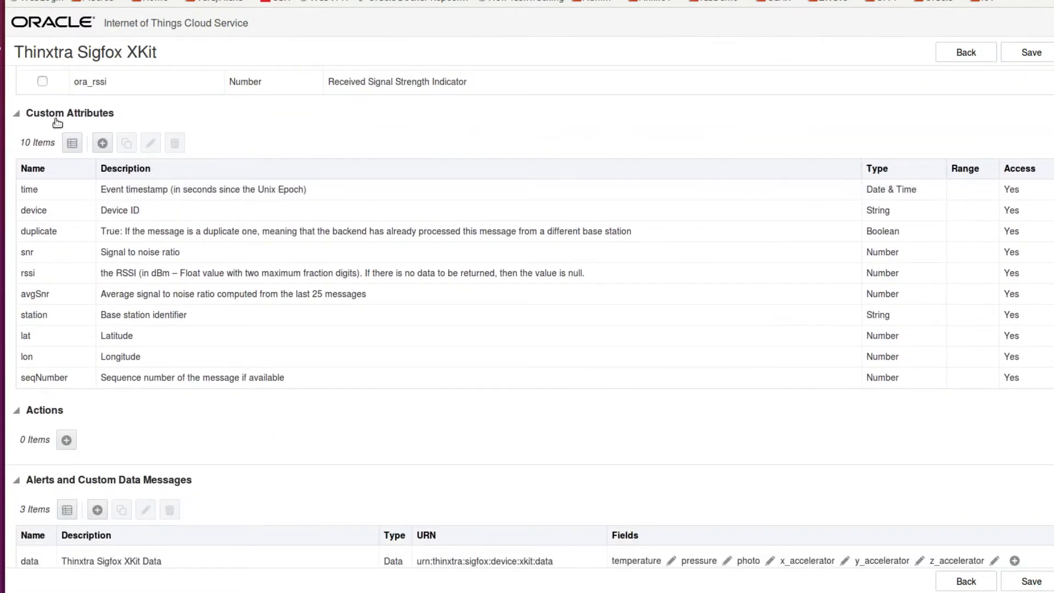
left_click(38, 230)
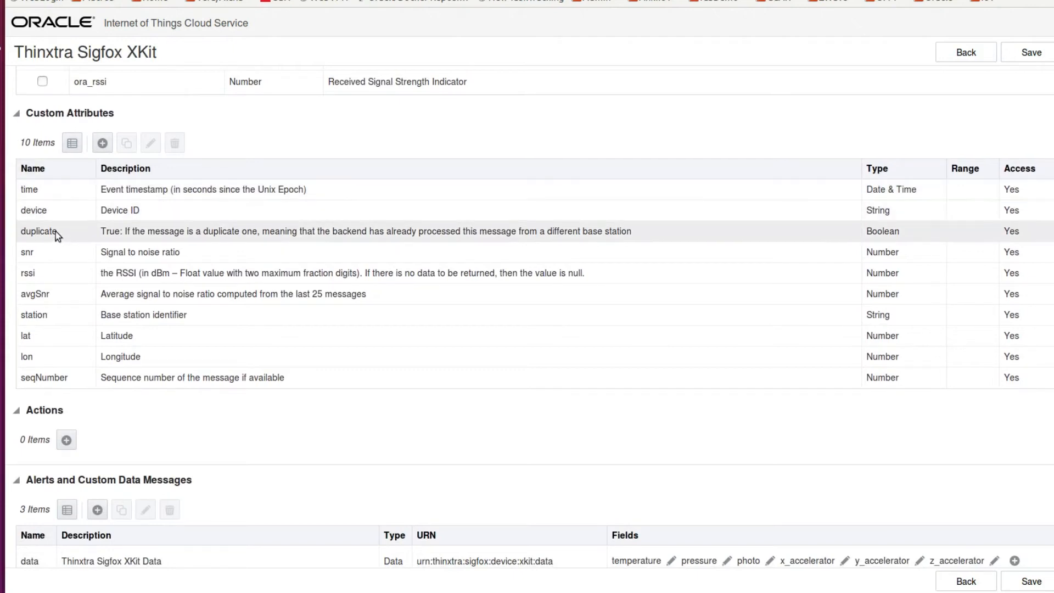
mouse_move(162, 339)
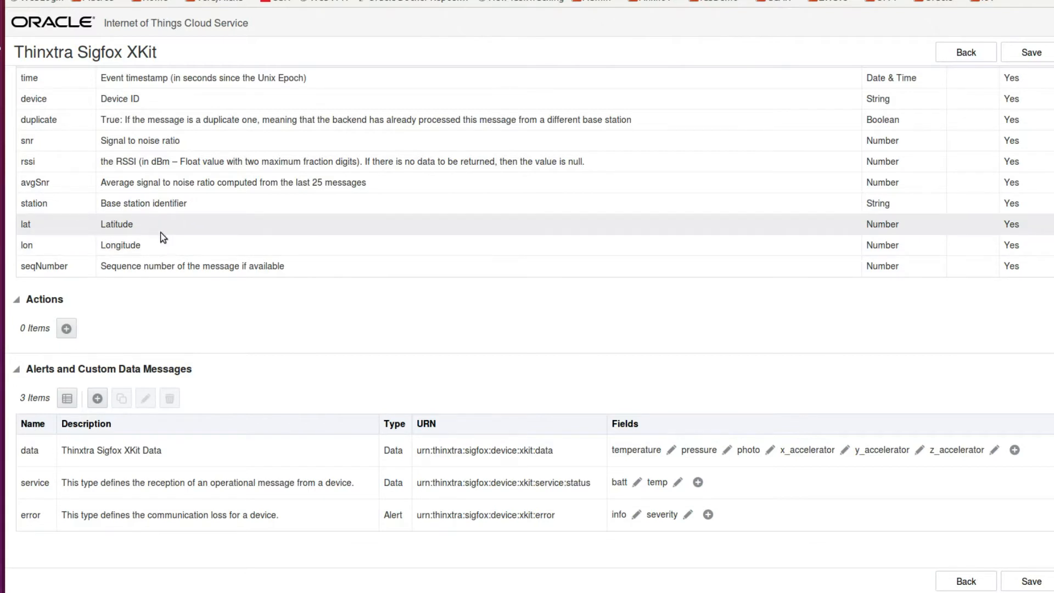
mouse_move(17, 473)
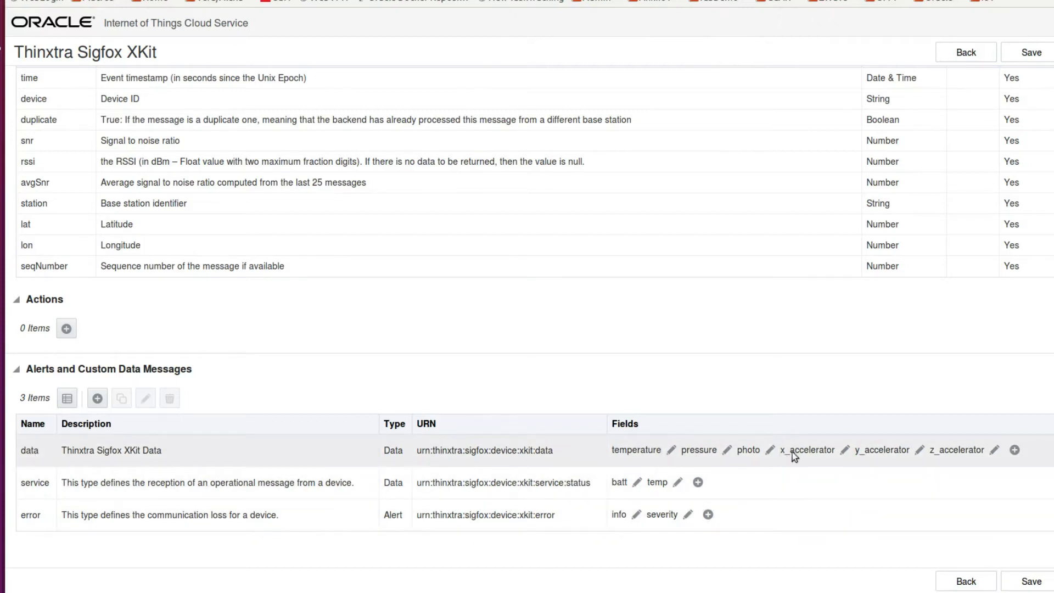
mouse_move(642, 456)
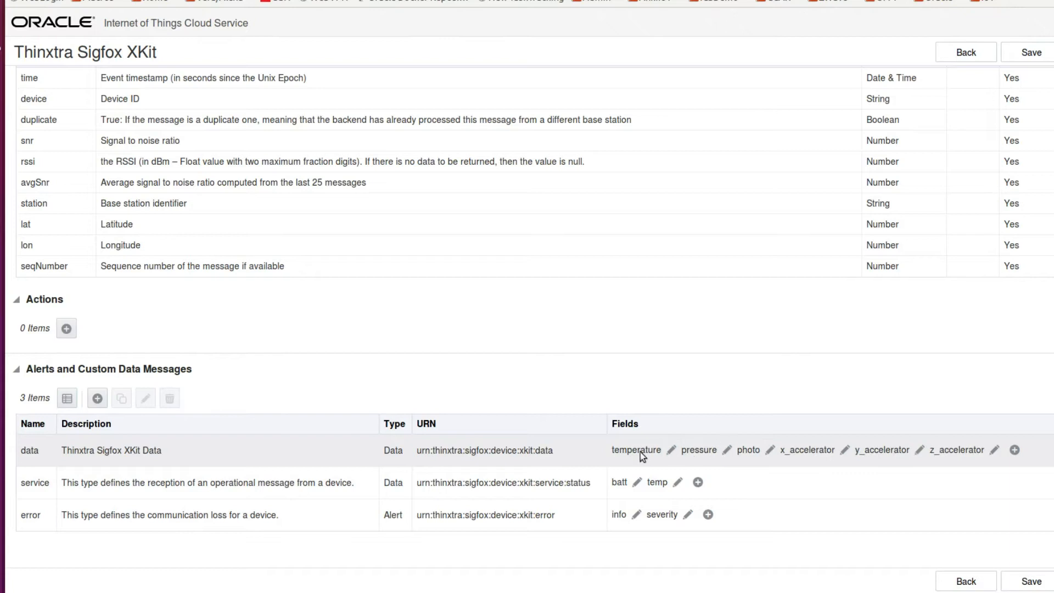
mouse_move(919, 458)
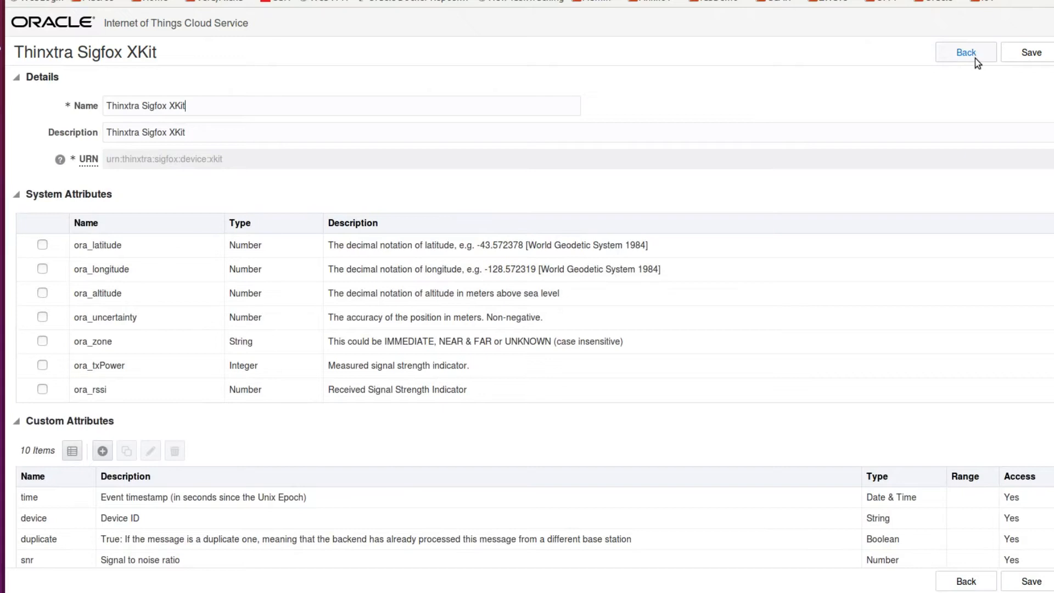
- Exit the XKit model editor without saving, returning to the 13-model list
left_click(965, 52)
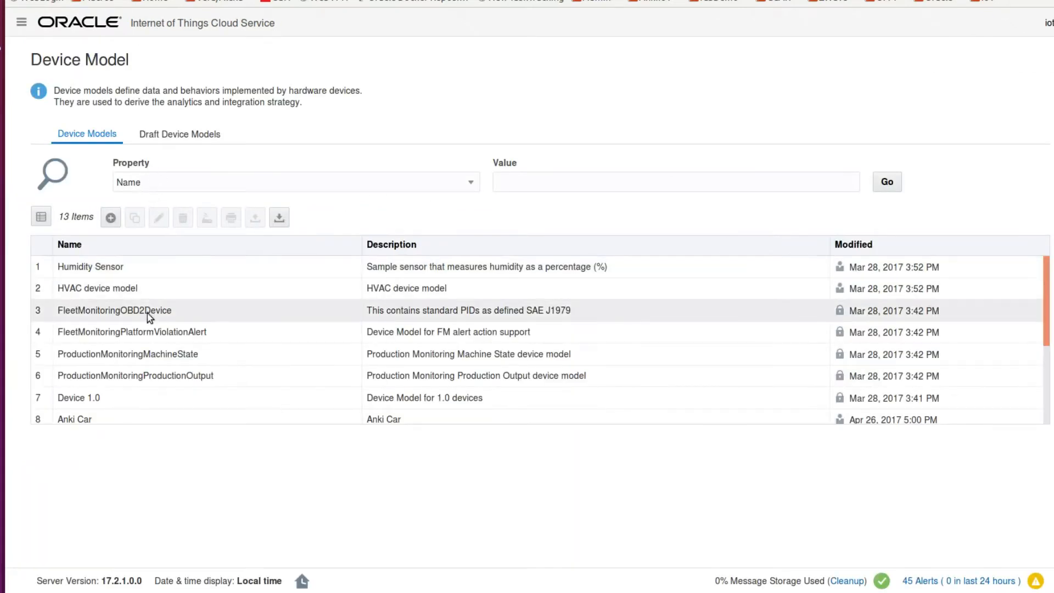
- Filter device models by 'Sigfox', open Thinxtra Sigfox Oyster, and scroll its attributes and messages
left_click(673, 182)
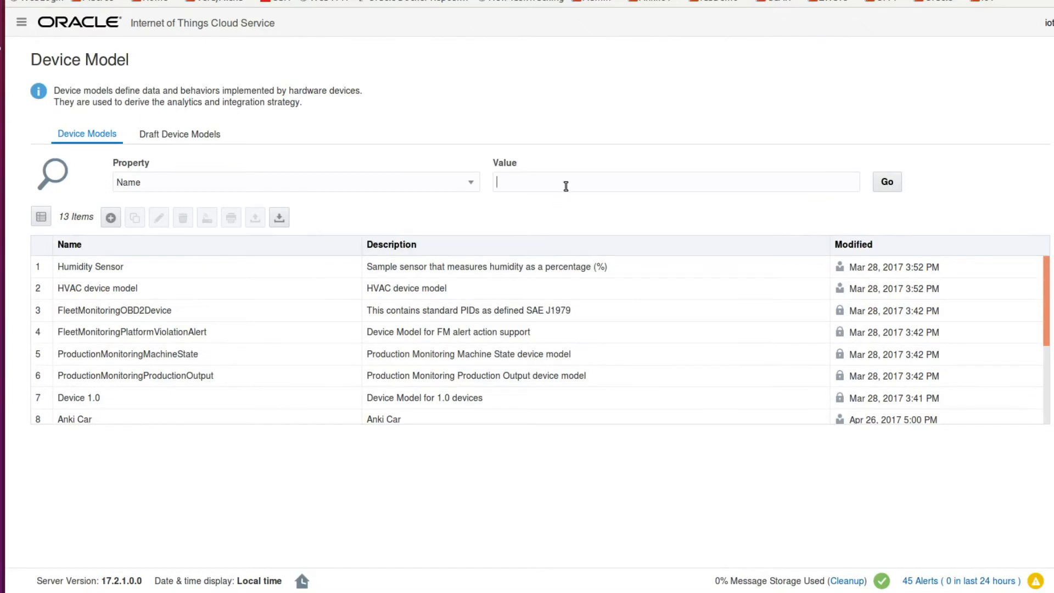
type("Sigfox")
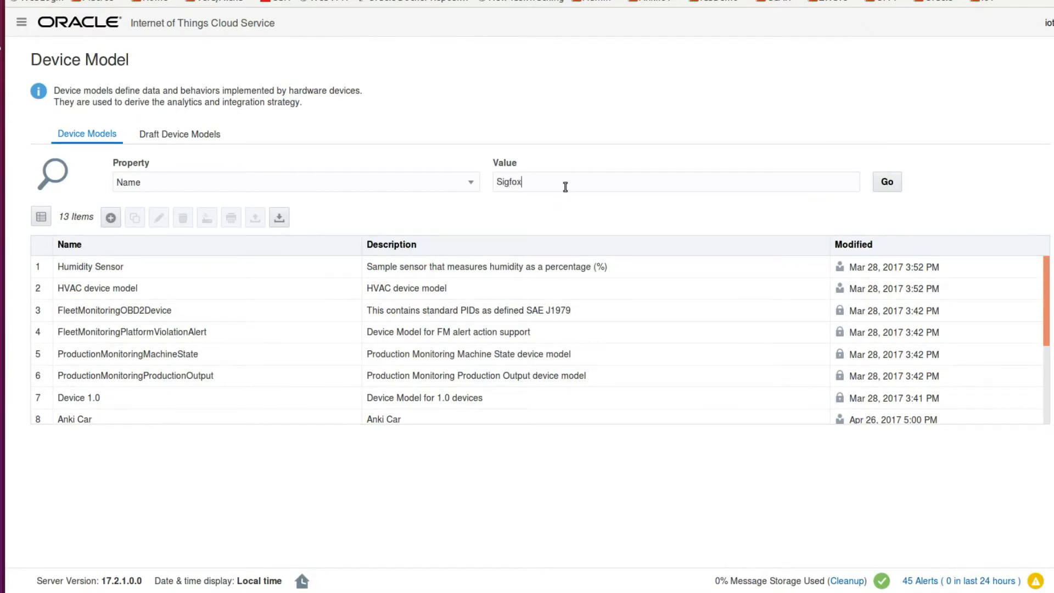
left_click(887, 182)
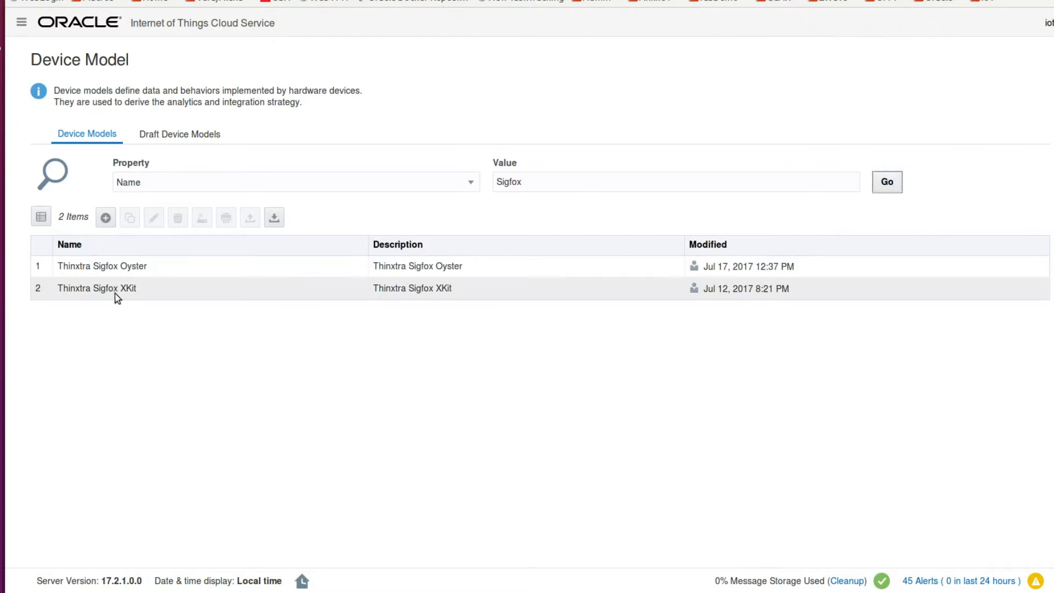
left_click(101, 266)
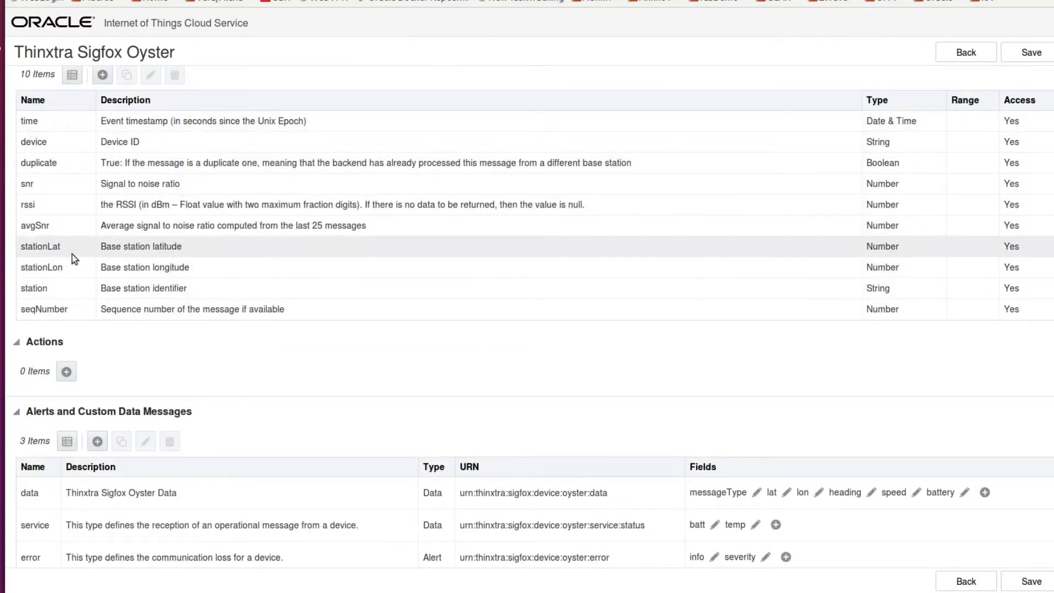
mouse_move(245, 261)
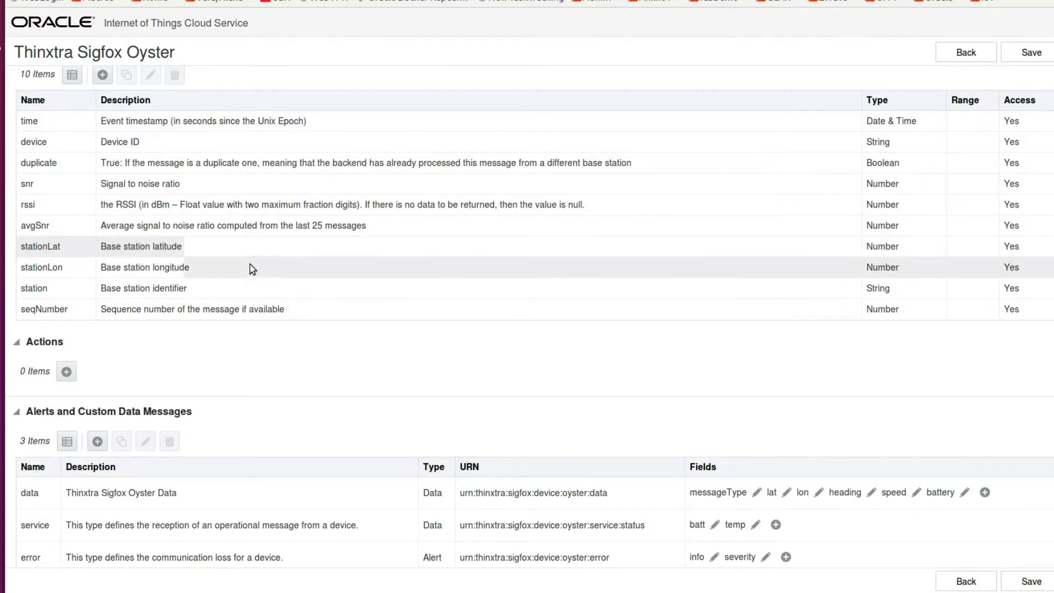
scroll("down", 3)
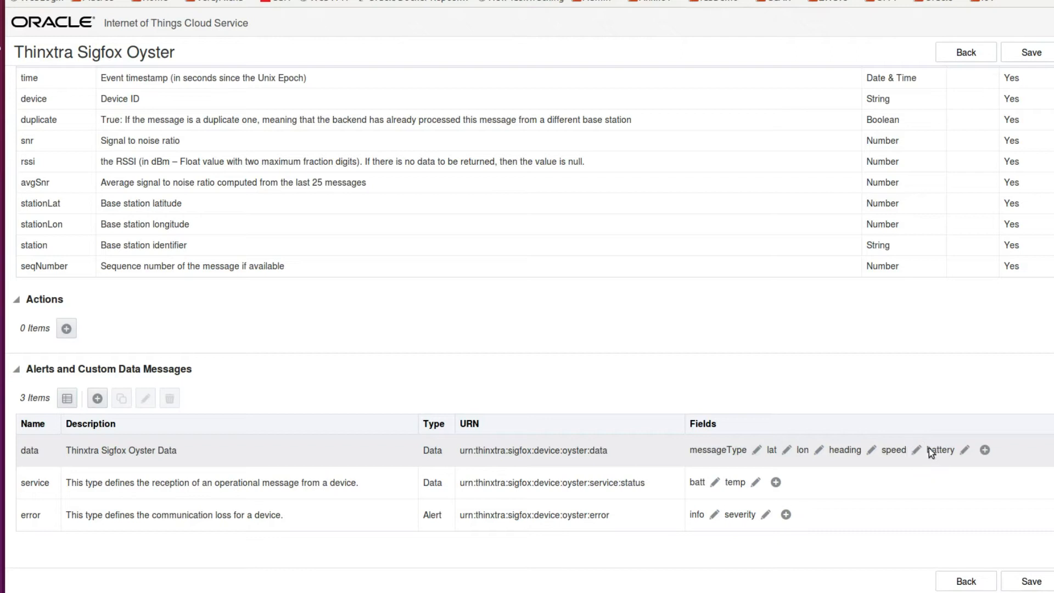
mouse_move(175, 222)
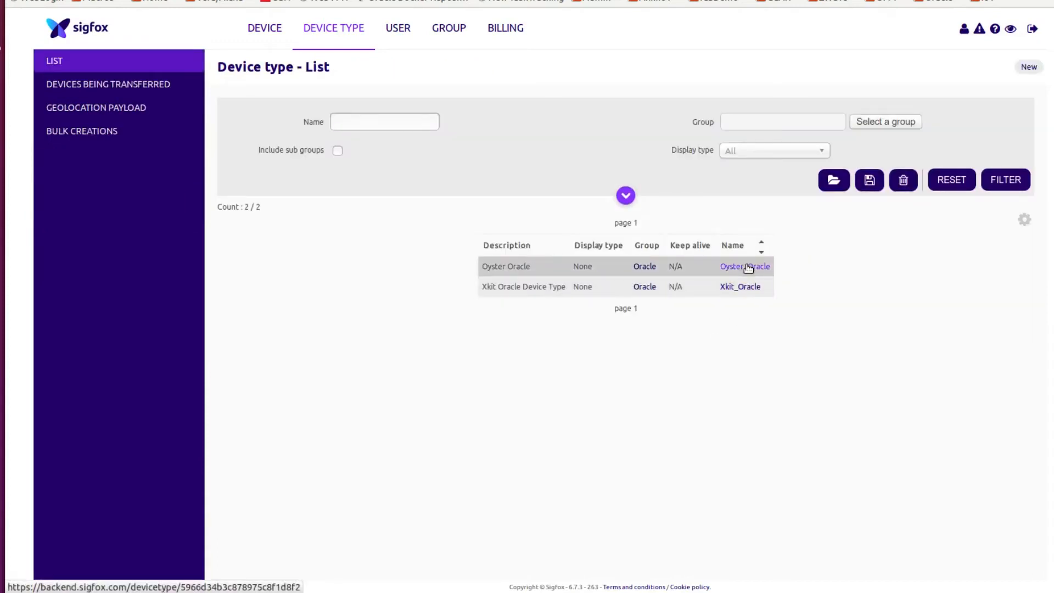
- Open Oyster_Oracle's uplink callback and scroll its JSON body mapping heading, speed and battery
left_click(744, 266)
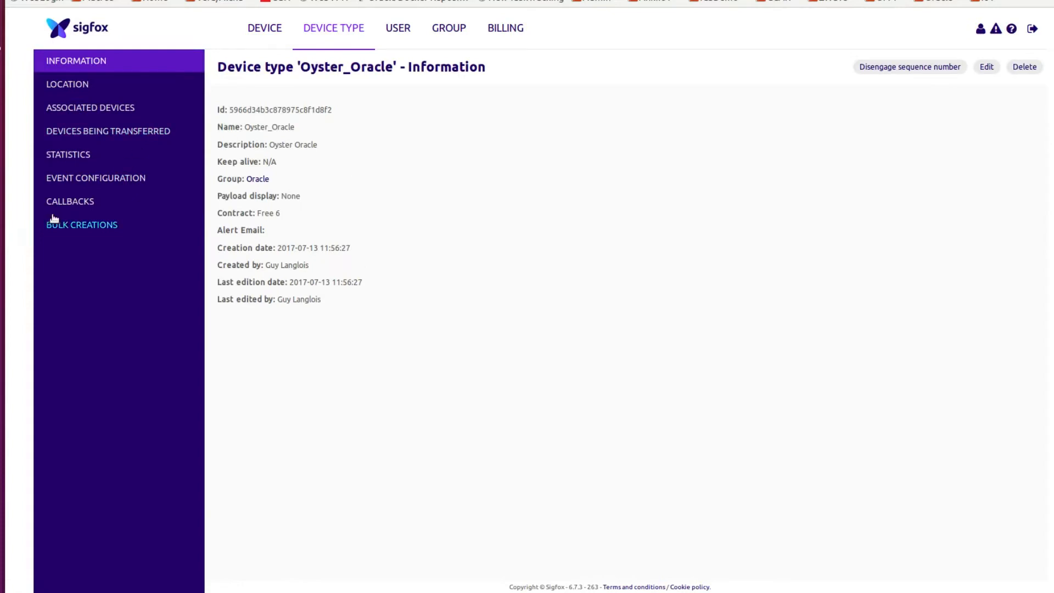
left_click(69, 201)
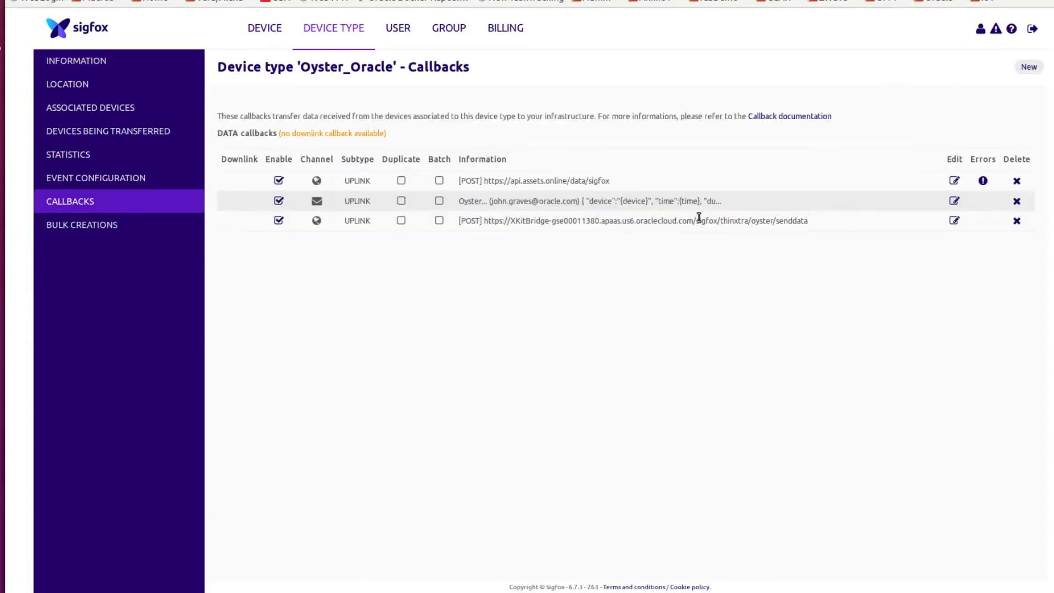
mouse_move(955, 221)
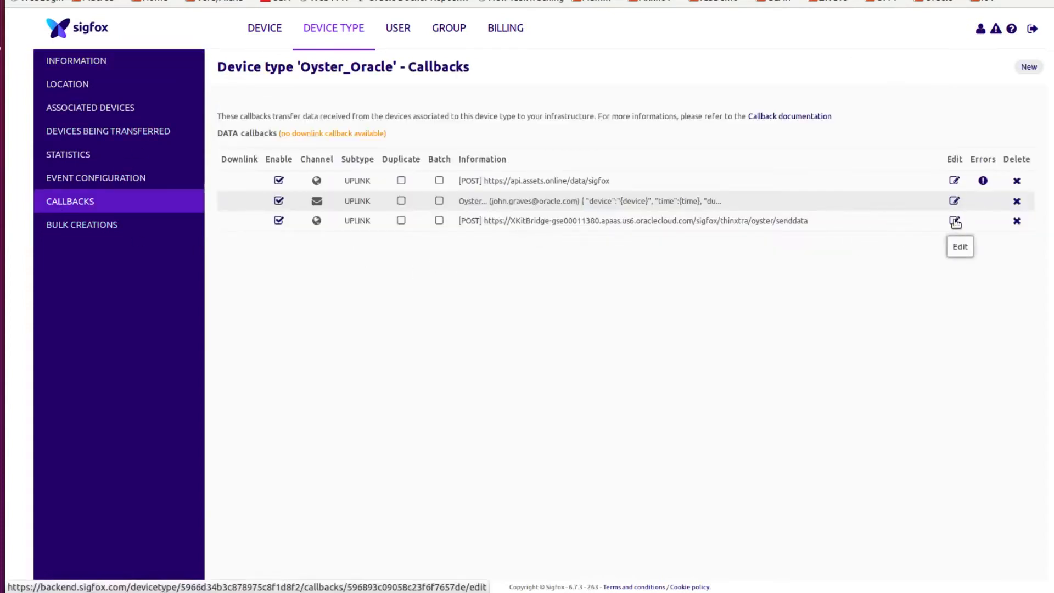
left_click(955, 222)
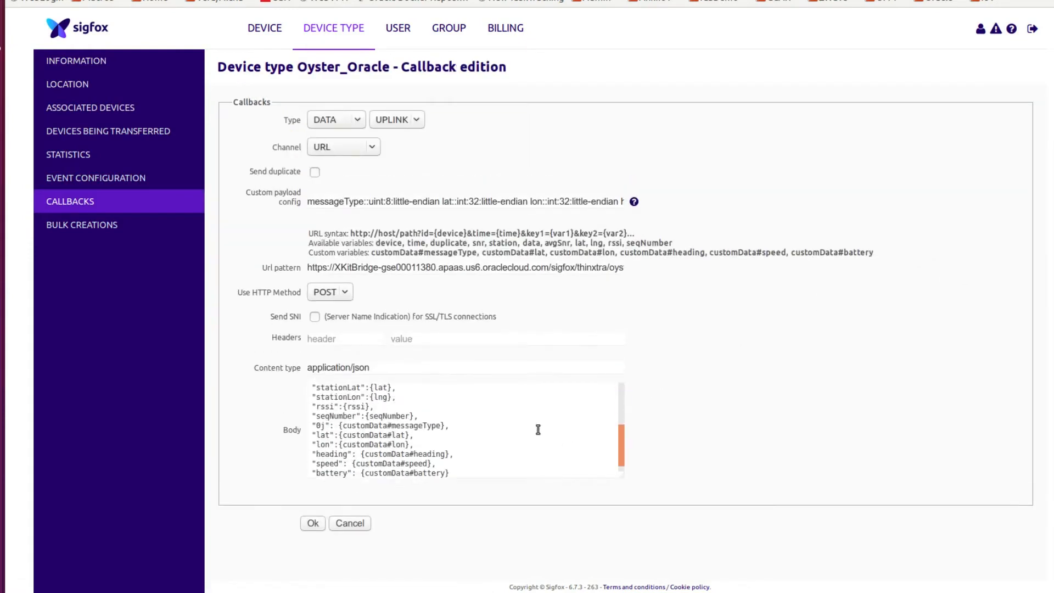
scroll("down", 3)
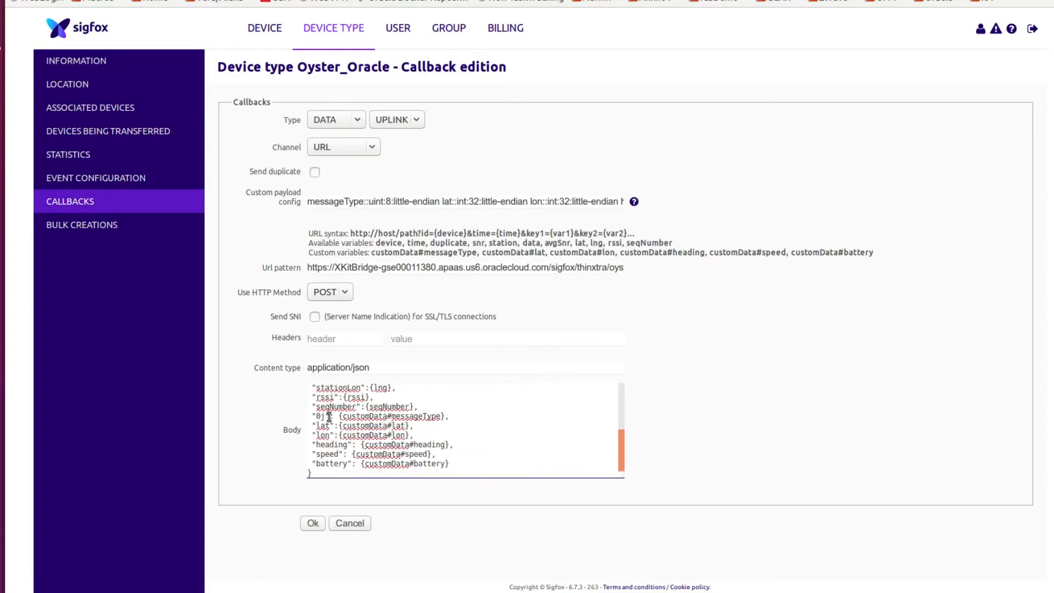
double_click(322, 435)
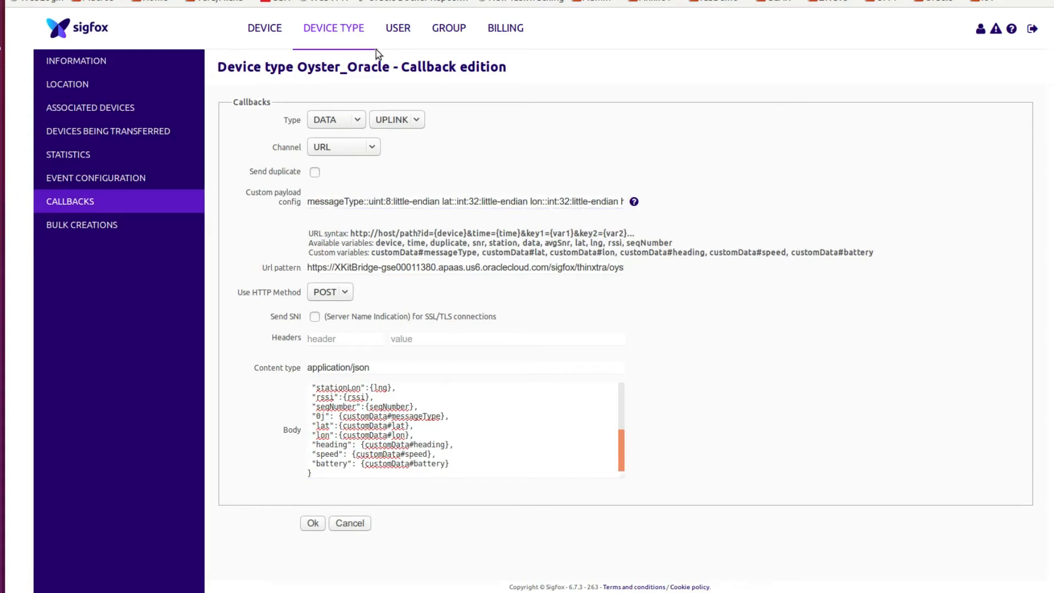
mouse_move(264, 28)
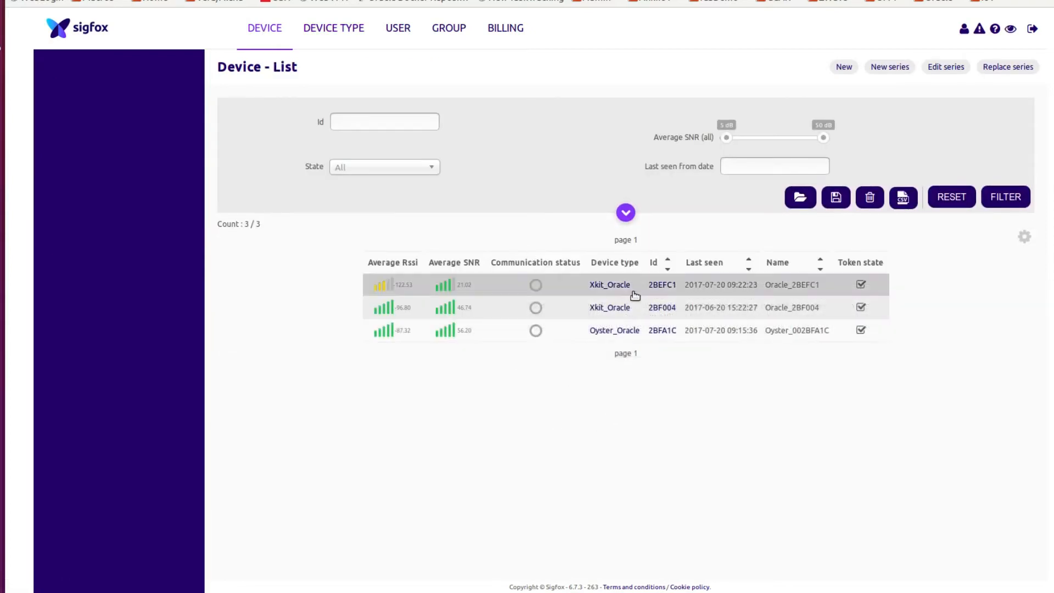
- Open device 2BEFC1's messages and check the latest message's callback result: 200 OK
left_click(662, 284)
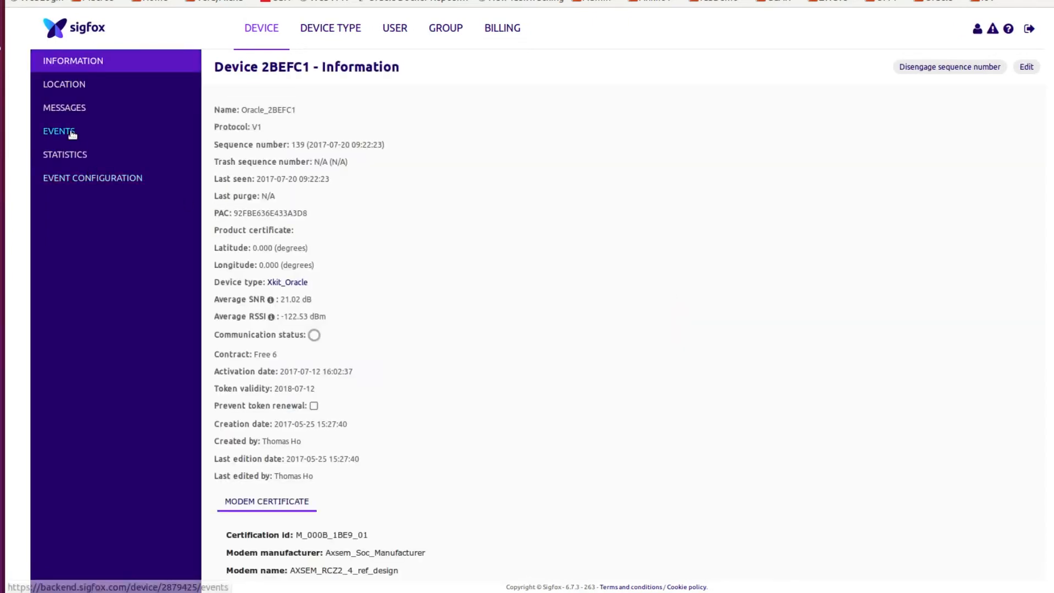
left_click(59, 130)
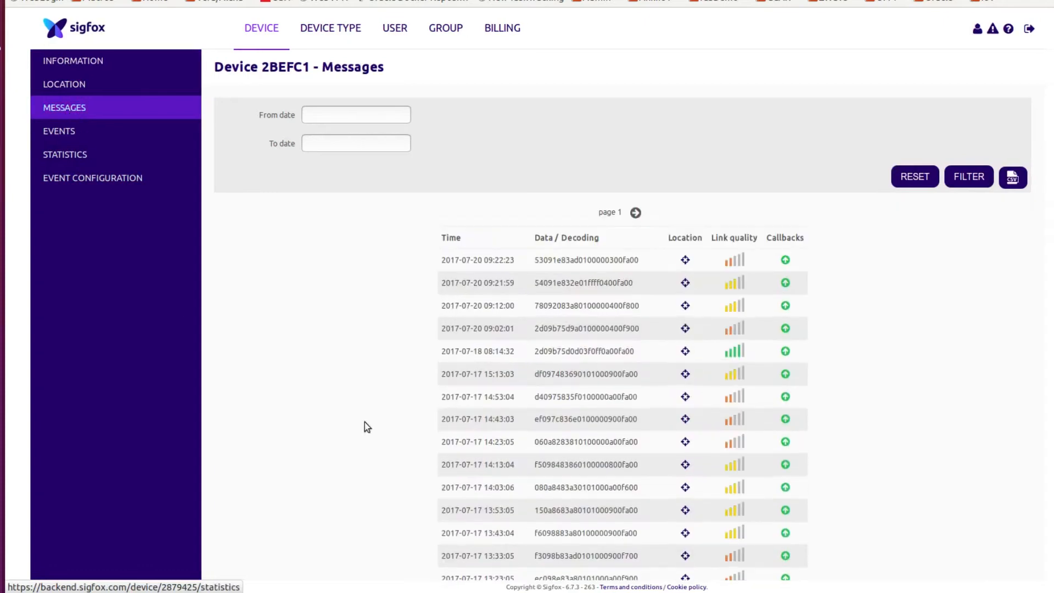
mouse_move(745, 267)
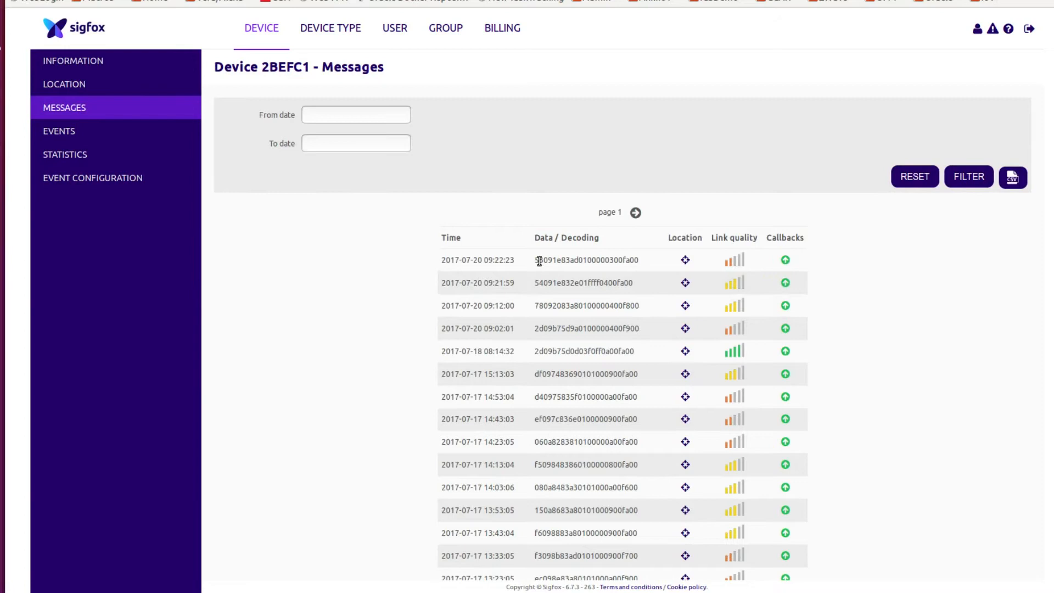
mouse_move(642, 254)
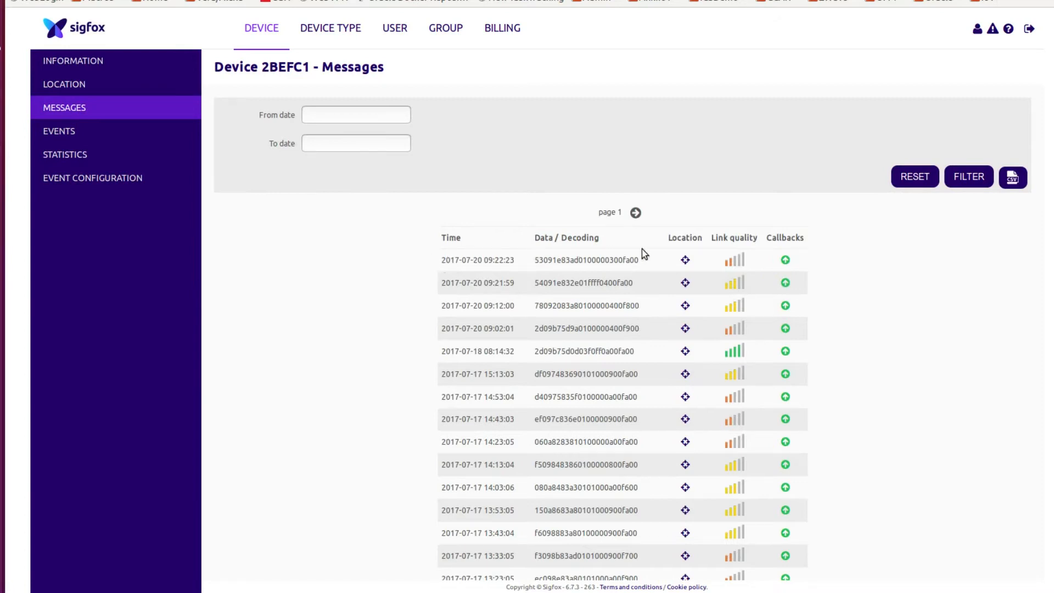
left_click(785, 259)
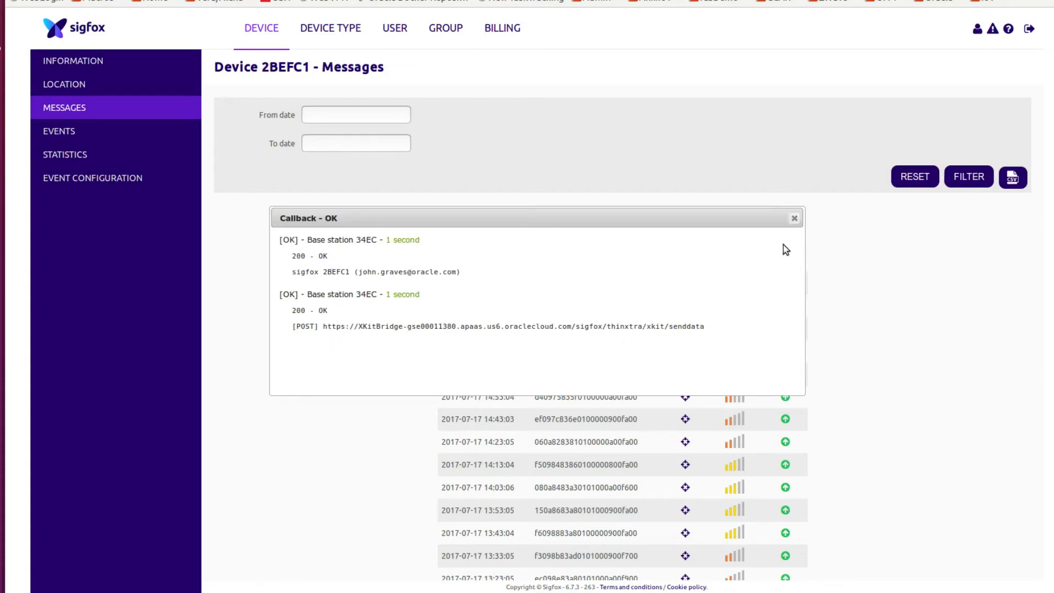
left_click(794, 218)
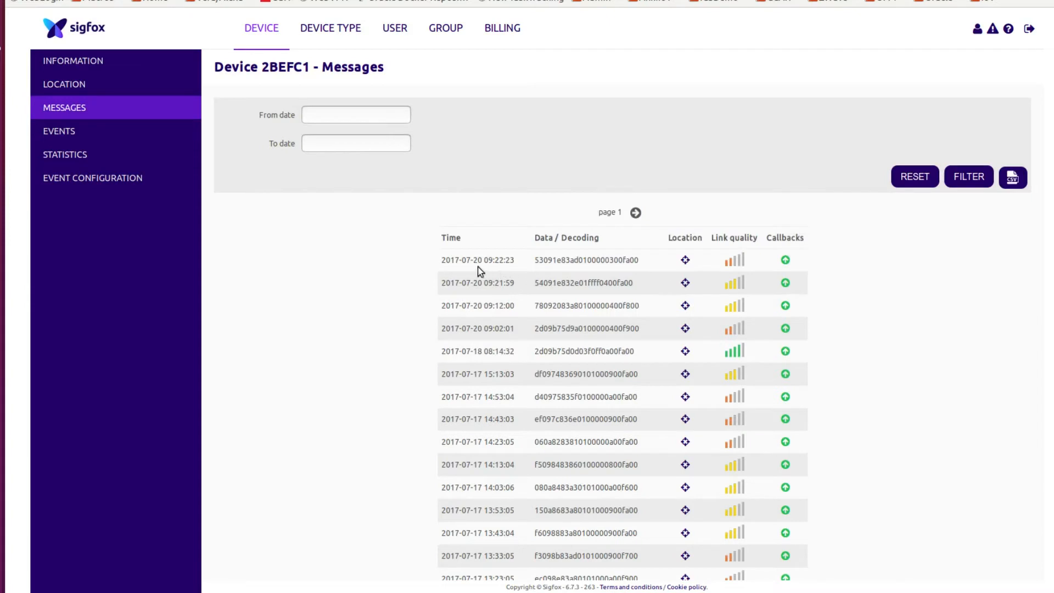
mouse_move(507, 266)
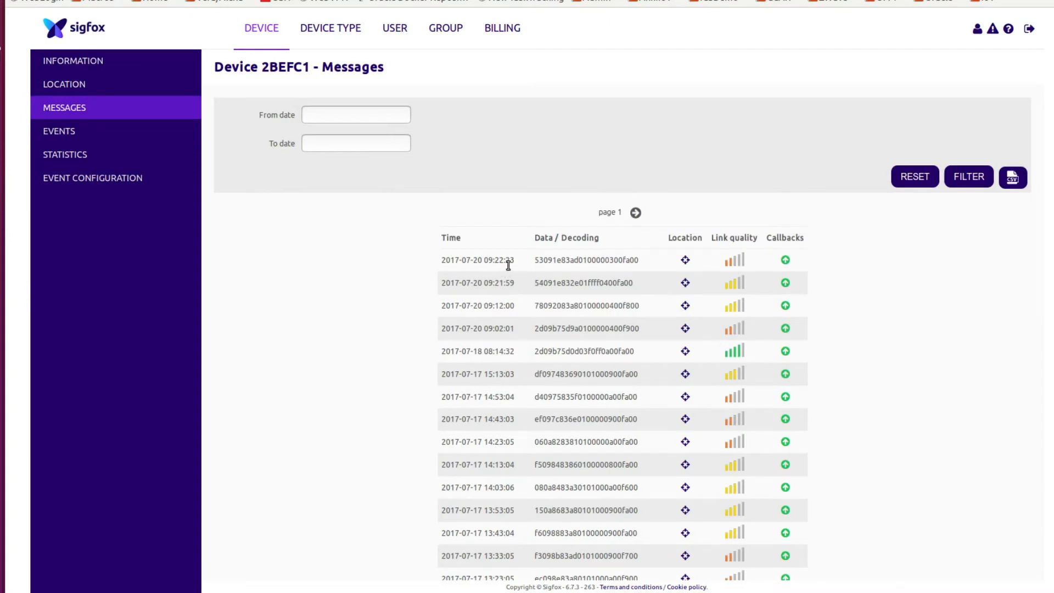
mouse_move(518, 274)
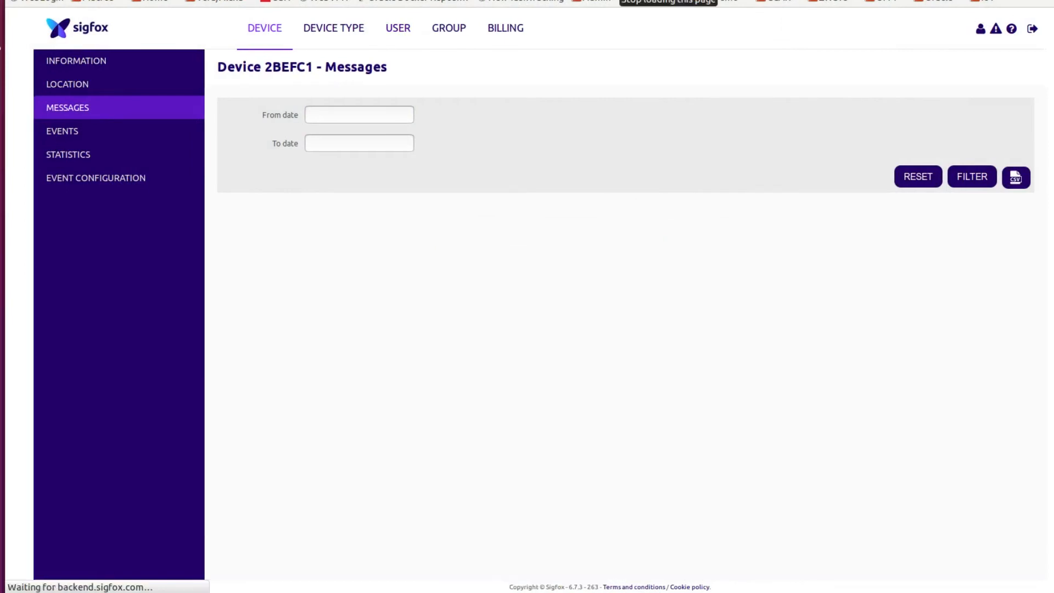
- Check the new 09:26:28 message from device 2BEFC1 in the Messages list
left_click(971, 176)
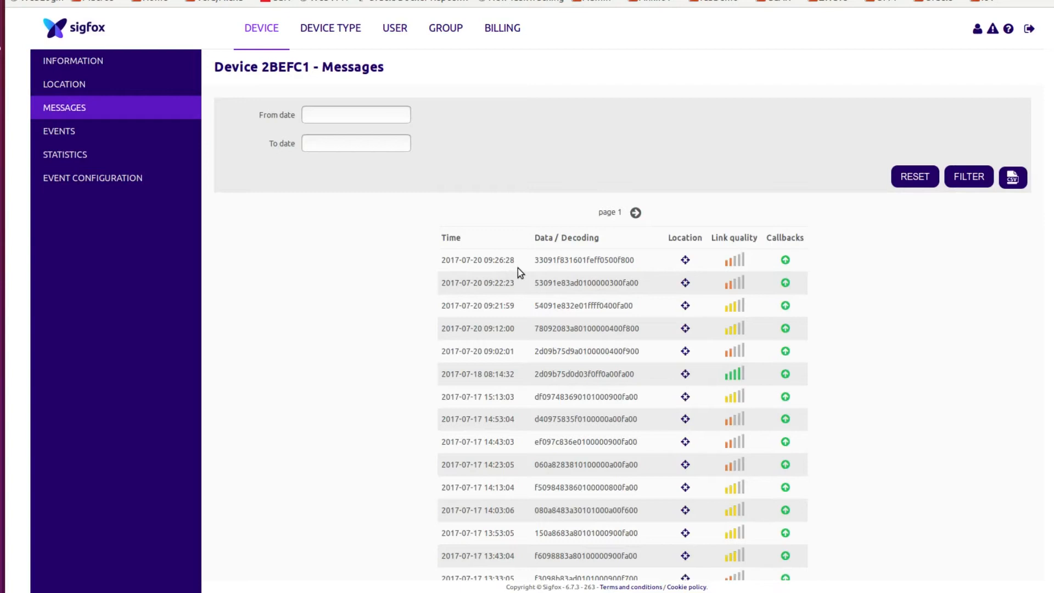
mouse_move(500, 261)
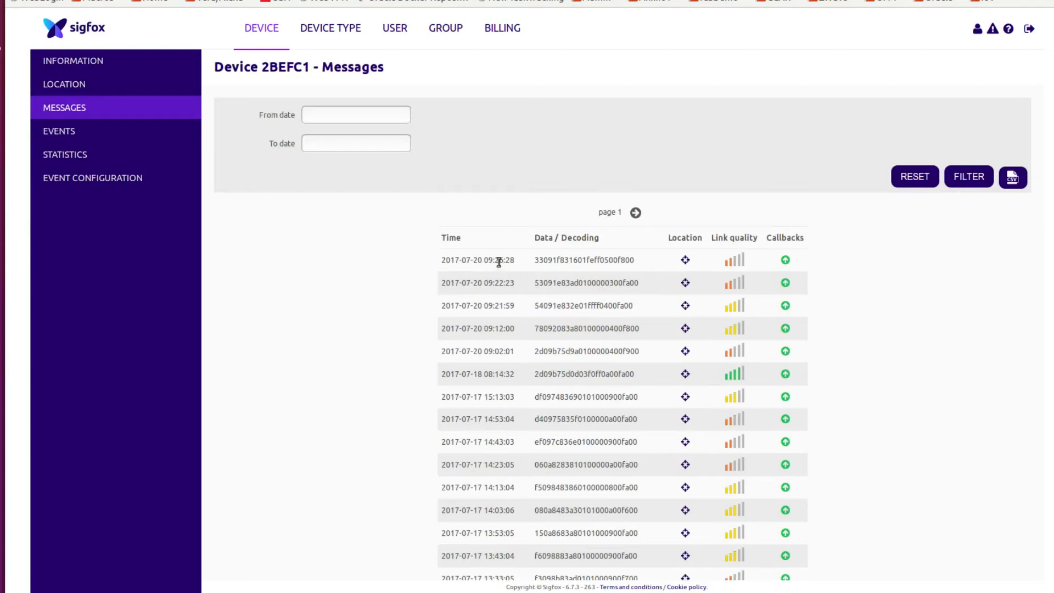
left_click(784, 260)
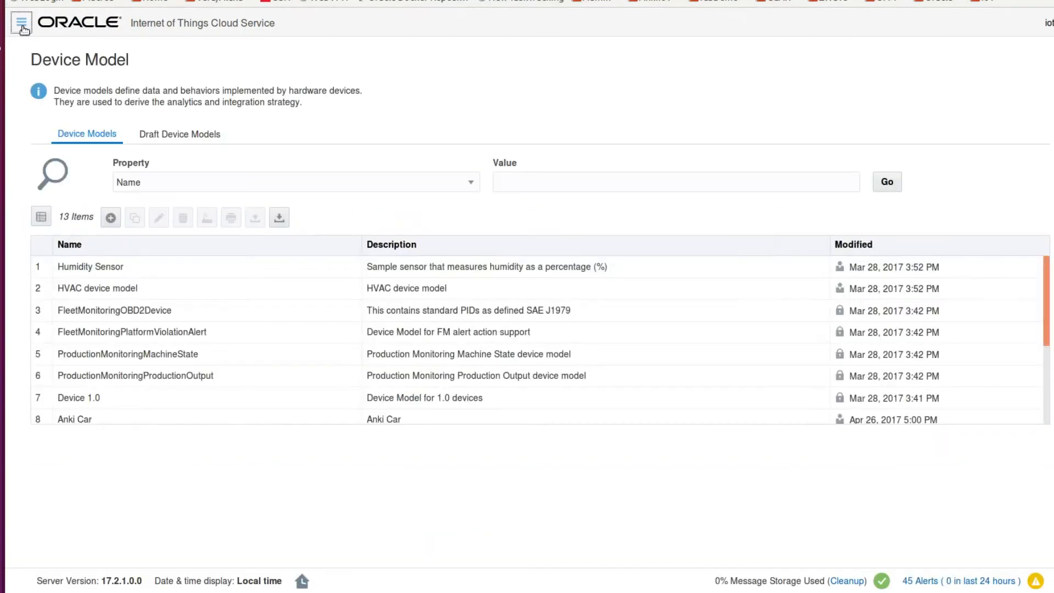
- View the newest stored message, 09:26:33 XKit from 2BEFC1, and its decoded payload
left_click(21, 22)
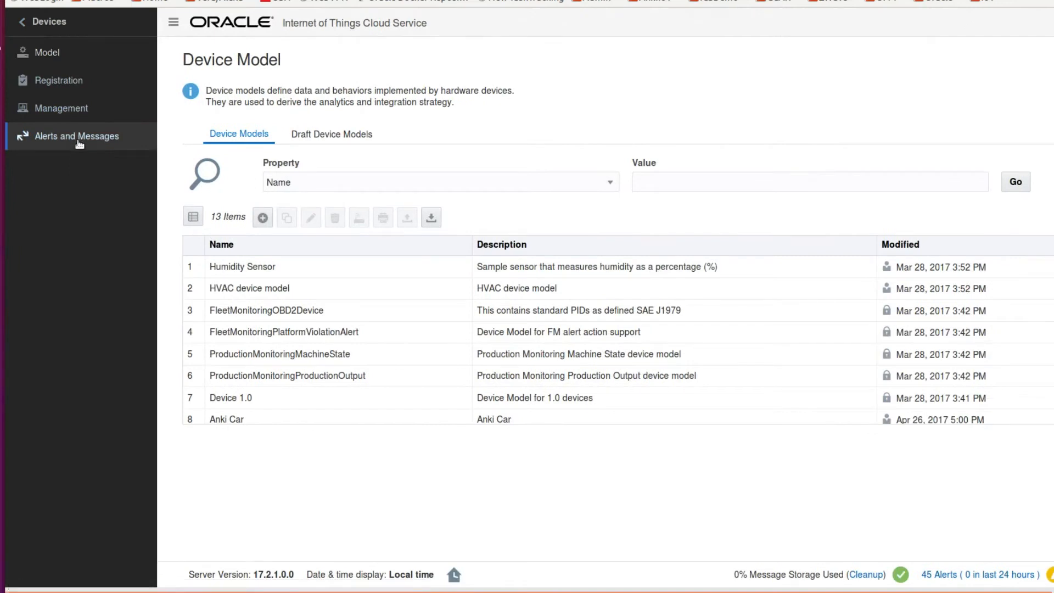
left_click(77, 136)
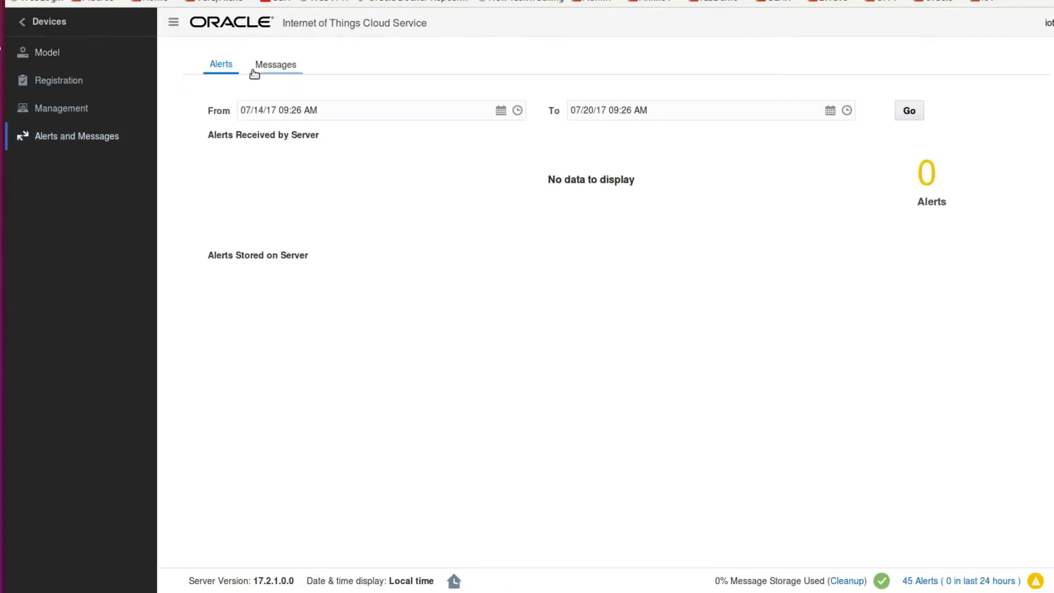
left_click(275, 64)
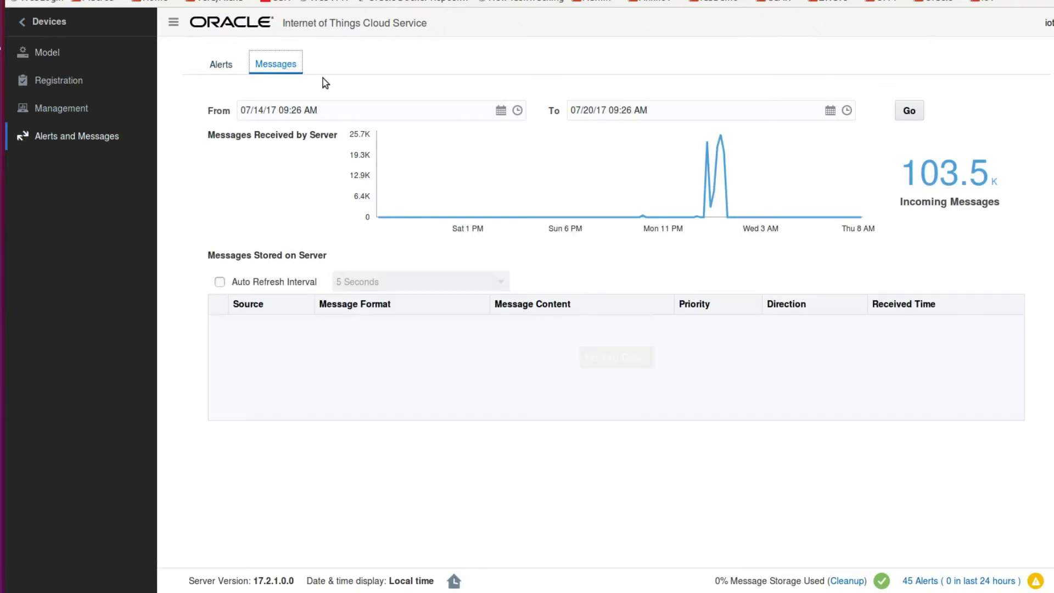
left_click(909, 110)
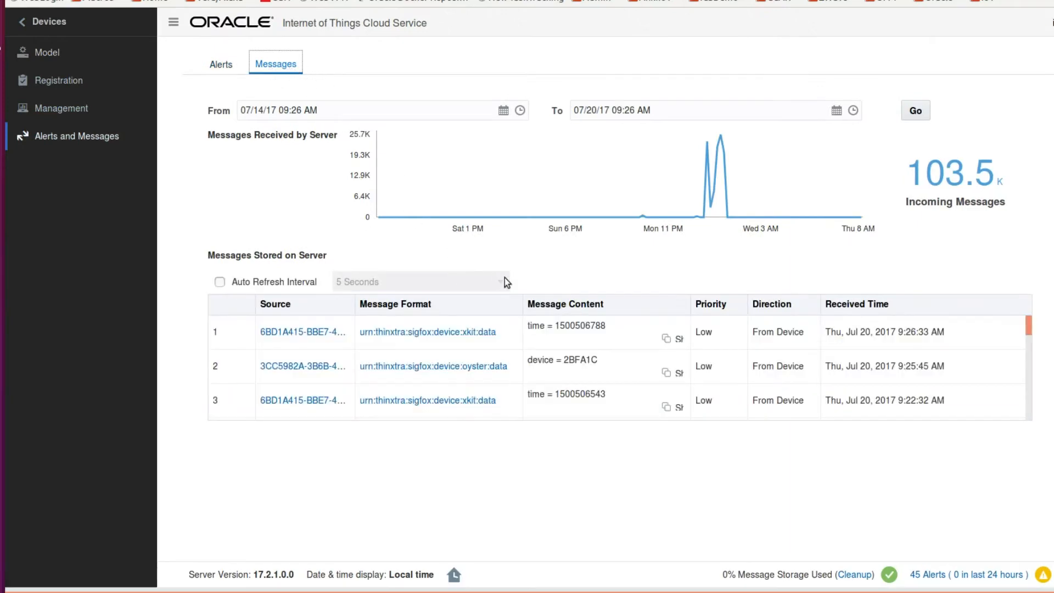
mouse_move(655, 338)
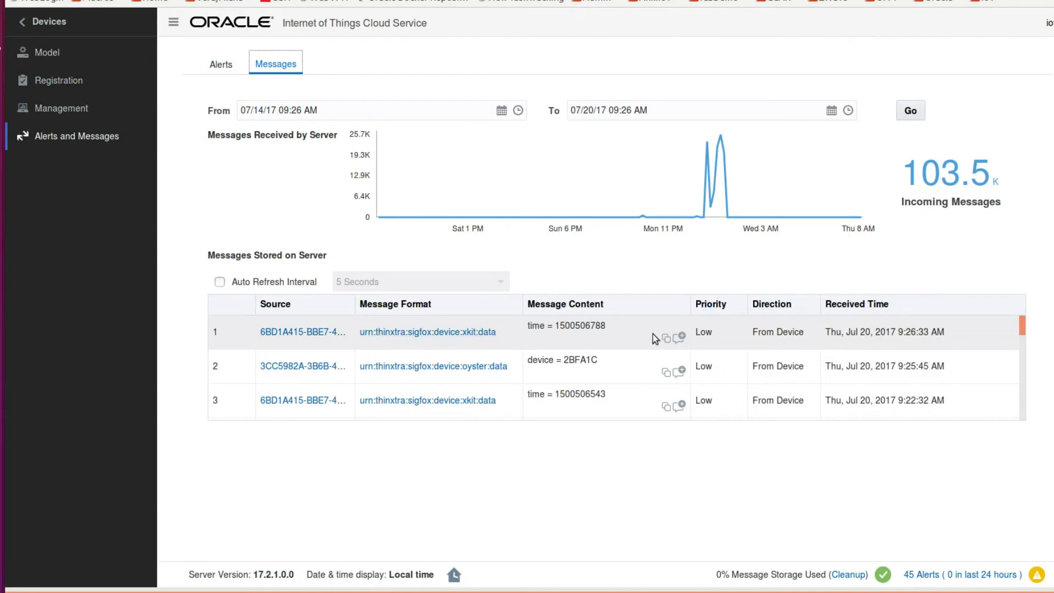
mouse_move(918, 340)
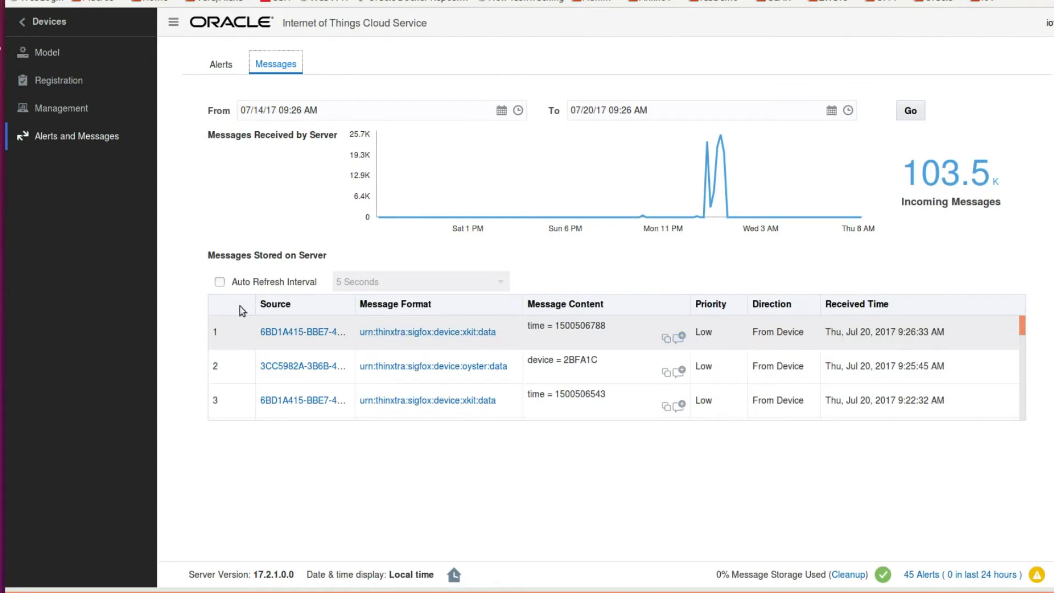
mouse_move(488, 342)
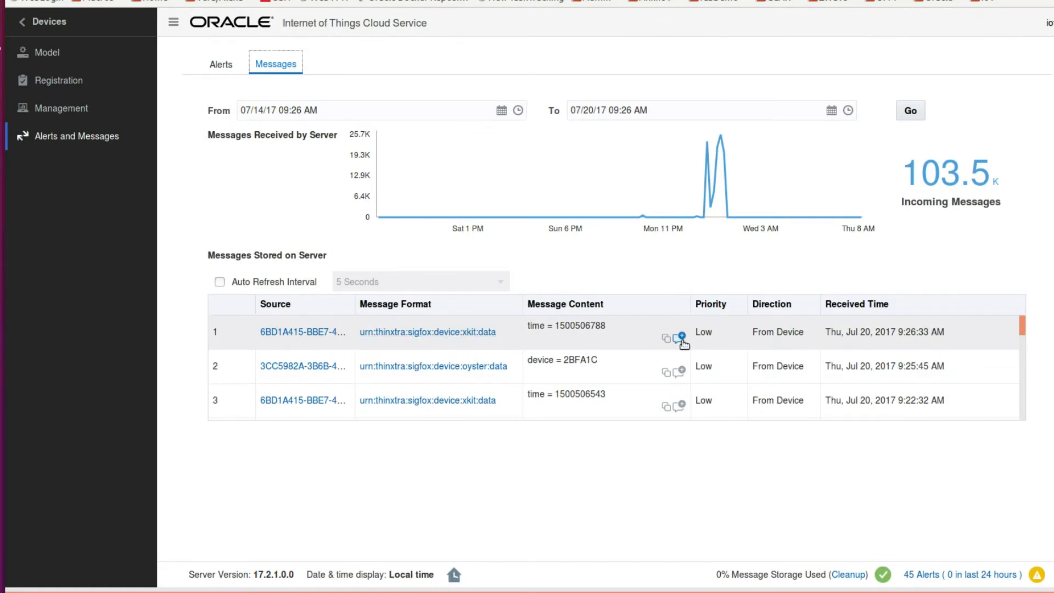
left_click(680, 337)
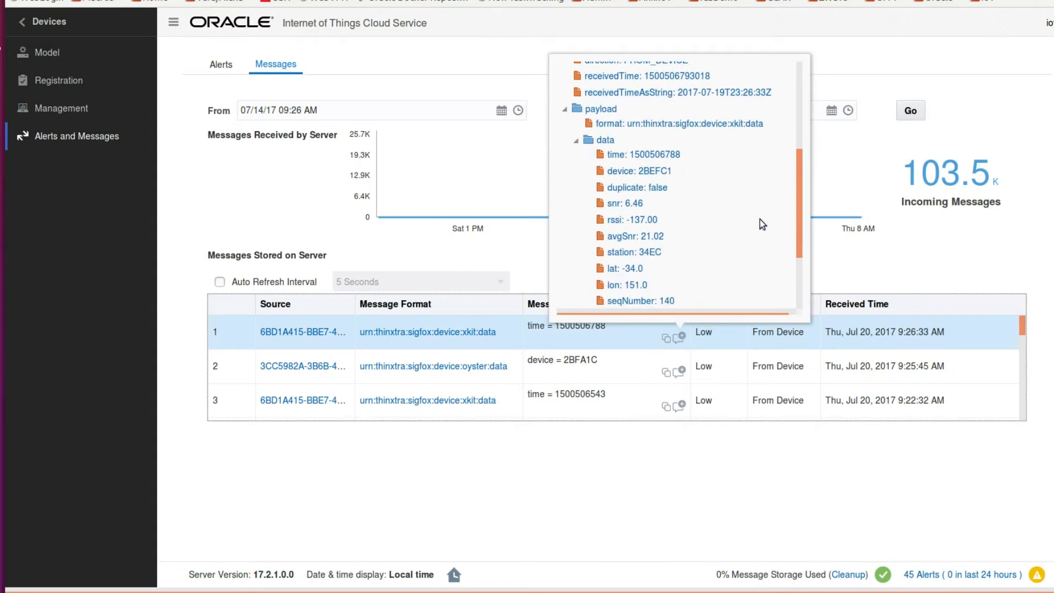
scroll("down", 3)
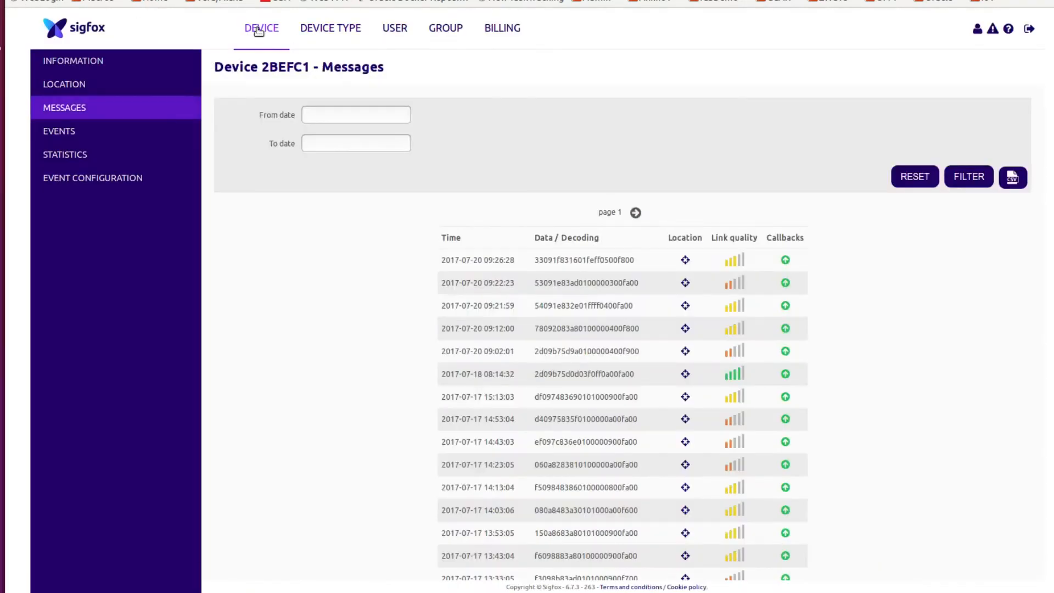
- Open Oyster device 2BFA1C's messages from the device list and refresh the list
left_click(264, 28)
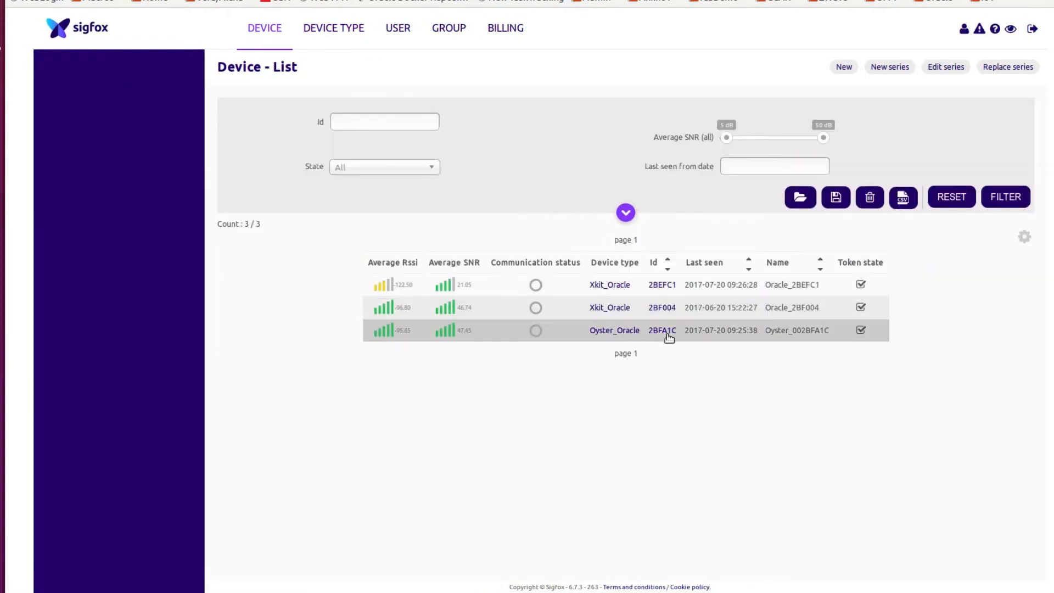
left_click(662, 330)
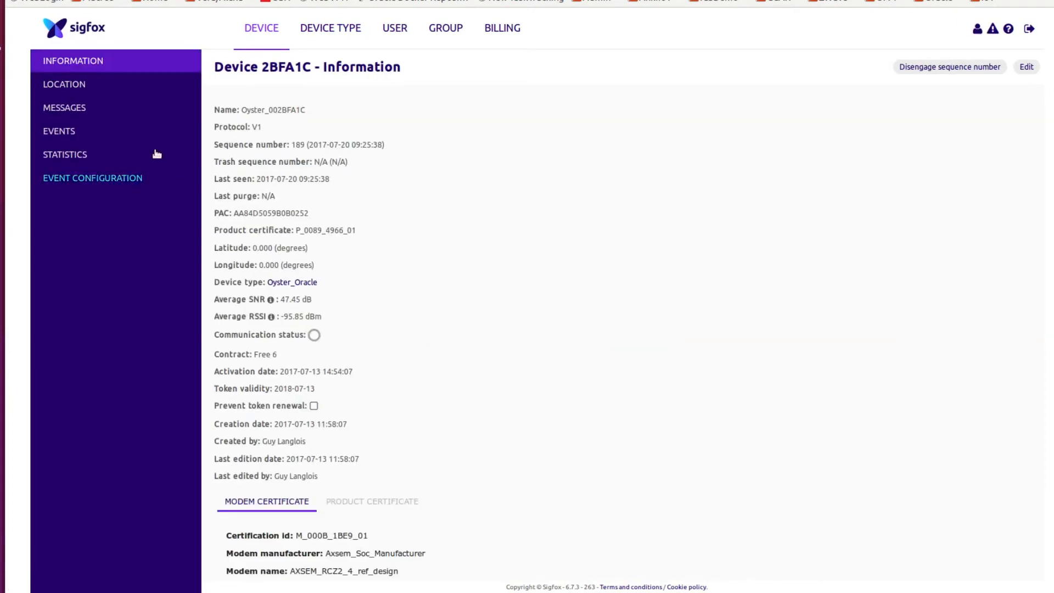
mouse_move(64, 107)
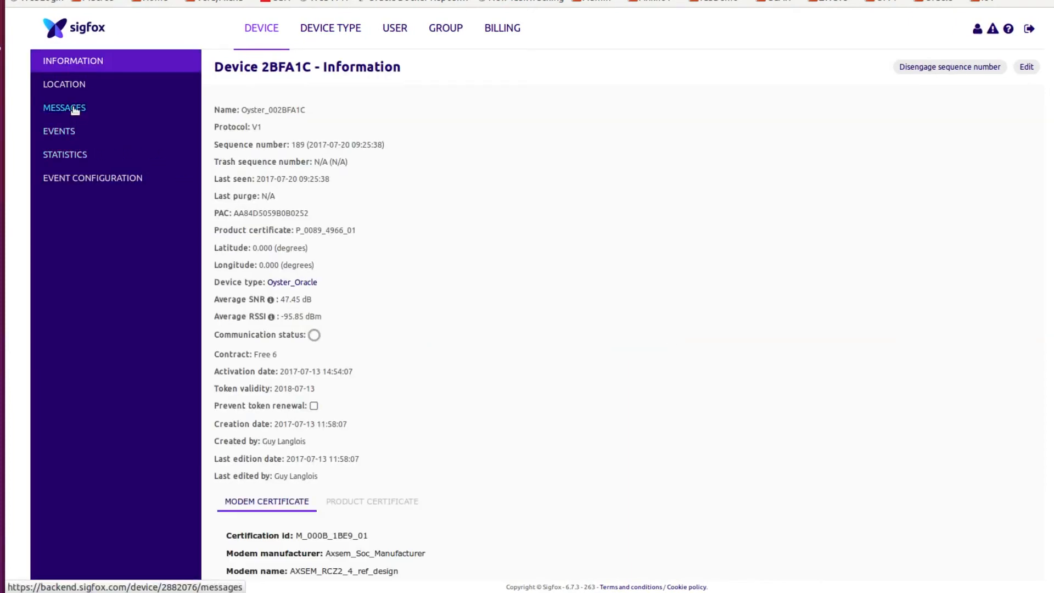
left_click(64, 108)
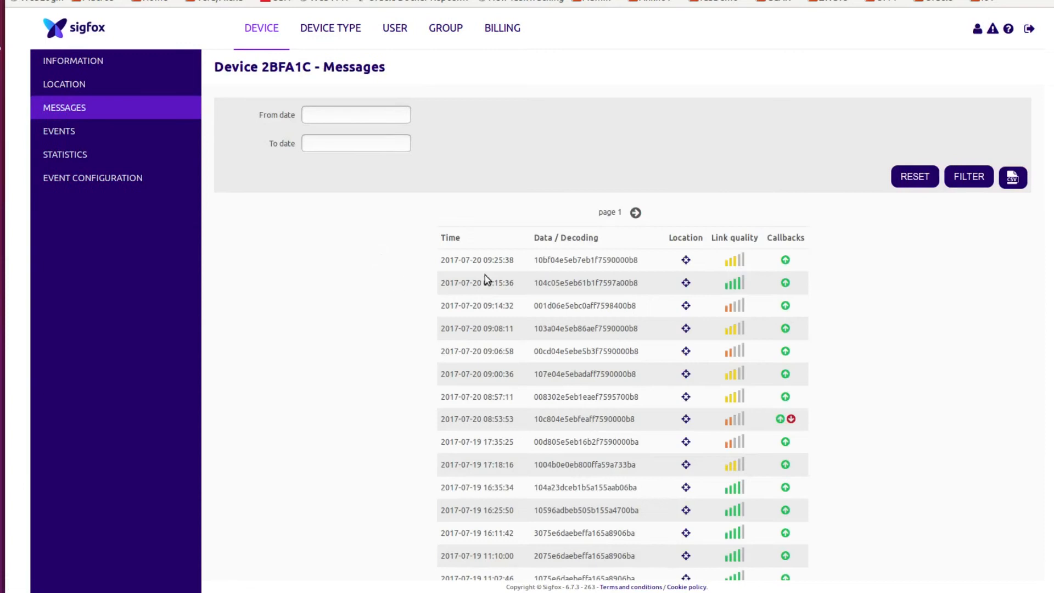
mouse_move(513, 278)
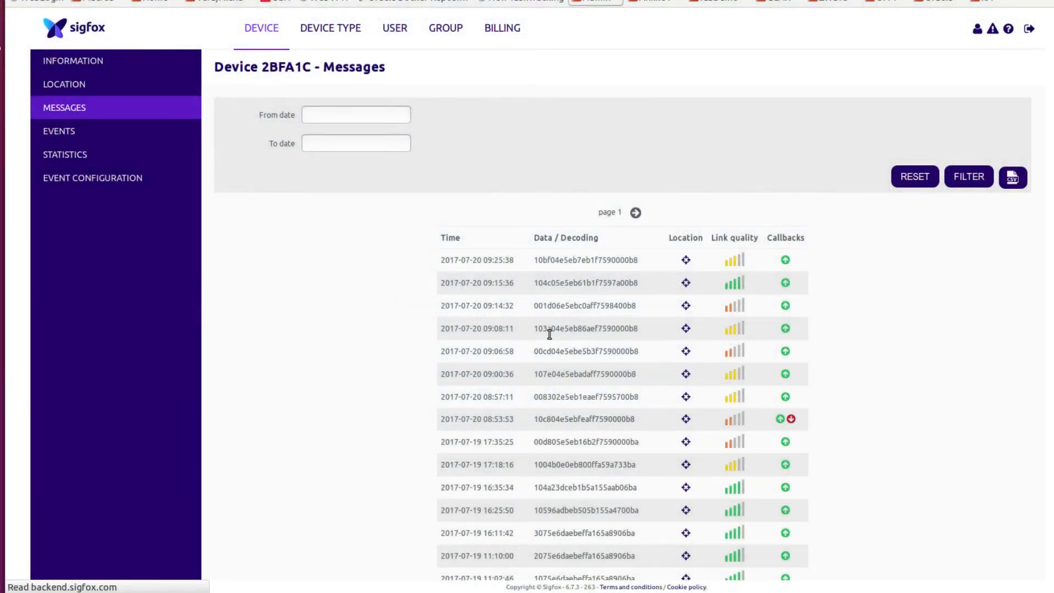
mouse_move(501, 275)
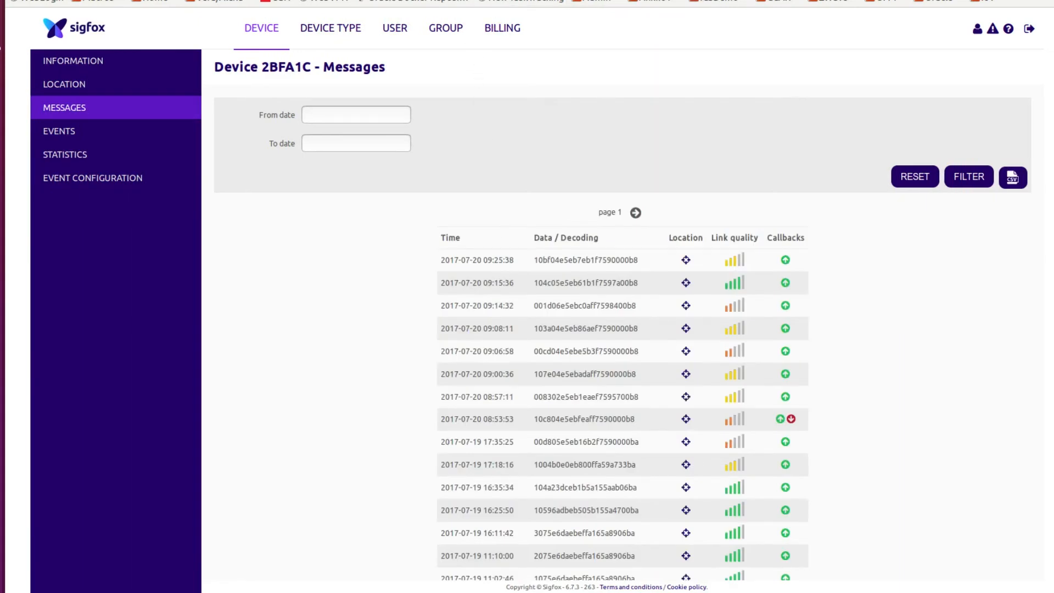
left_click(913, 176)
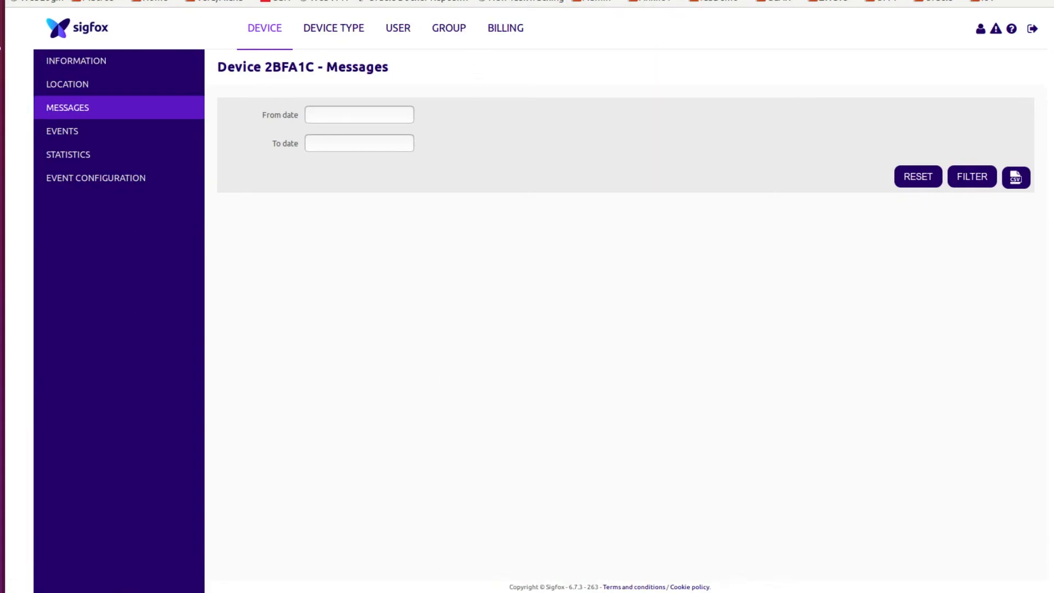
- Check the new 09:36:37 top message's link quality and callback status
left_click(971, 176)
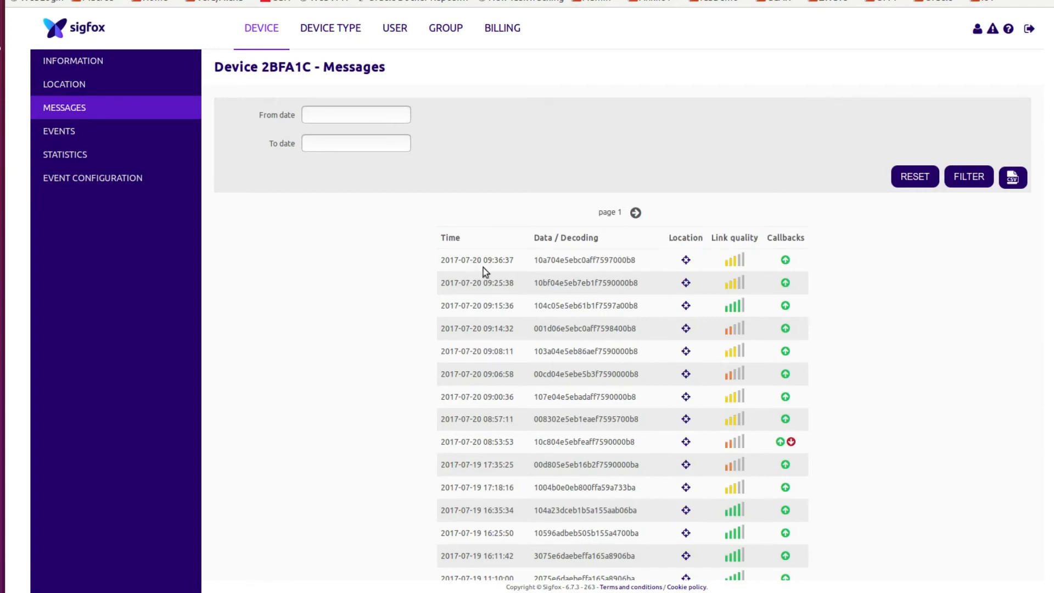
mouse_move(502, 273)
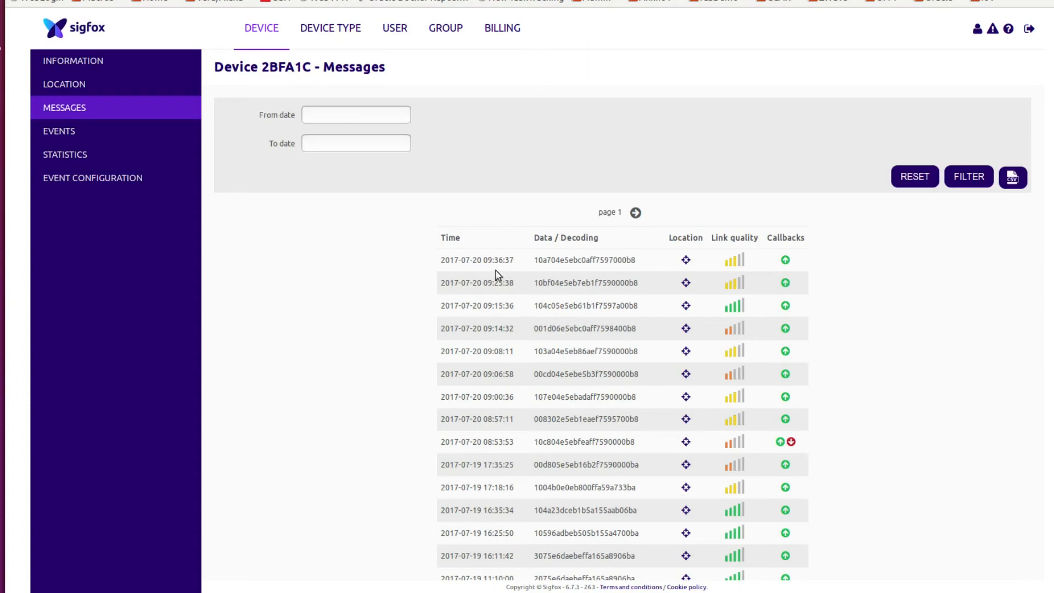
mouse_move(735, 259)
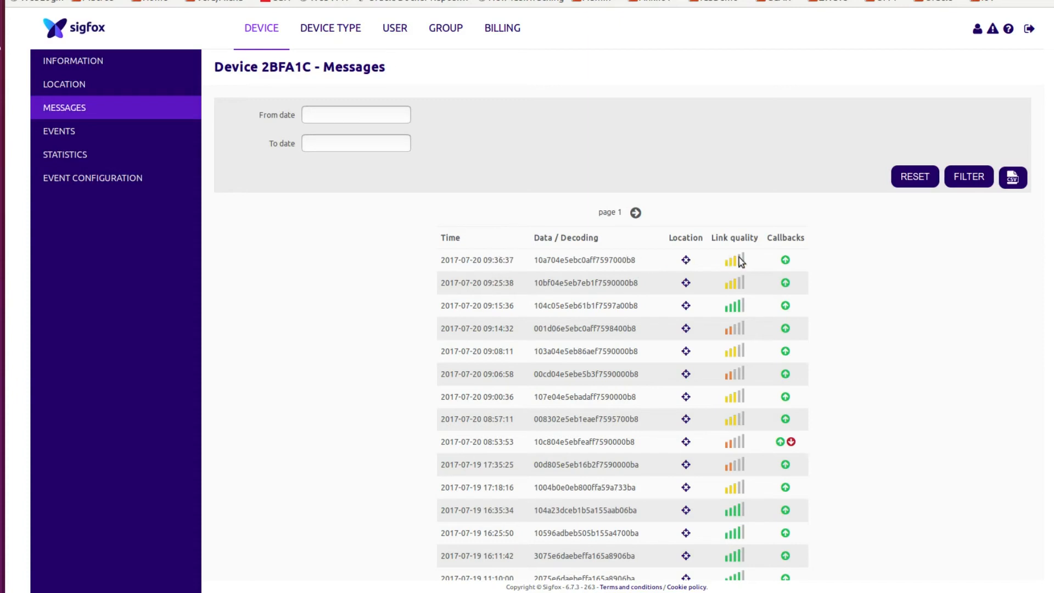
left_click(785, 260)
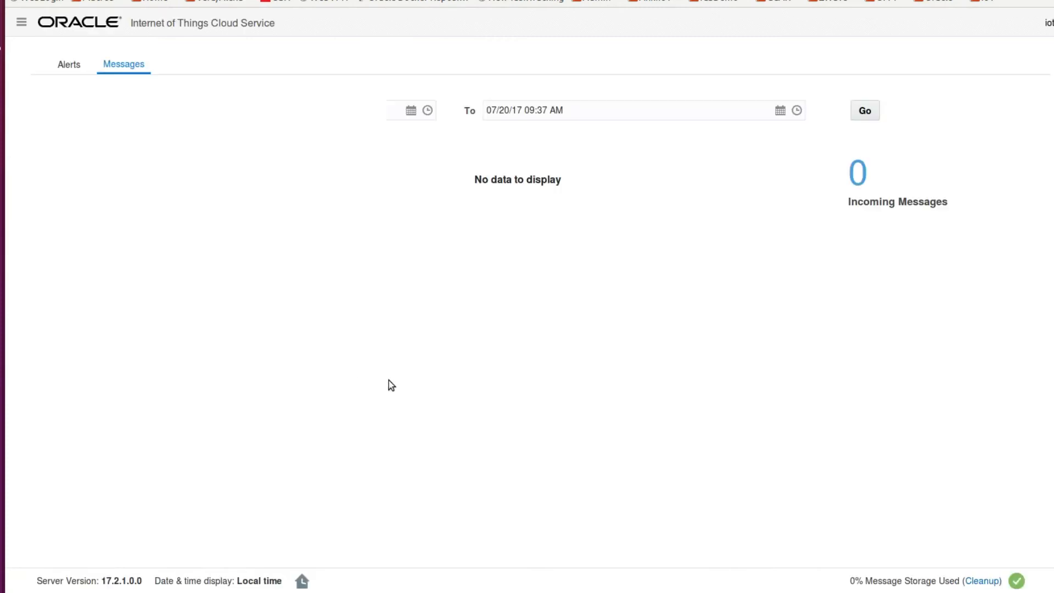
- Load the week's messages and inspect the 09:36:38 Oyster message payload from 2BFA1C
left_click(865, 110)
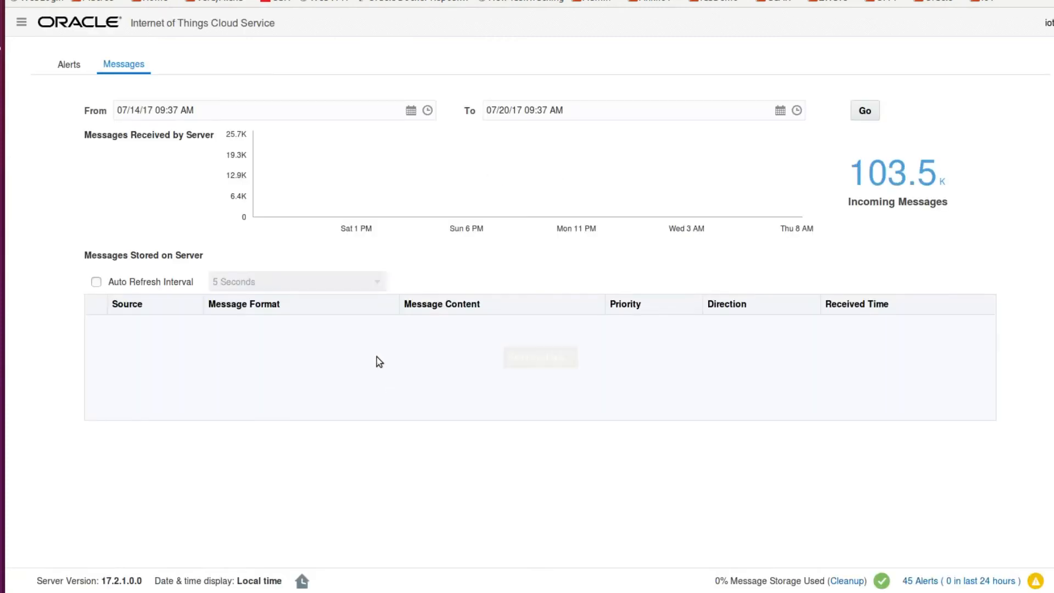
left_click(863, 110)
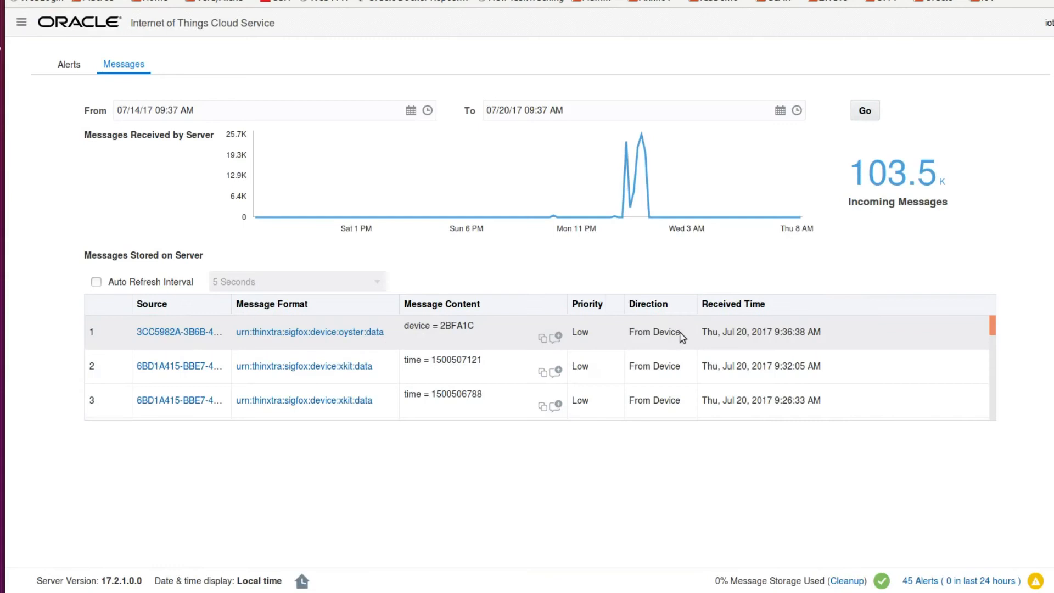
mouse_move(476, 342)
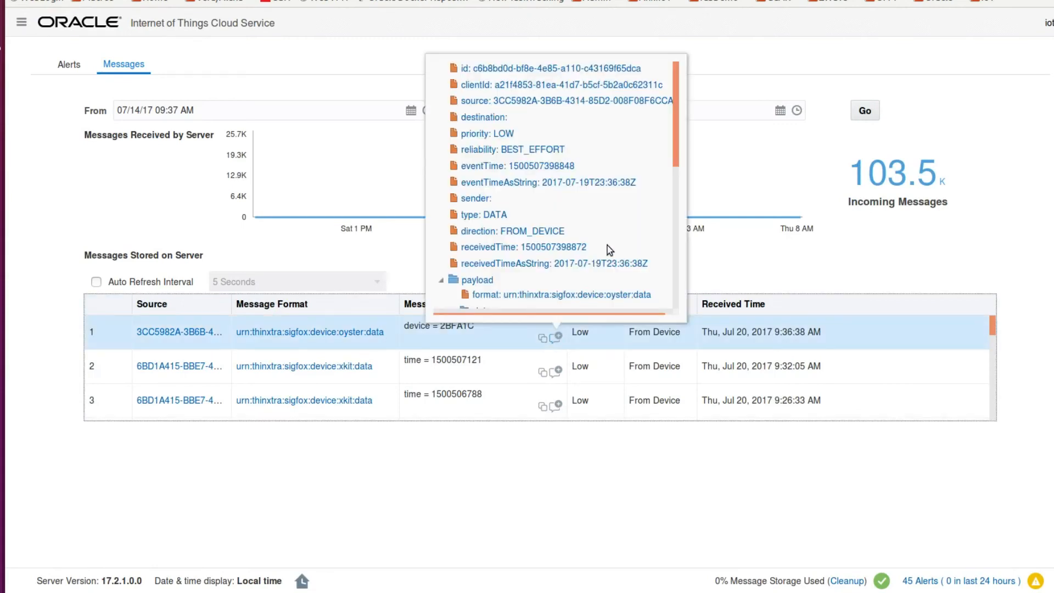
scroll("down", 3)
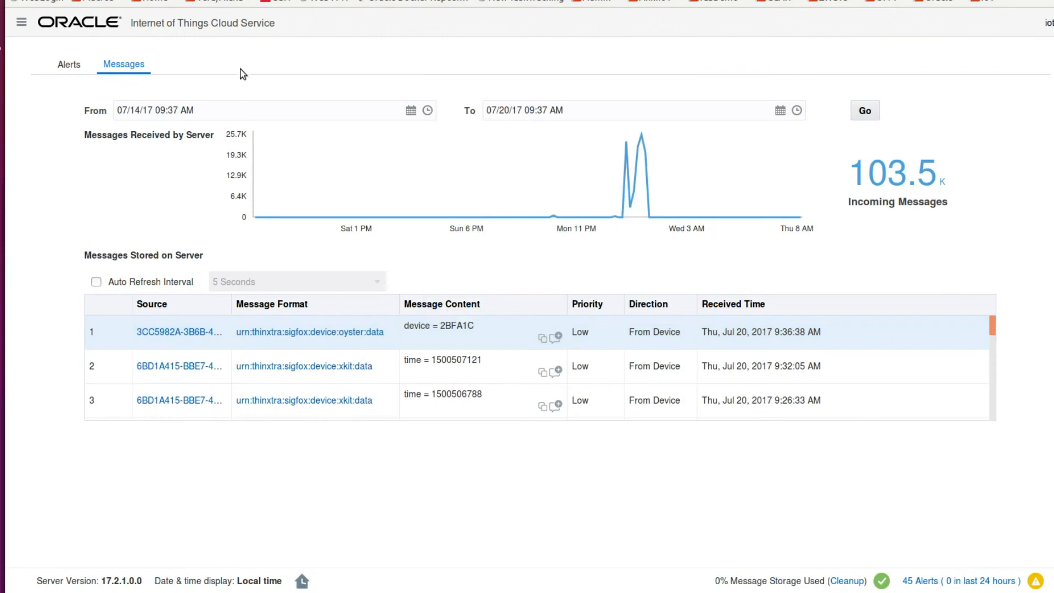
mouse_move(99, 13)
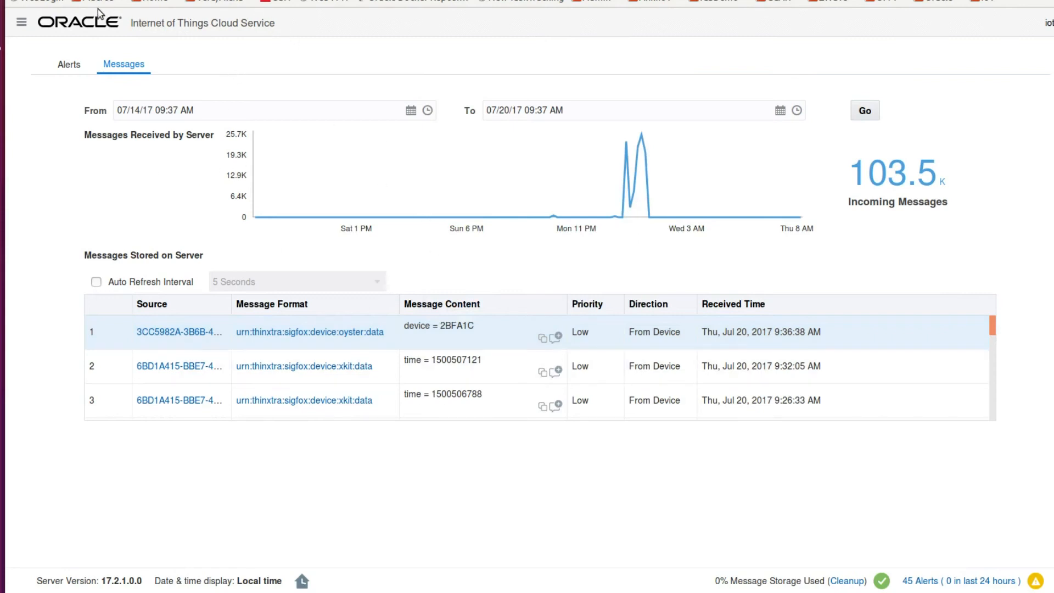
mouse_move(126, 12)
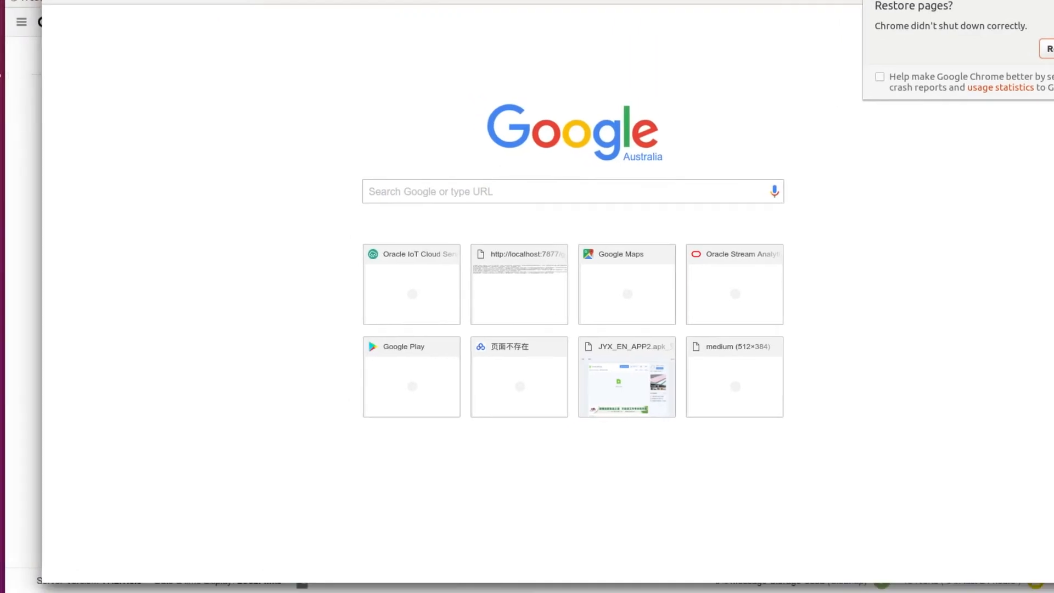
mouse_move(619, 9)
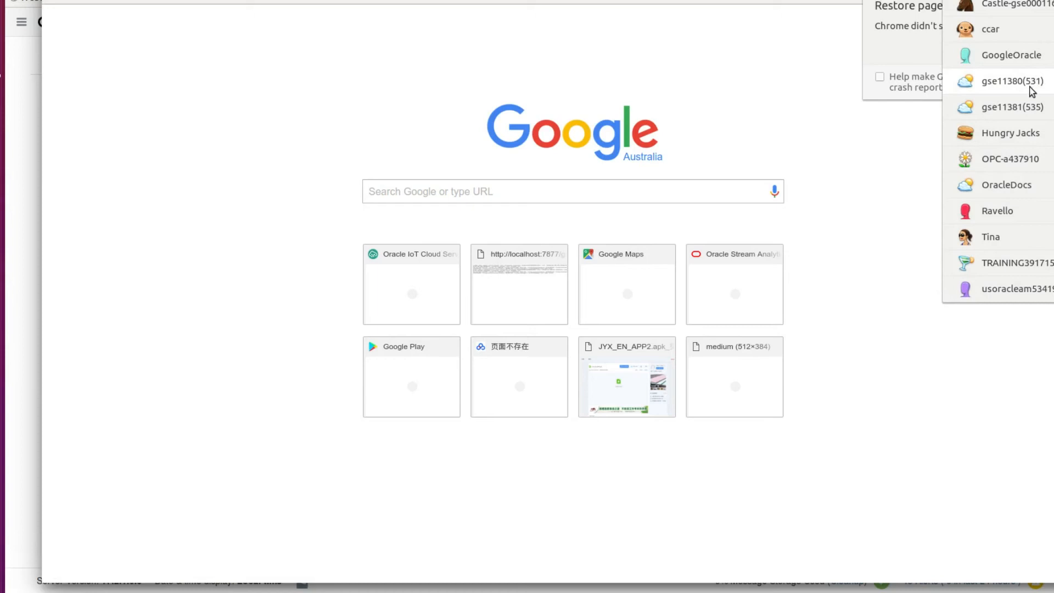
mouse_move(1028, 86)
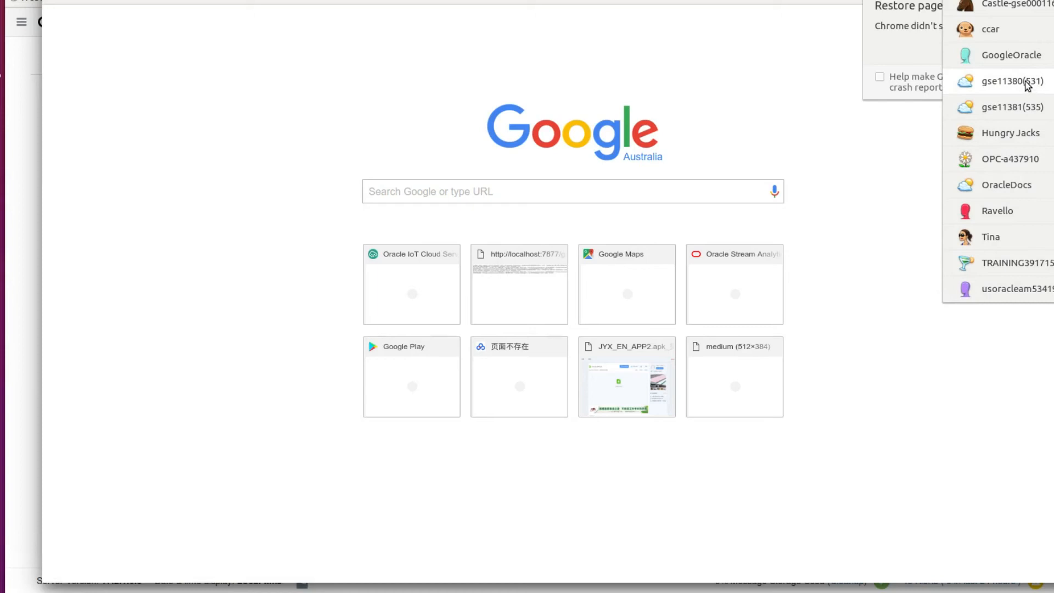
- Switch the new Chrome window to the Oracle cloud account's profile
left_click(1010, 80)
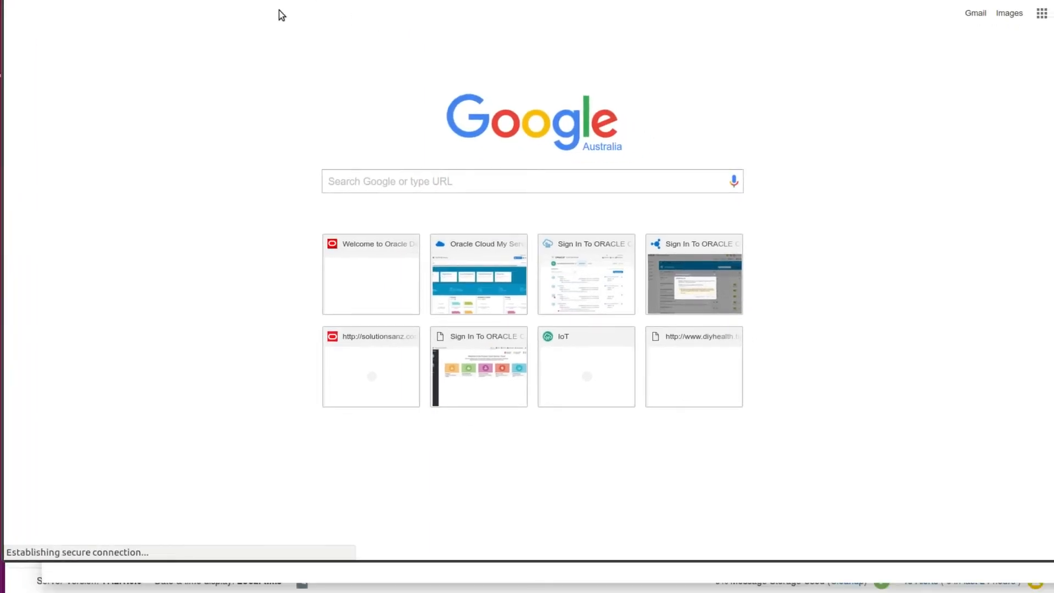
- Sign in to Oracle Cloud and open the XKitBridge application's overview
left_click(586, 273)
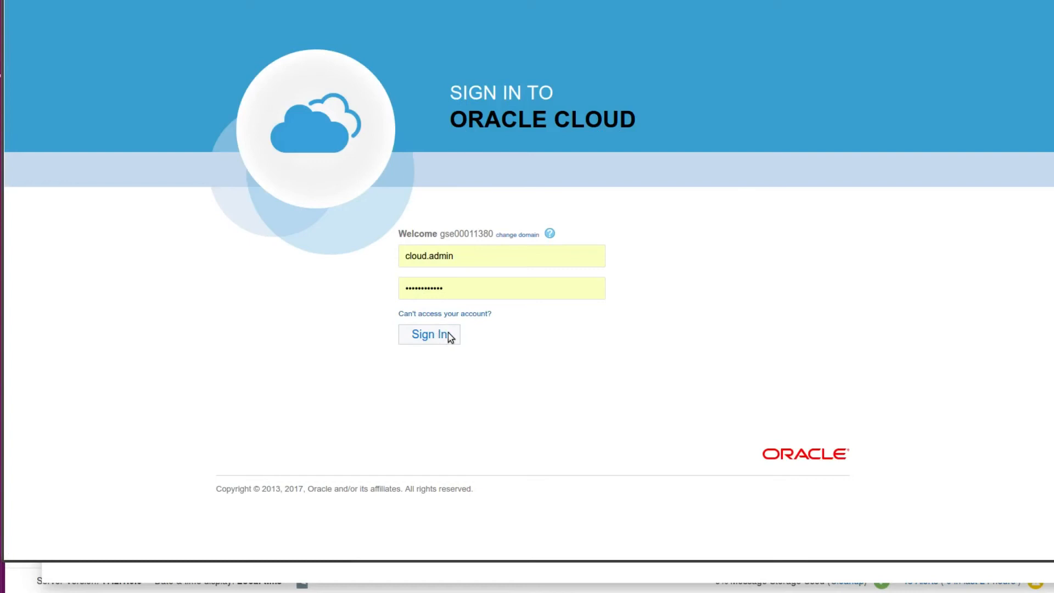
left_click(428, 334)
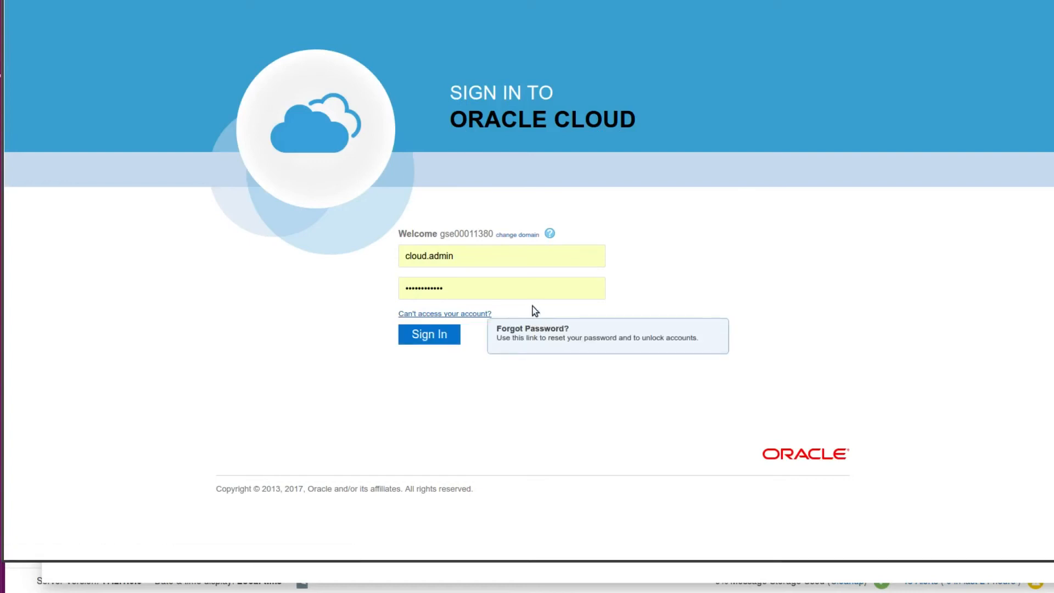
left_click(429, 334)
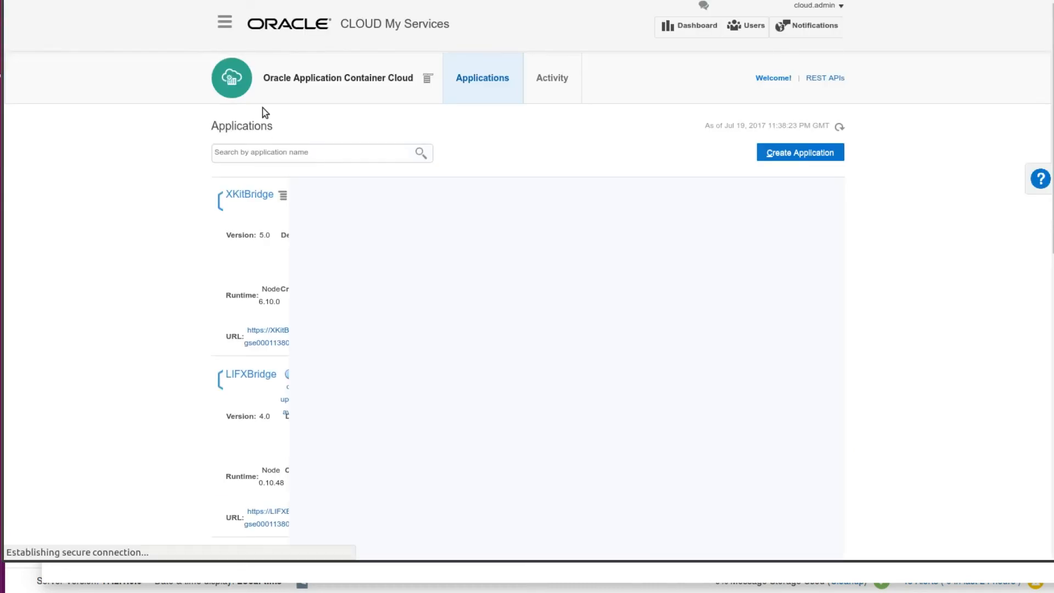
mouse_move(395, 255)
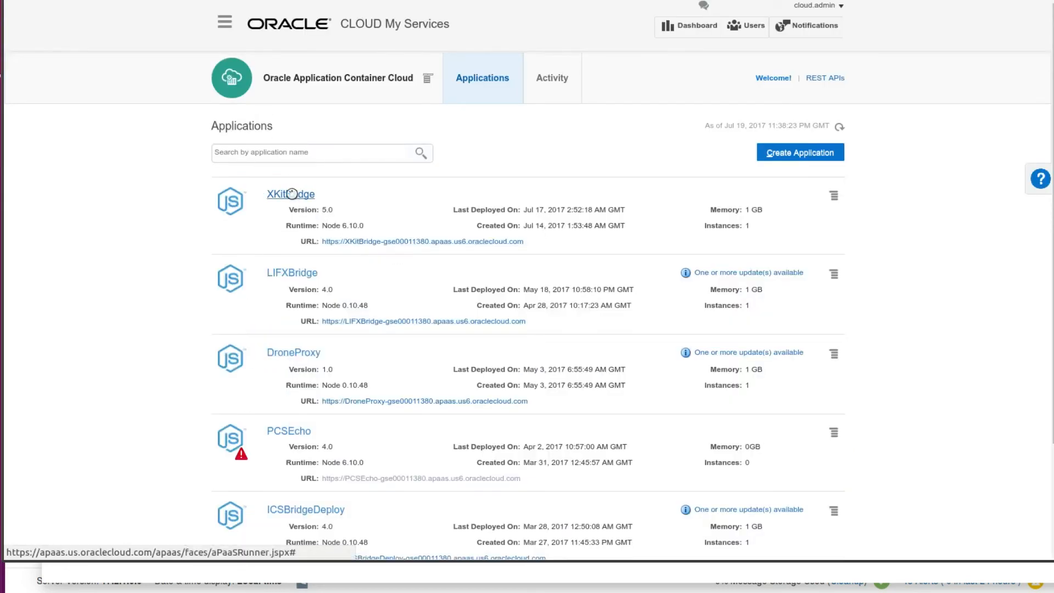
mouse_move(340, 194)
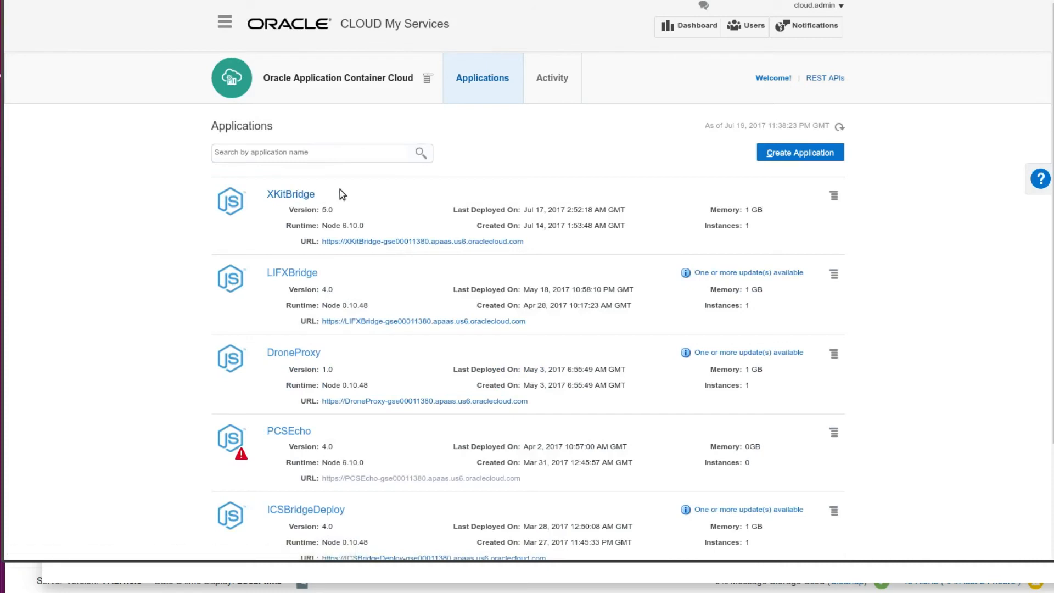
left_click(290, 195)
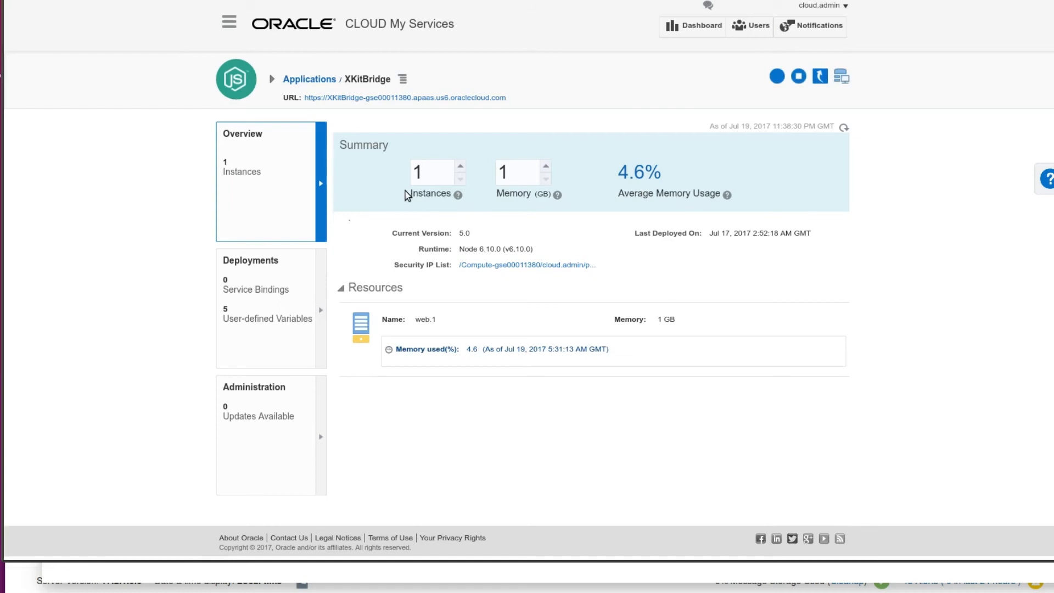
mouse_move(531, 261)
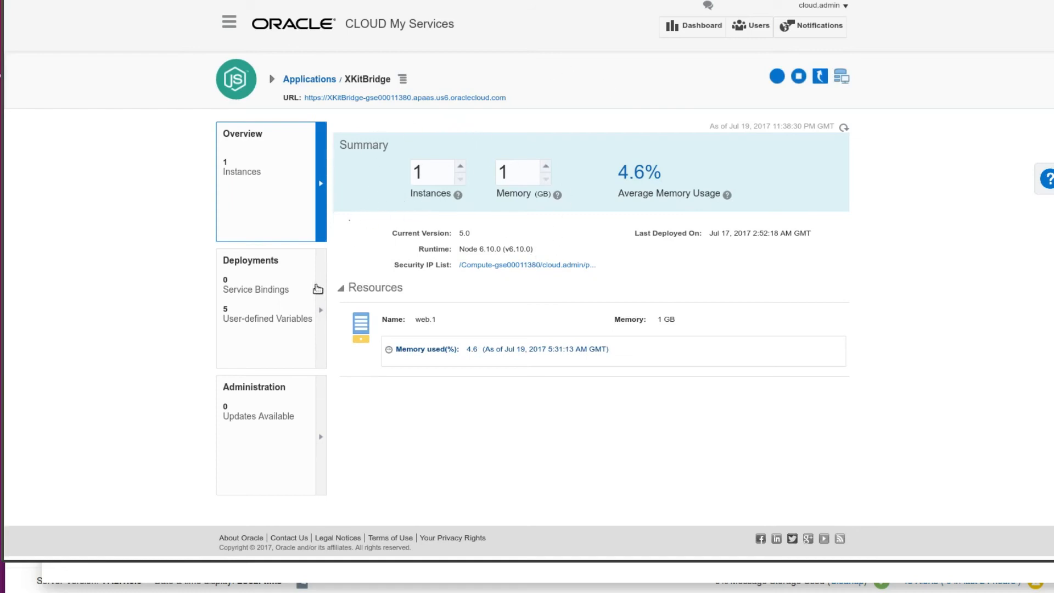
mouse_move(632, 150)
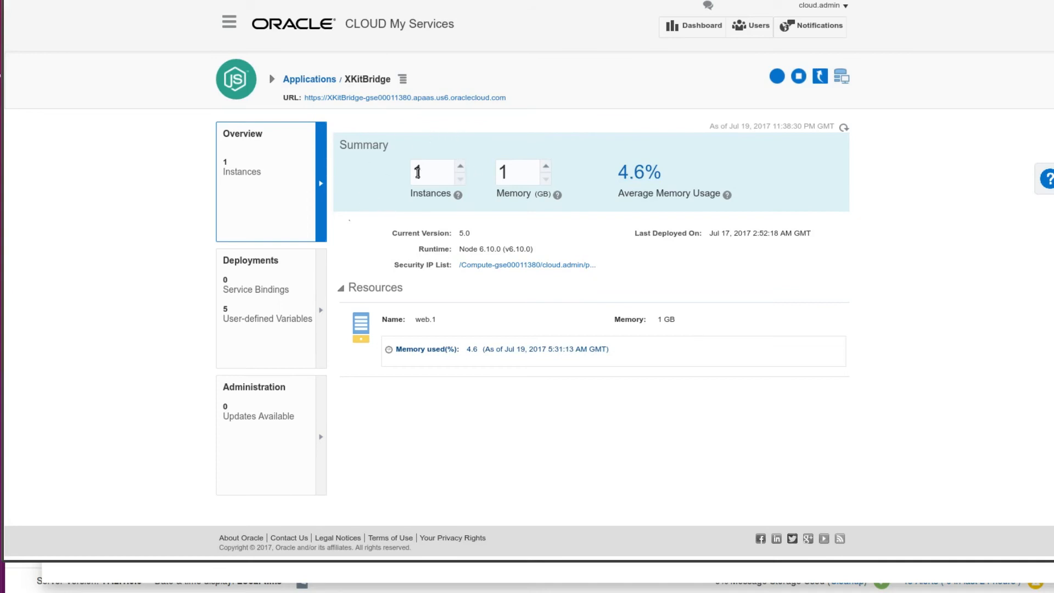
mouse_move(405, 110)
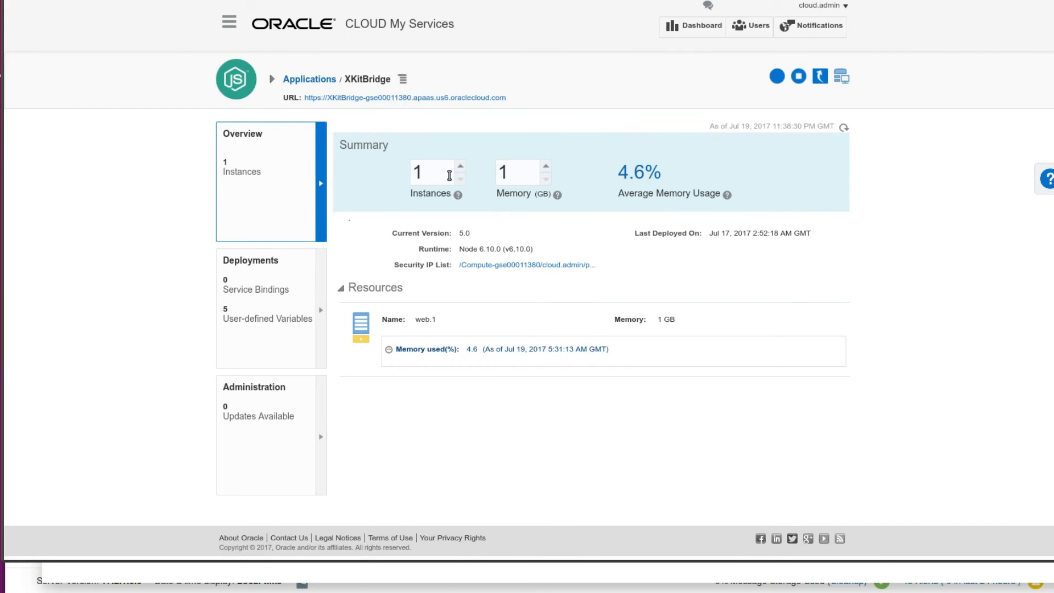
mouse_move(417, 272)
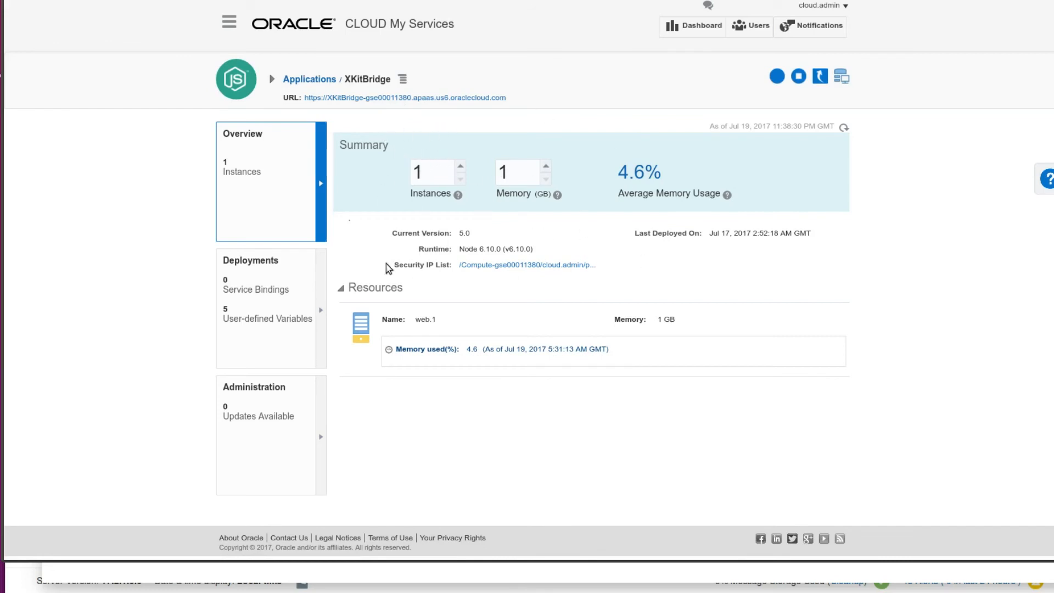
mouse_move(430, 137)
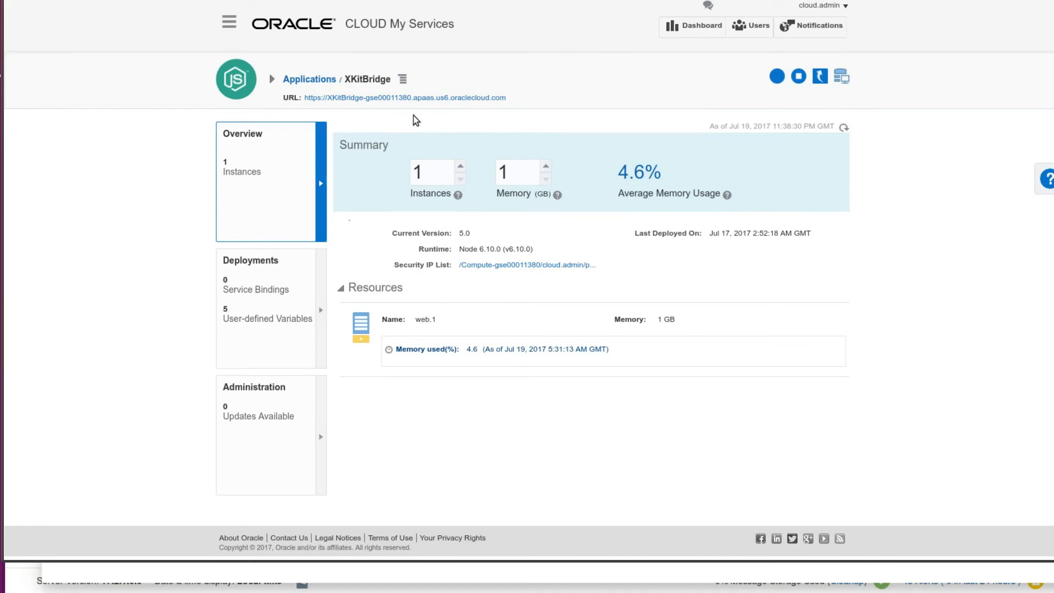
mouse_move(386, 113)
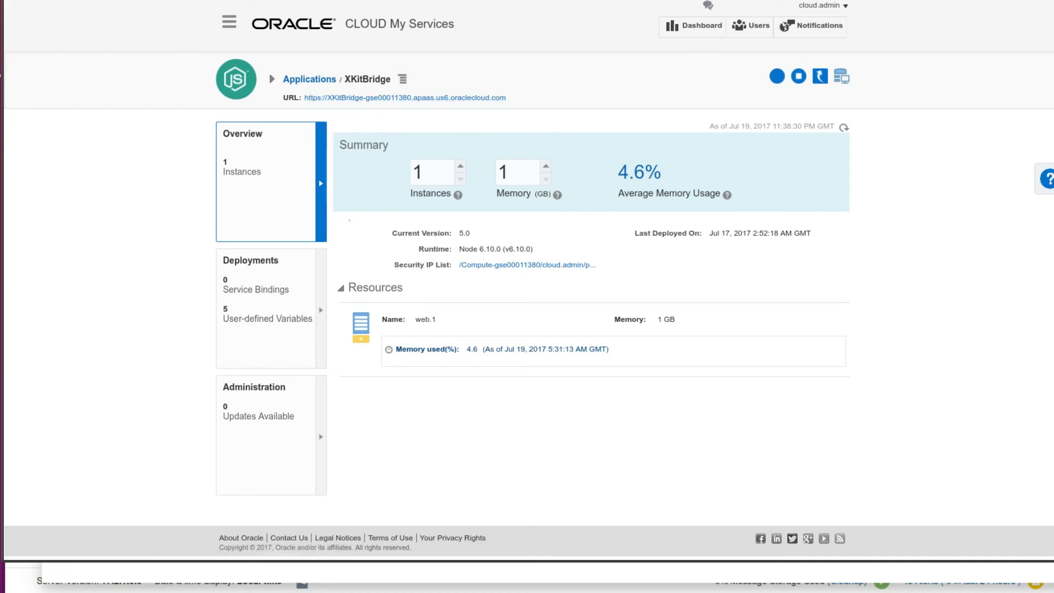
mouse_move(602, 186)
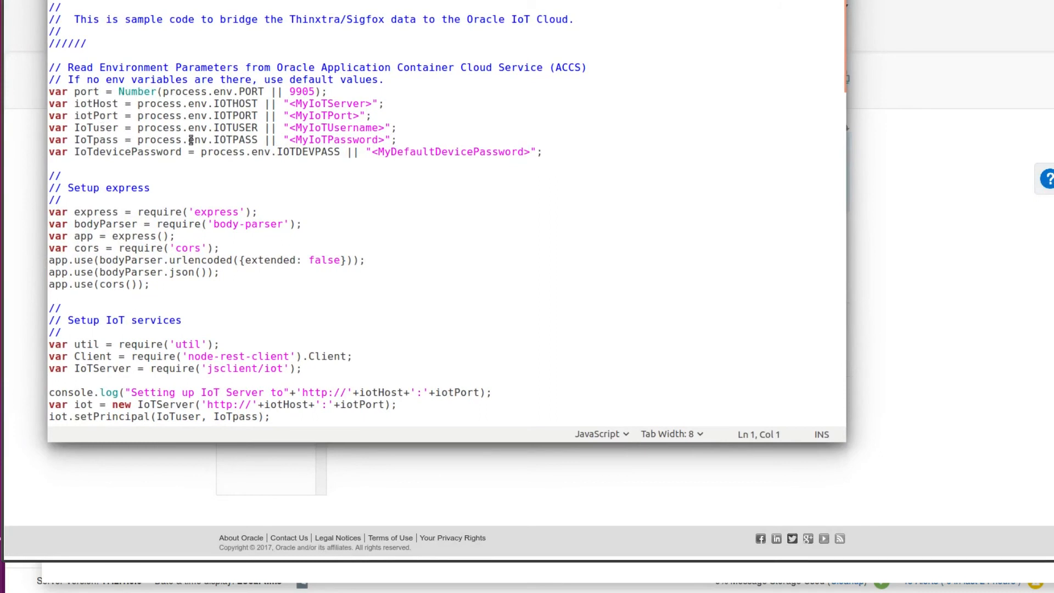
- Scroll to sendData's device lookup code, highlighting 'particular' in the search comment
scroll("down", 3)
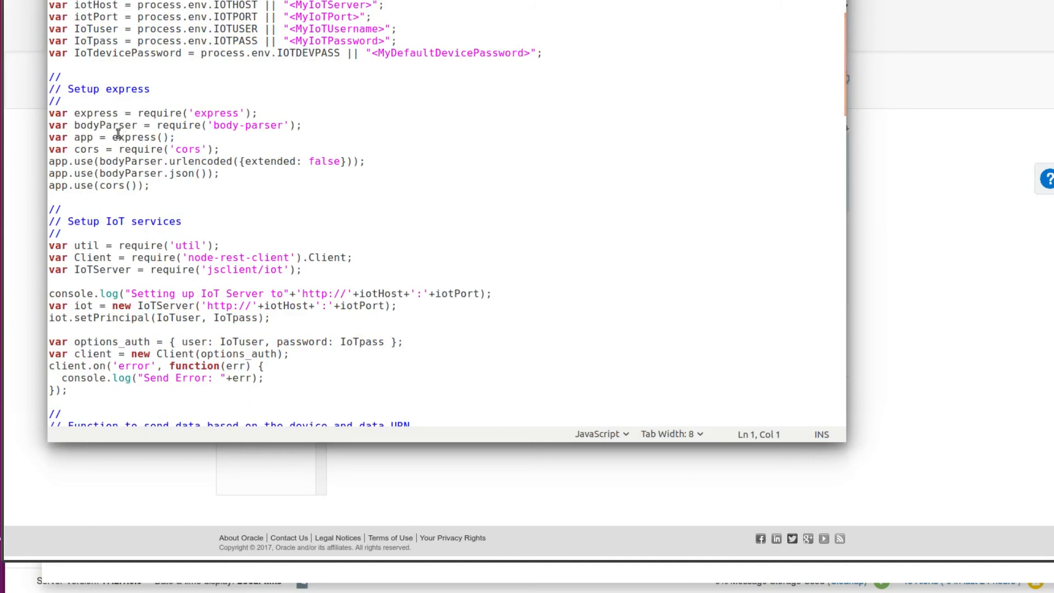
mouse_move(296, 236)
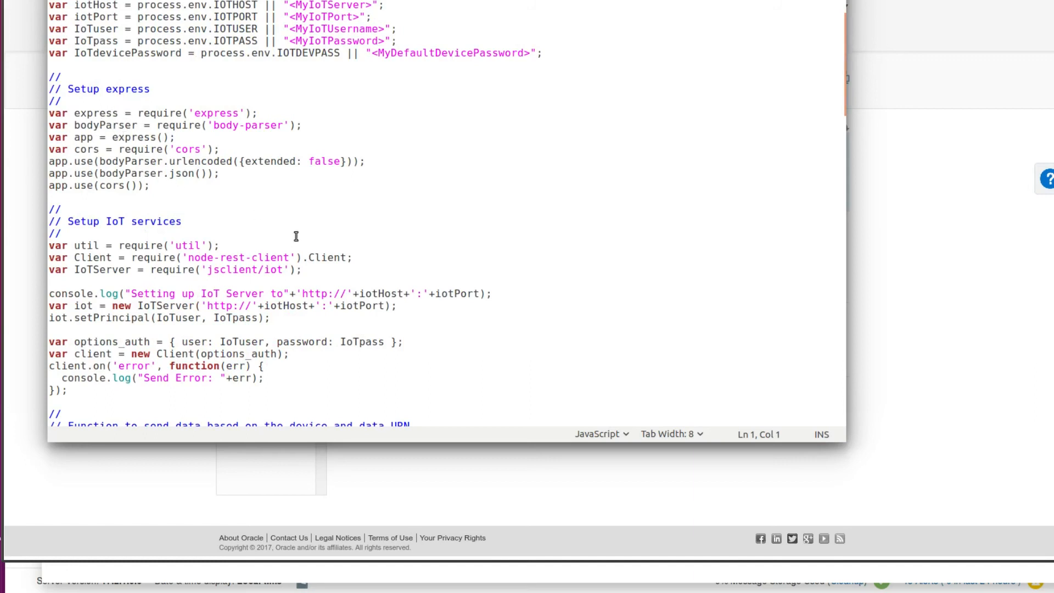
scroll("down", 3)
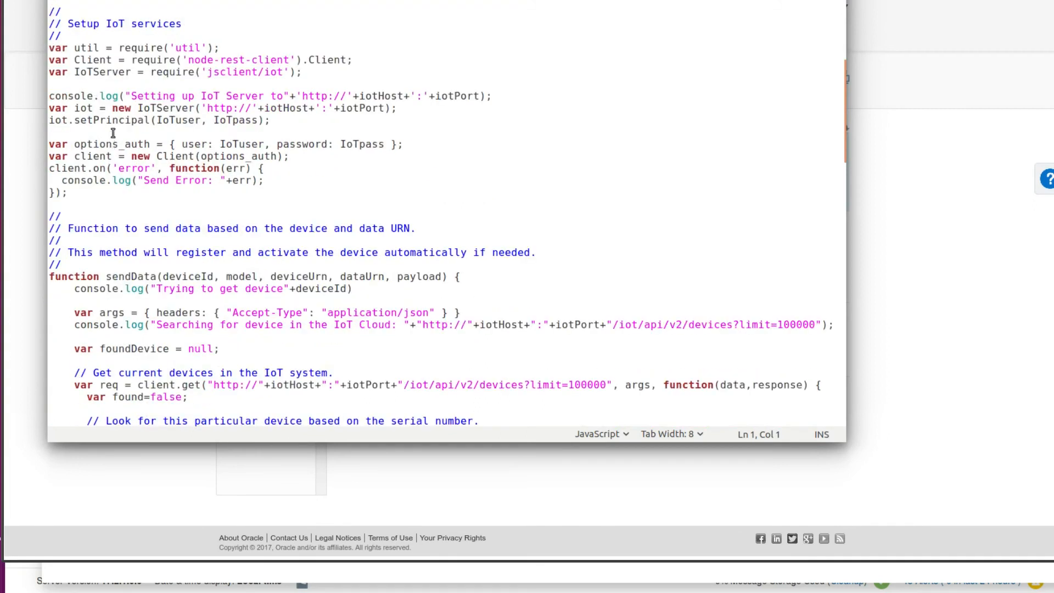
scroll("down", 3)
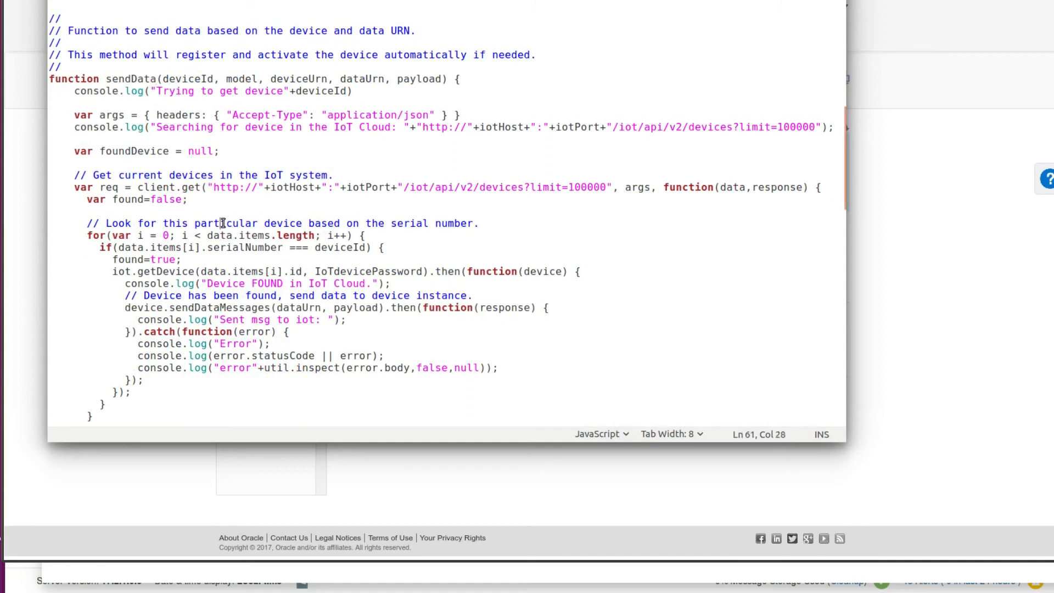
double_click(225, 223)
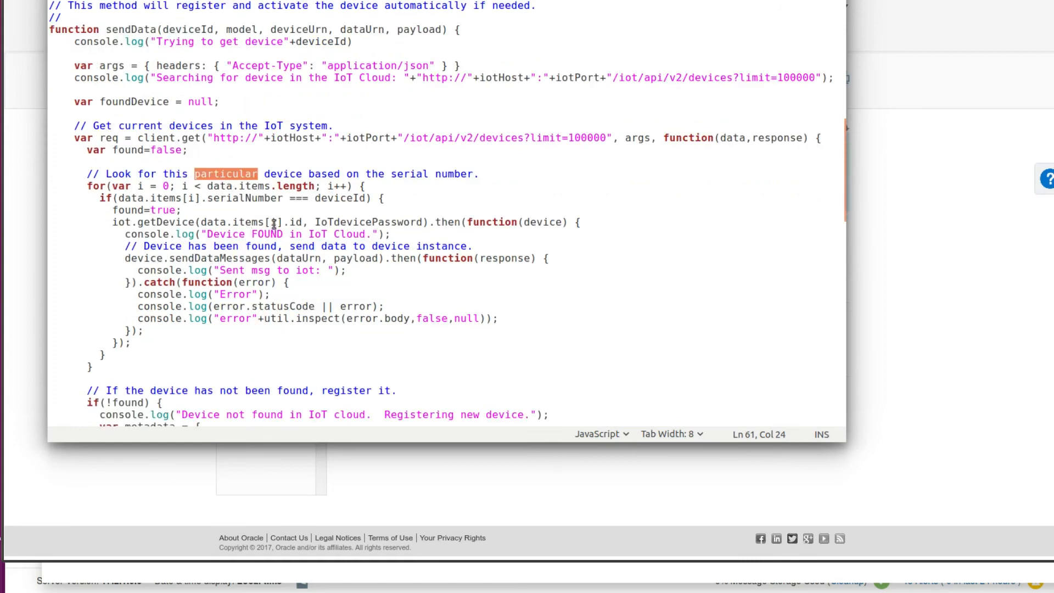
- Highlight the createDevice registration and data-sending calls, down to the senddata route handlers
scroll("down", 3)
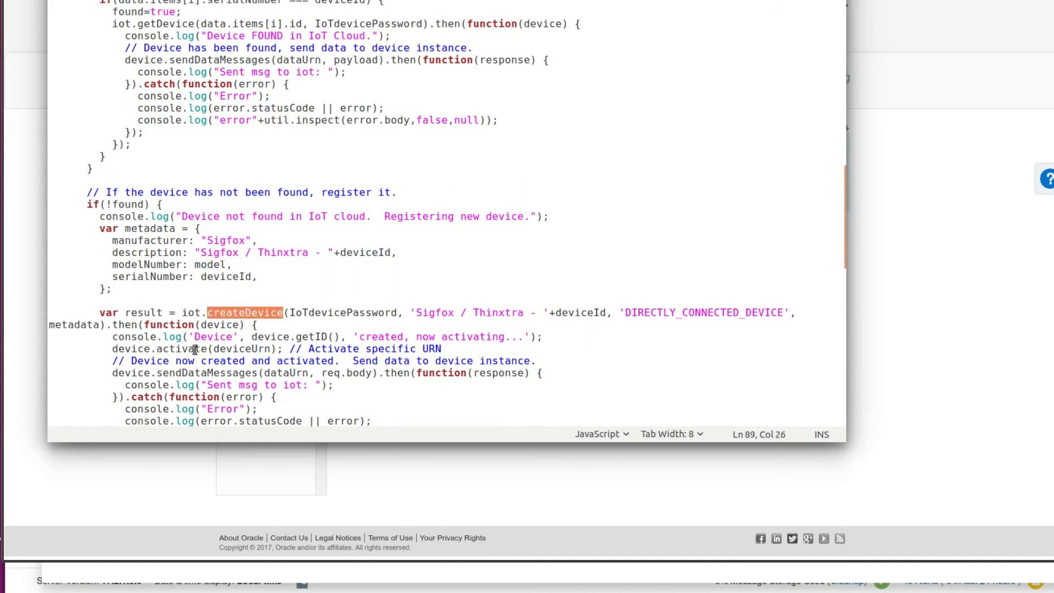
double_click(181, 349)
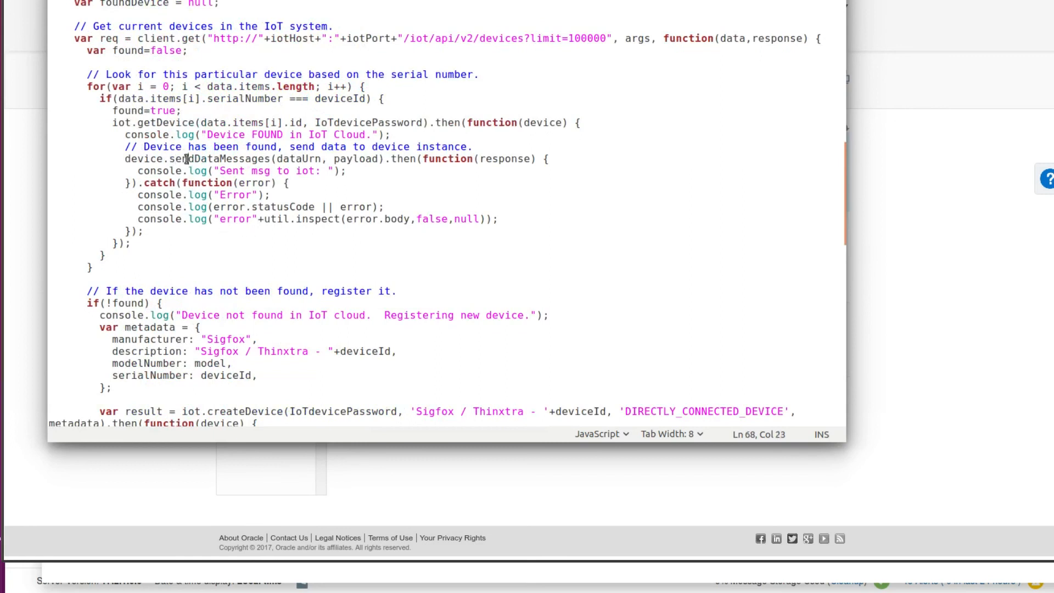
double_click(195, 158)
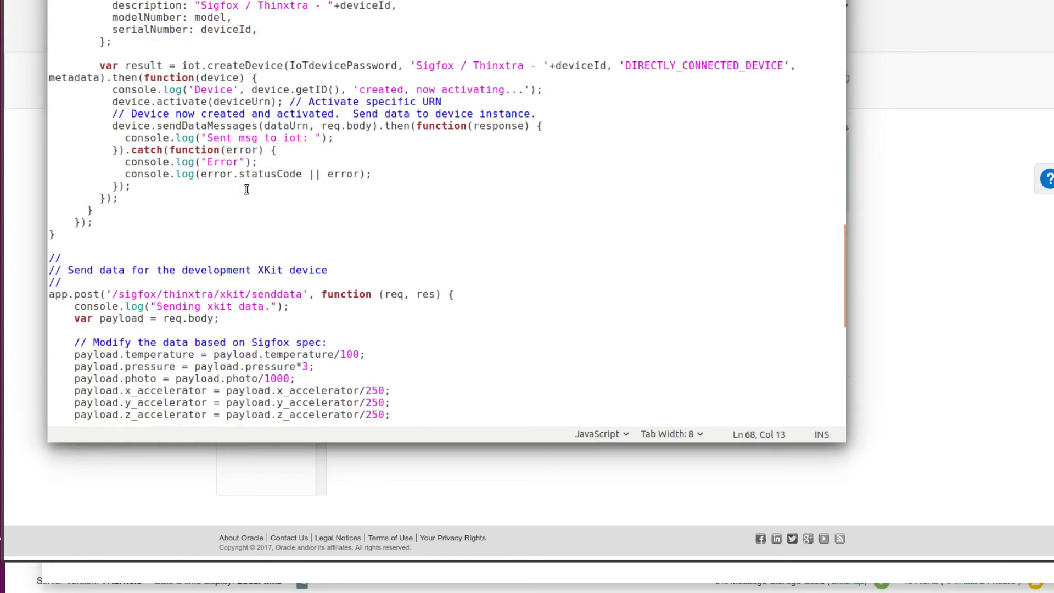
scroll("down", 3)
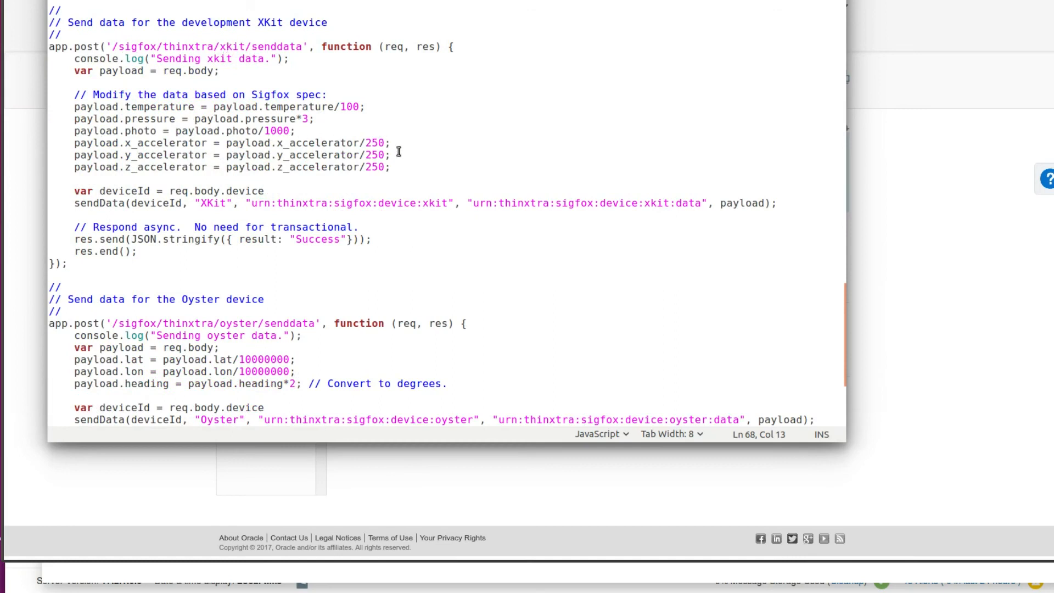
left_click_drag(74, 131, 390, 167)
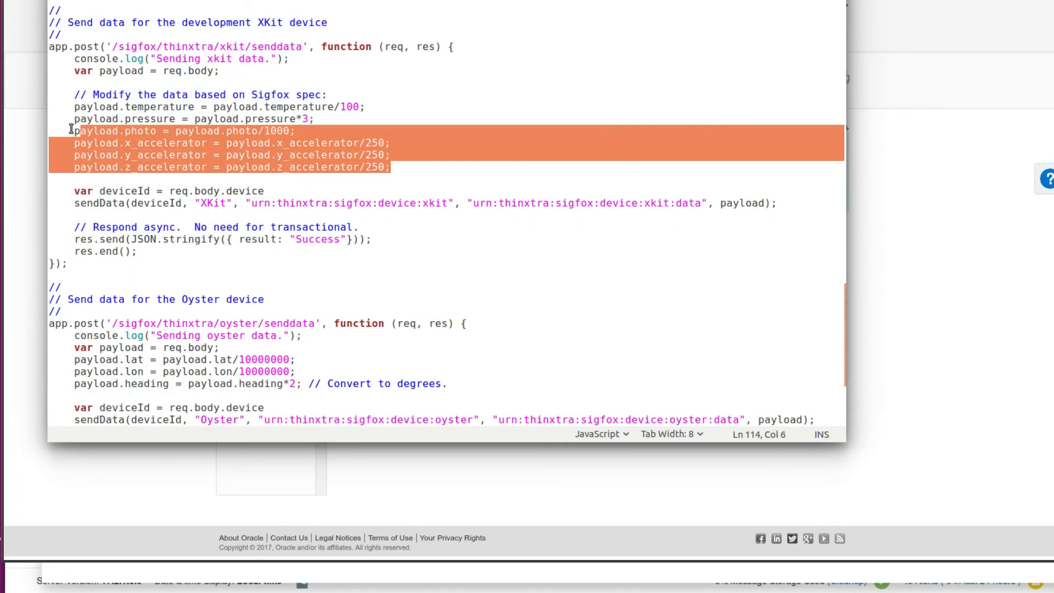
left_click_drag(74, 131, 74, 106)
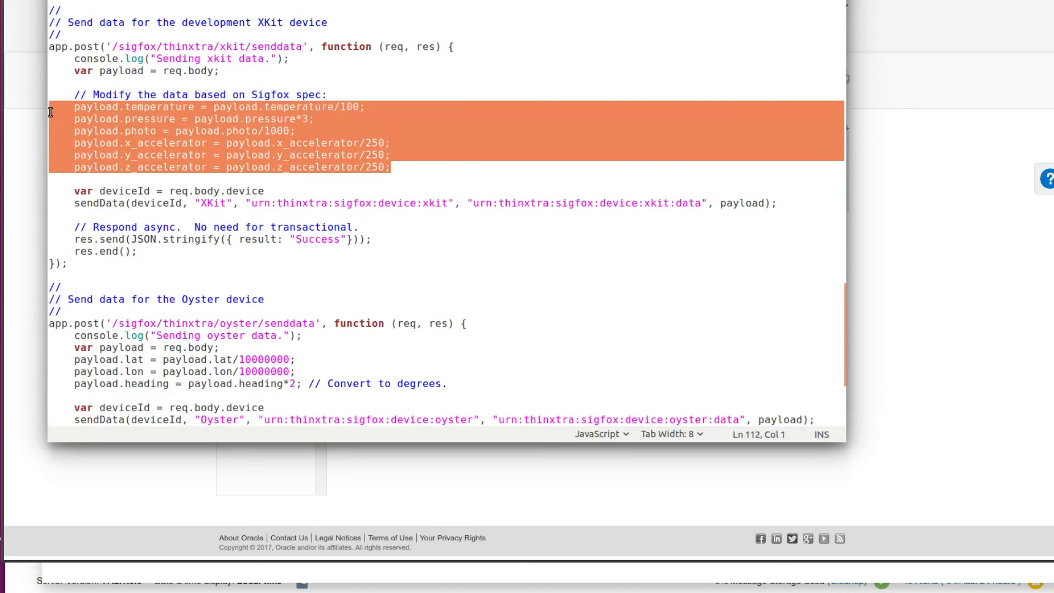
scroll("down", 3)
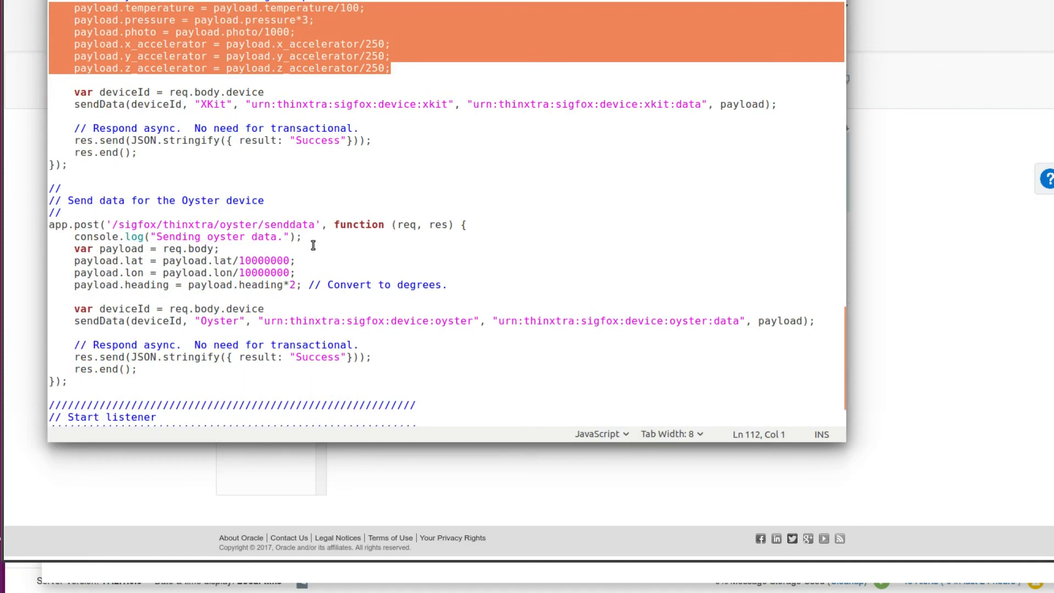
mouse_move(324, 126)
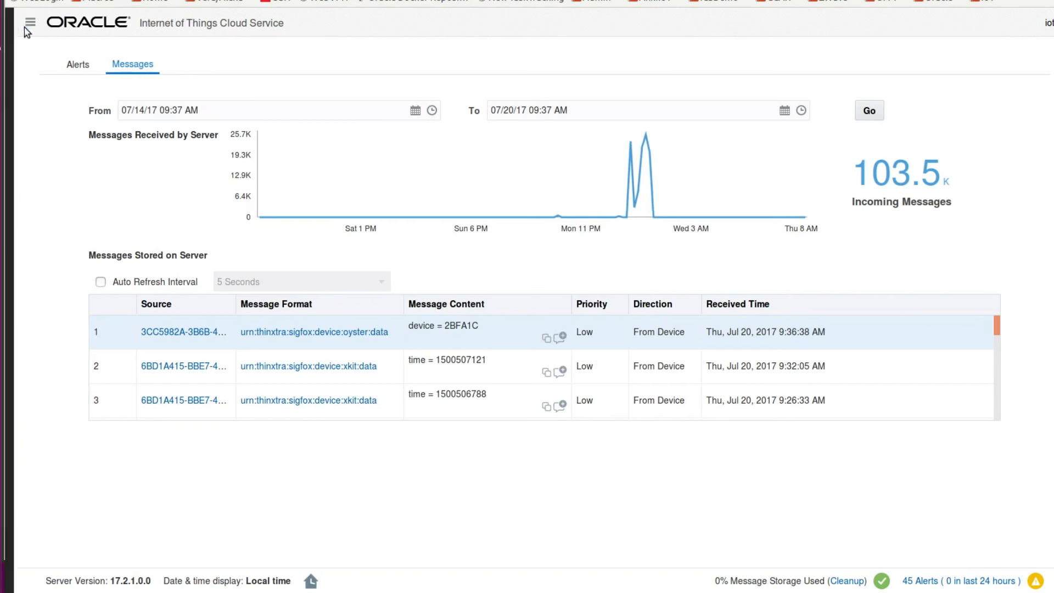
- Open Asset Monitoring's dashboard (924 messages, 40 devices offline), then pick Fleet Monitoring
left_click(29, 22)
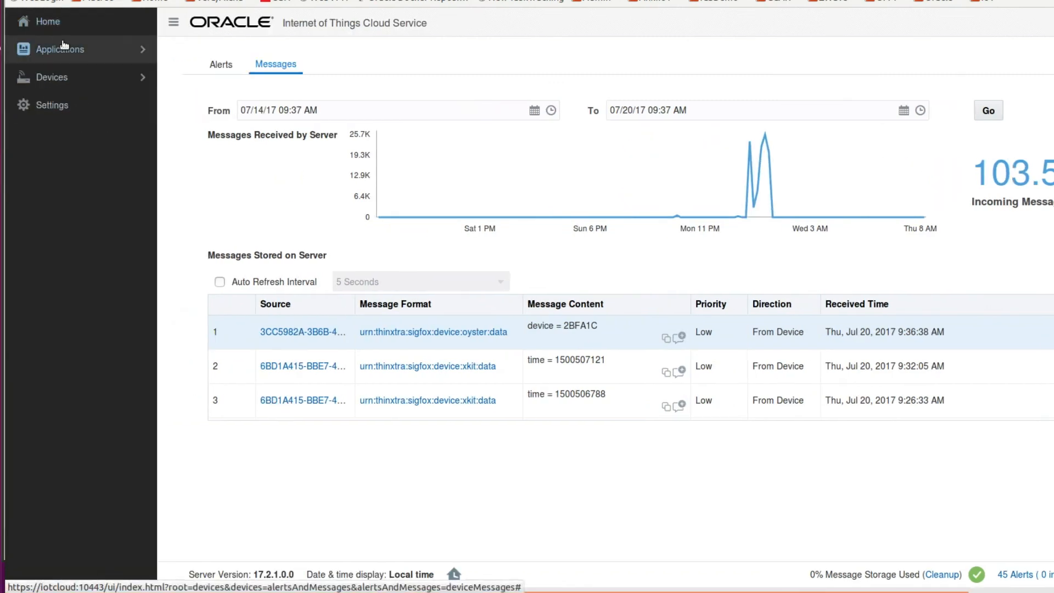
left_click(59, 49)
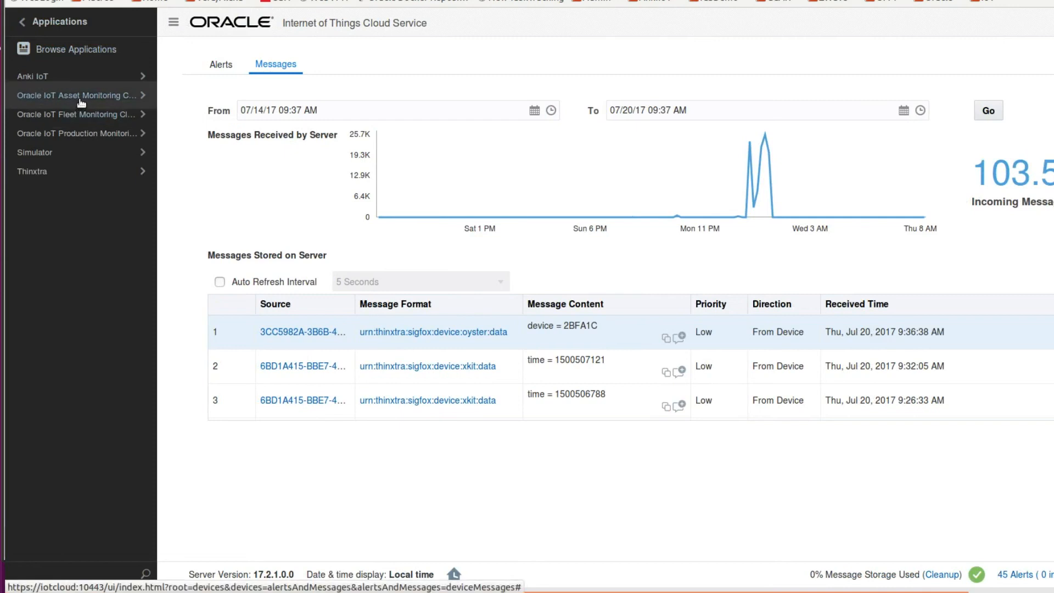
left_click(78, 95)
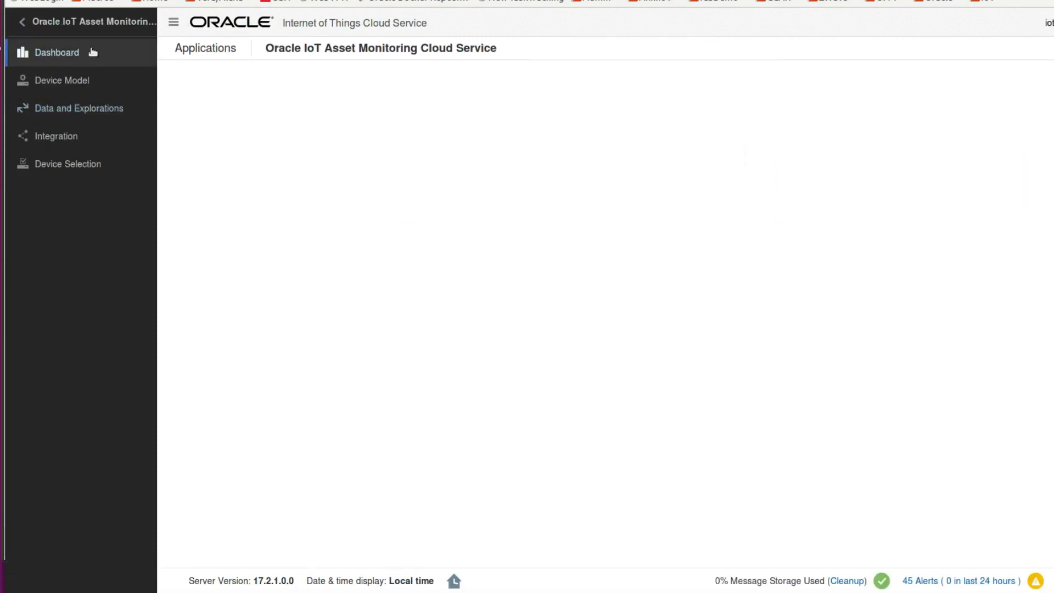
left_click(56, 53)
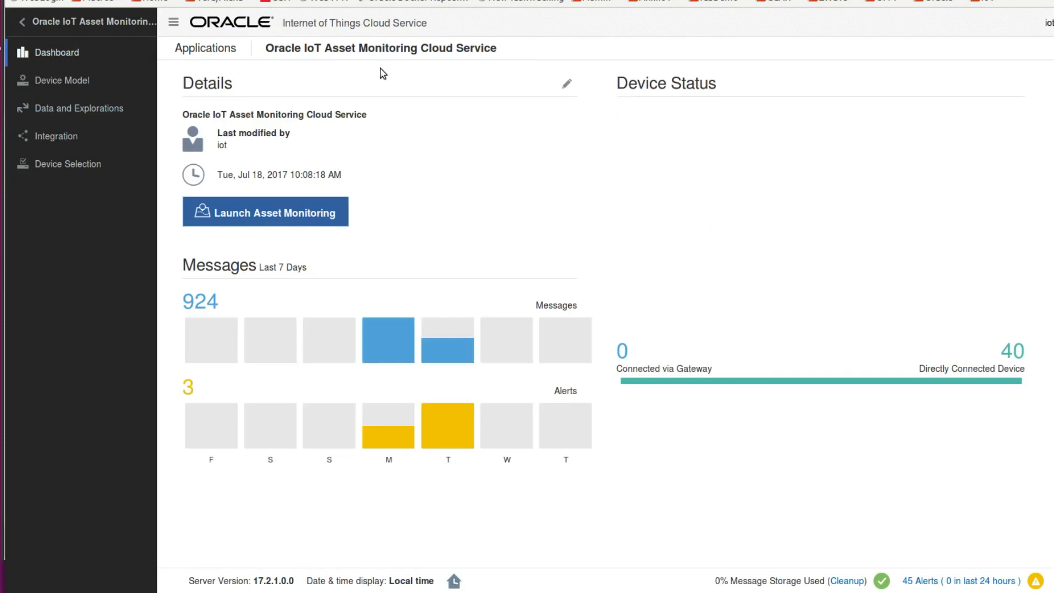
mouse_move(292, 200)
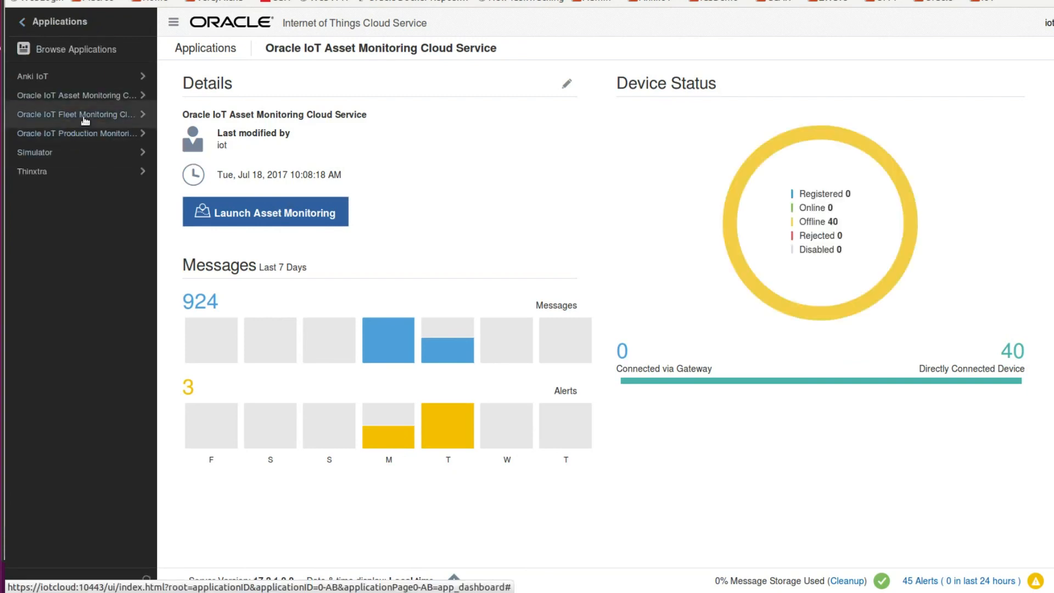
left_click(78, 114)
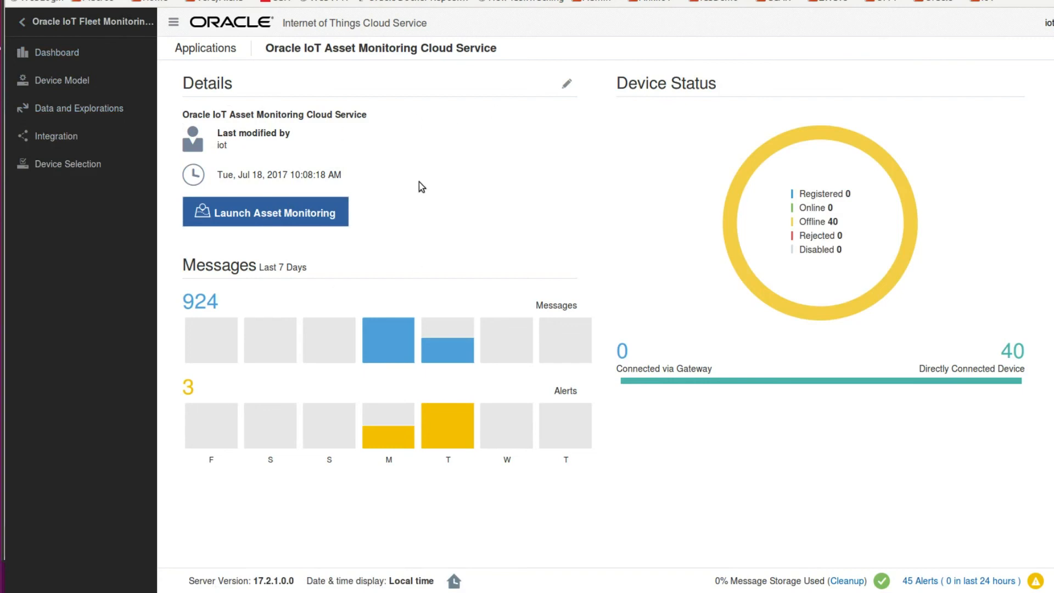
mouse_move(425, 182)
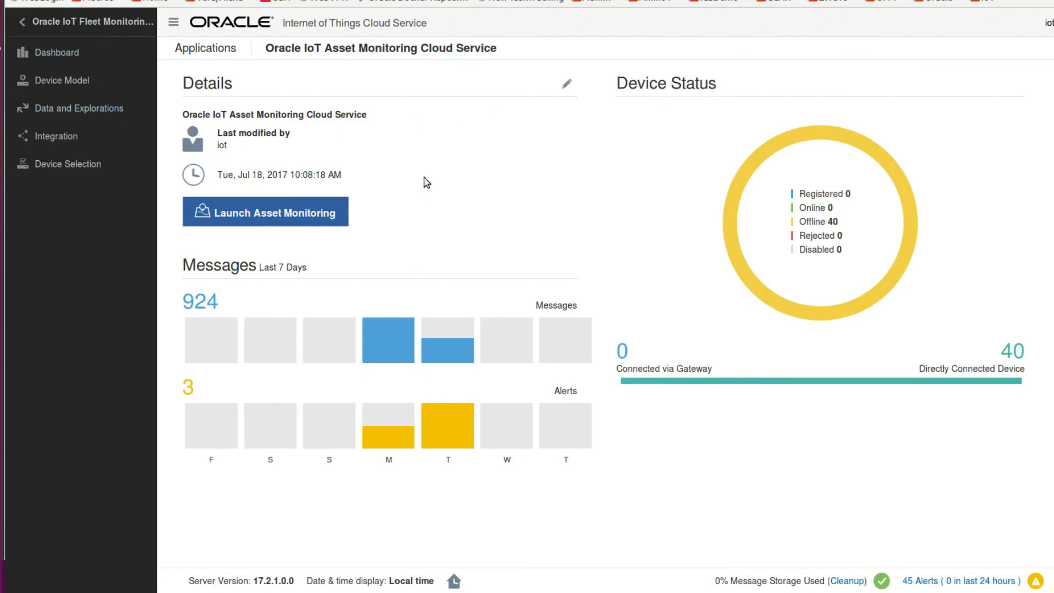